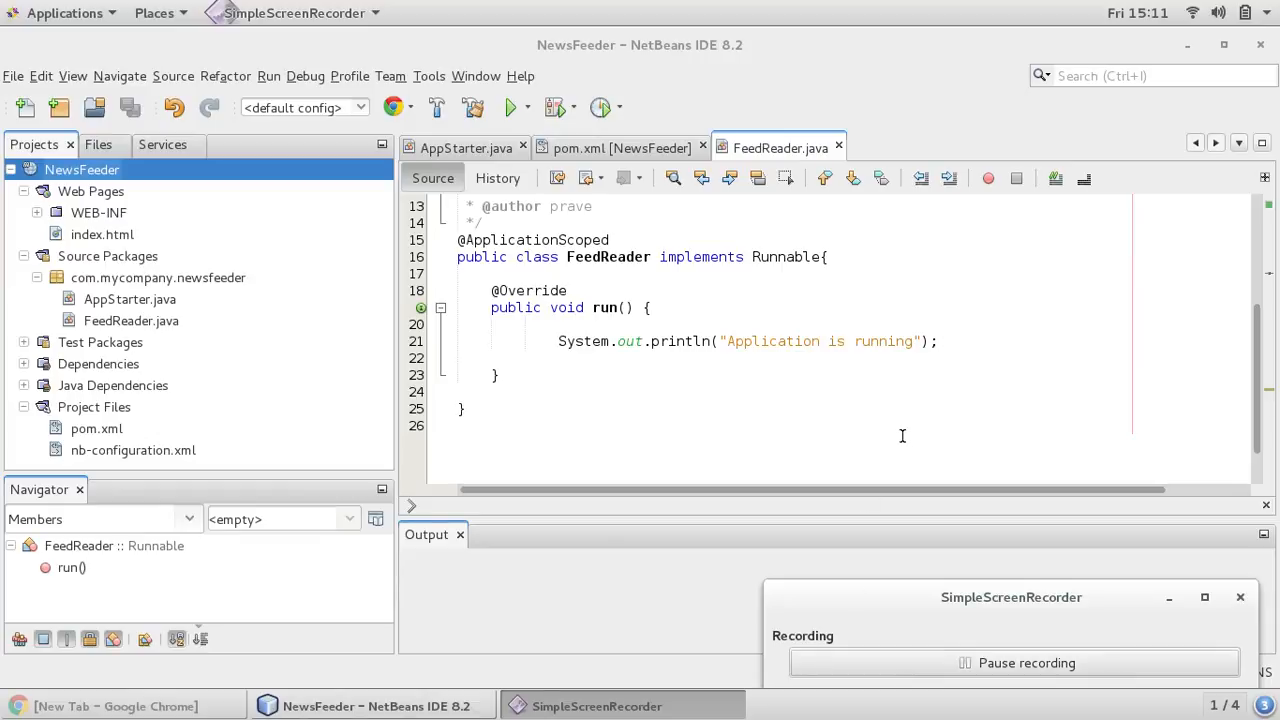
Make room in FeedReader's run method and glance at AppStarter.java
click(462, 408)
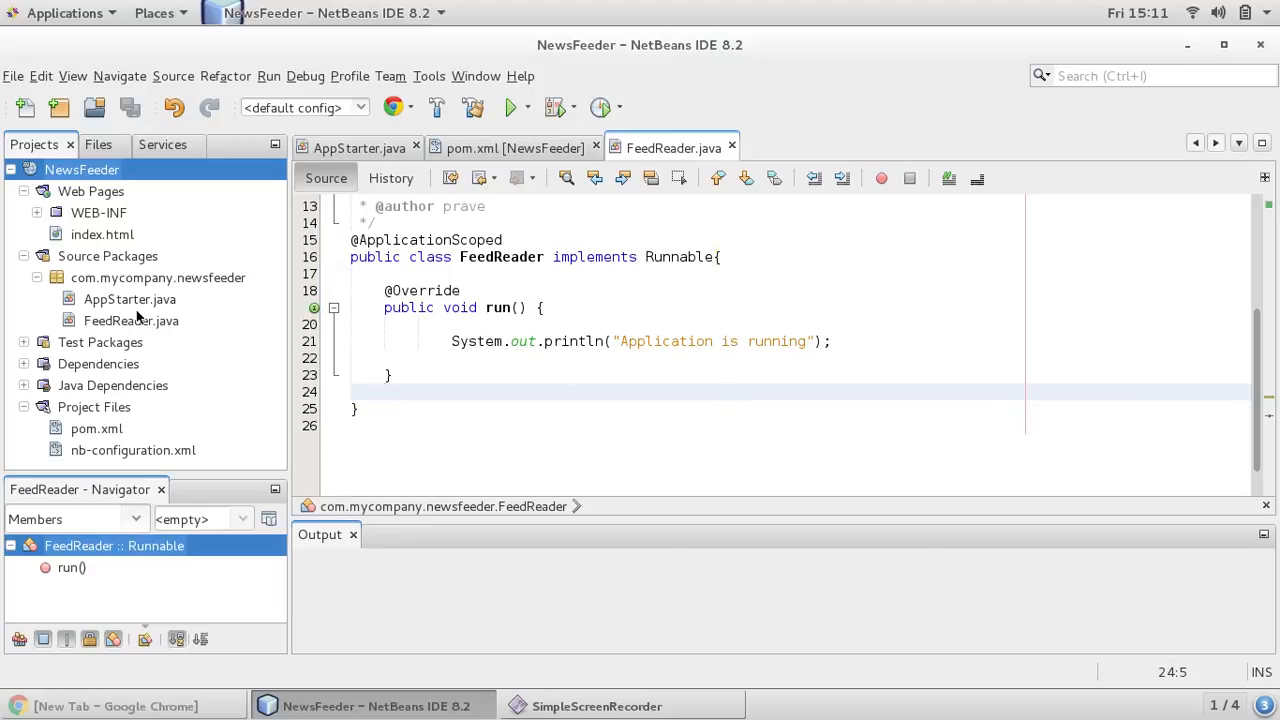
mouse_move(44, 204)
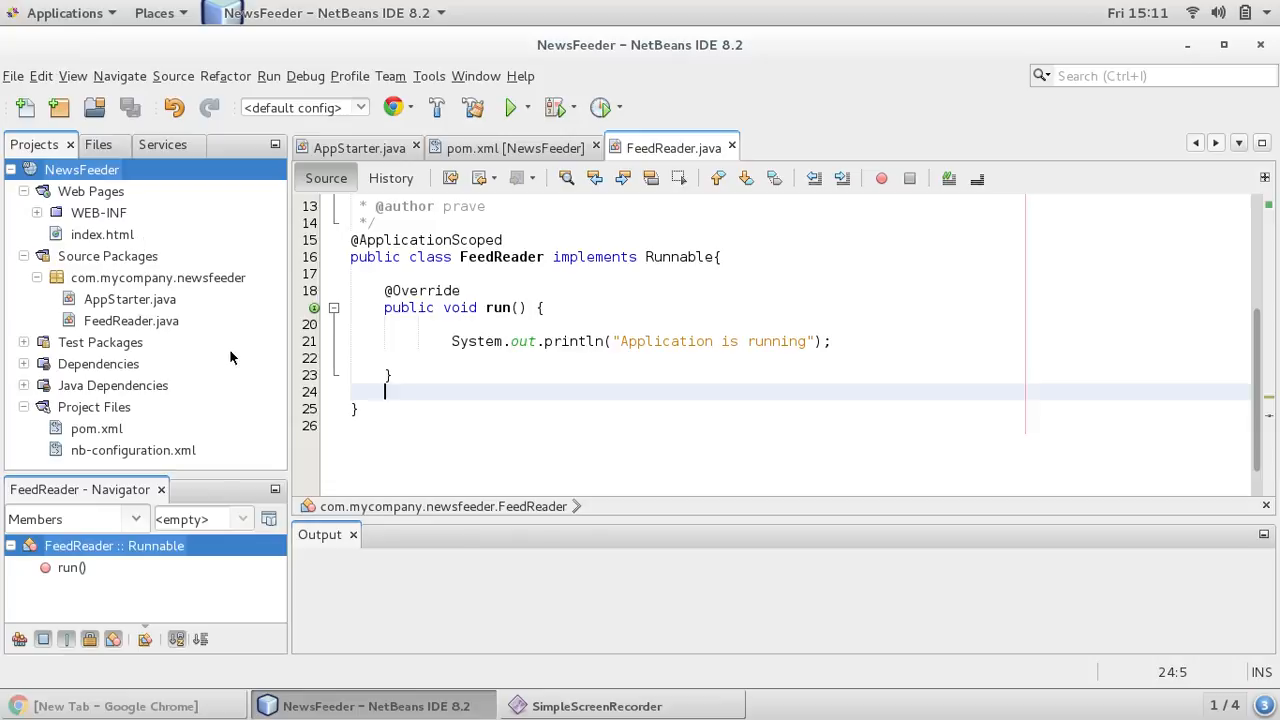
mouse_move(224, 340)
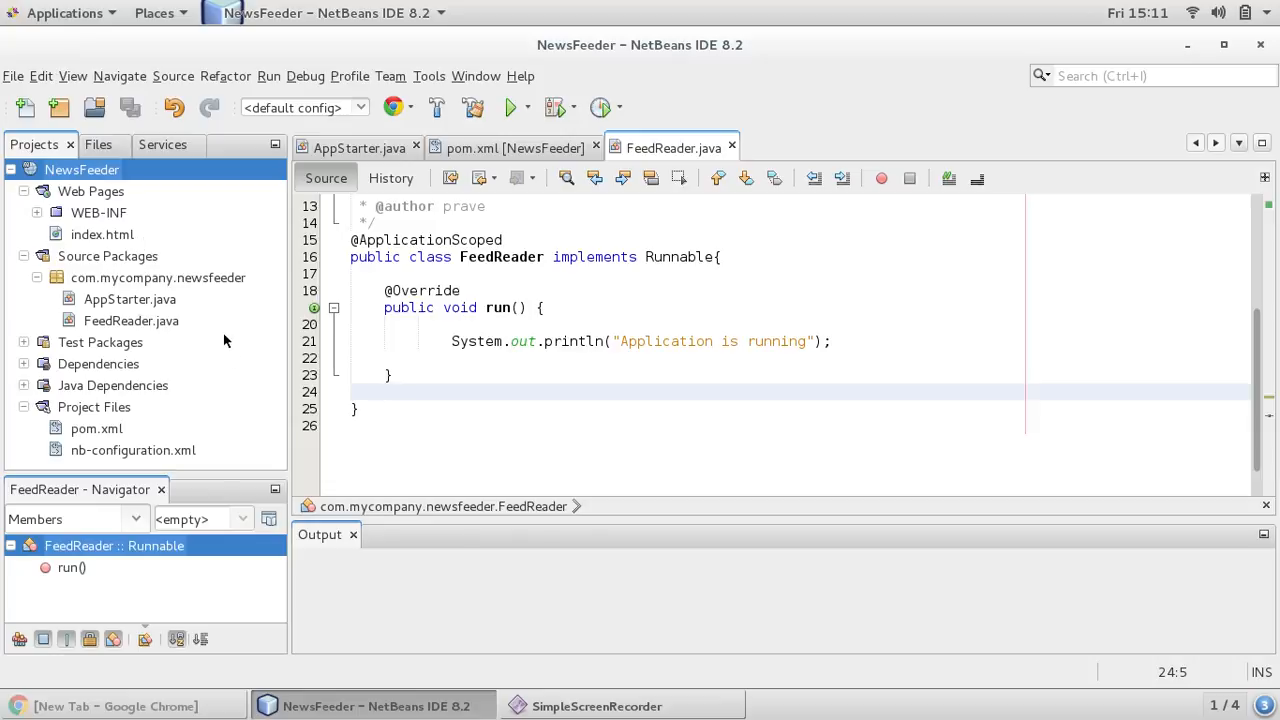
click(358, 148)
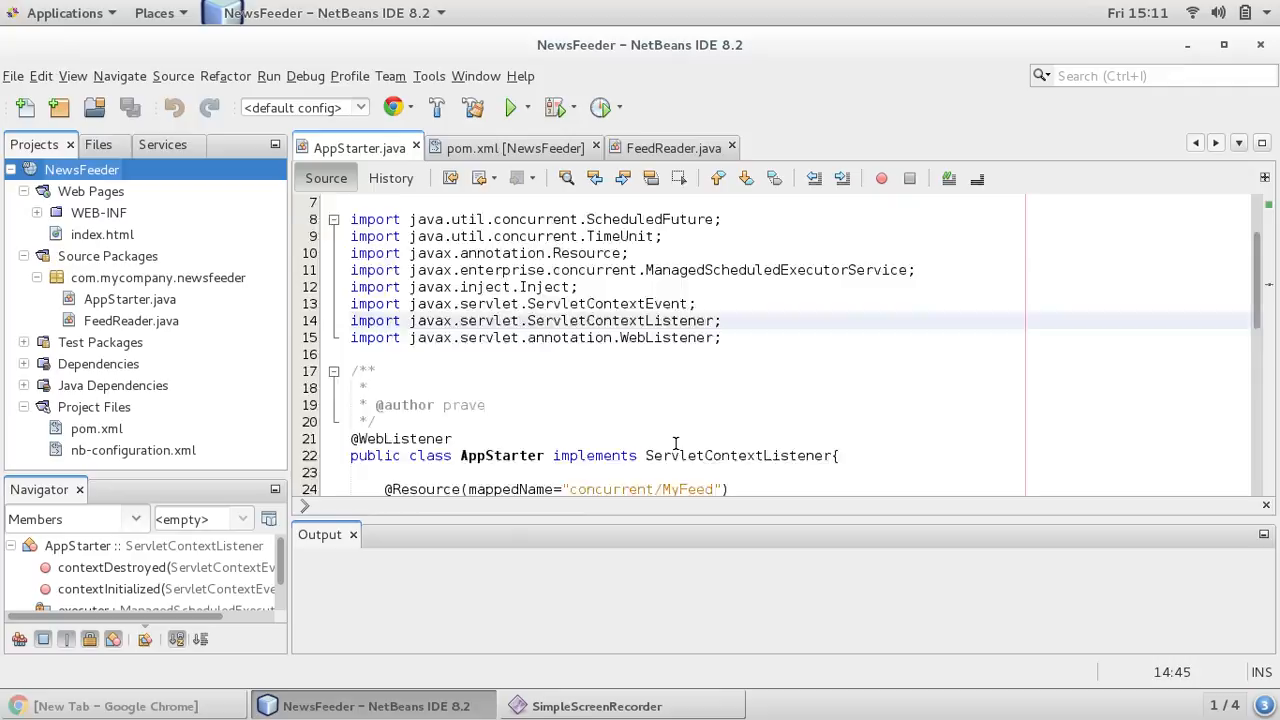
scroll(down, 3)
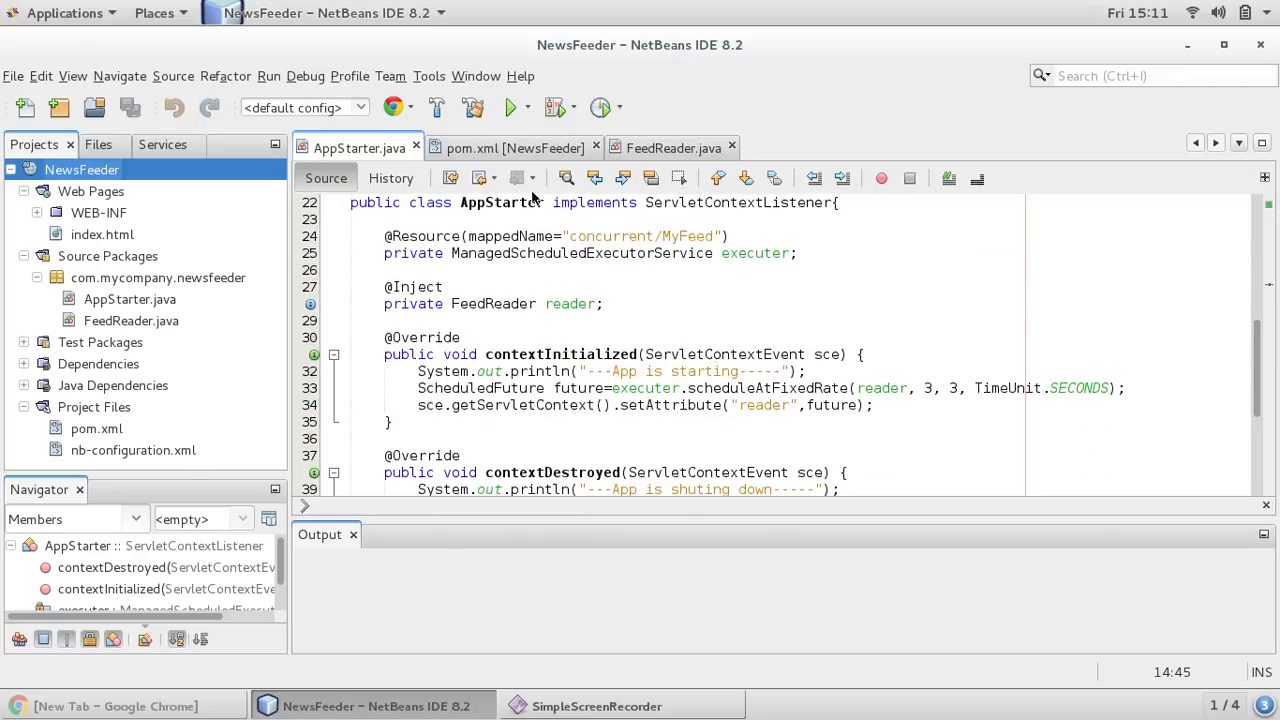
click(672, 148)
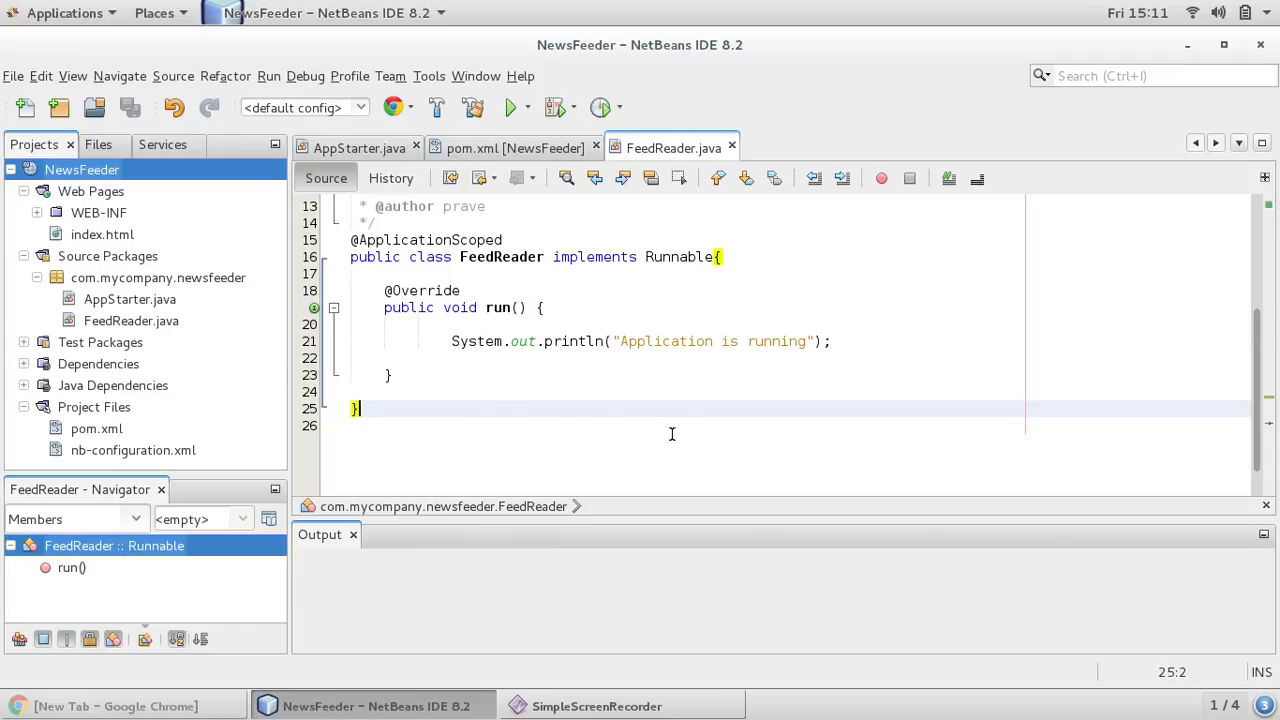
mouse_move(856, 340)
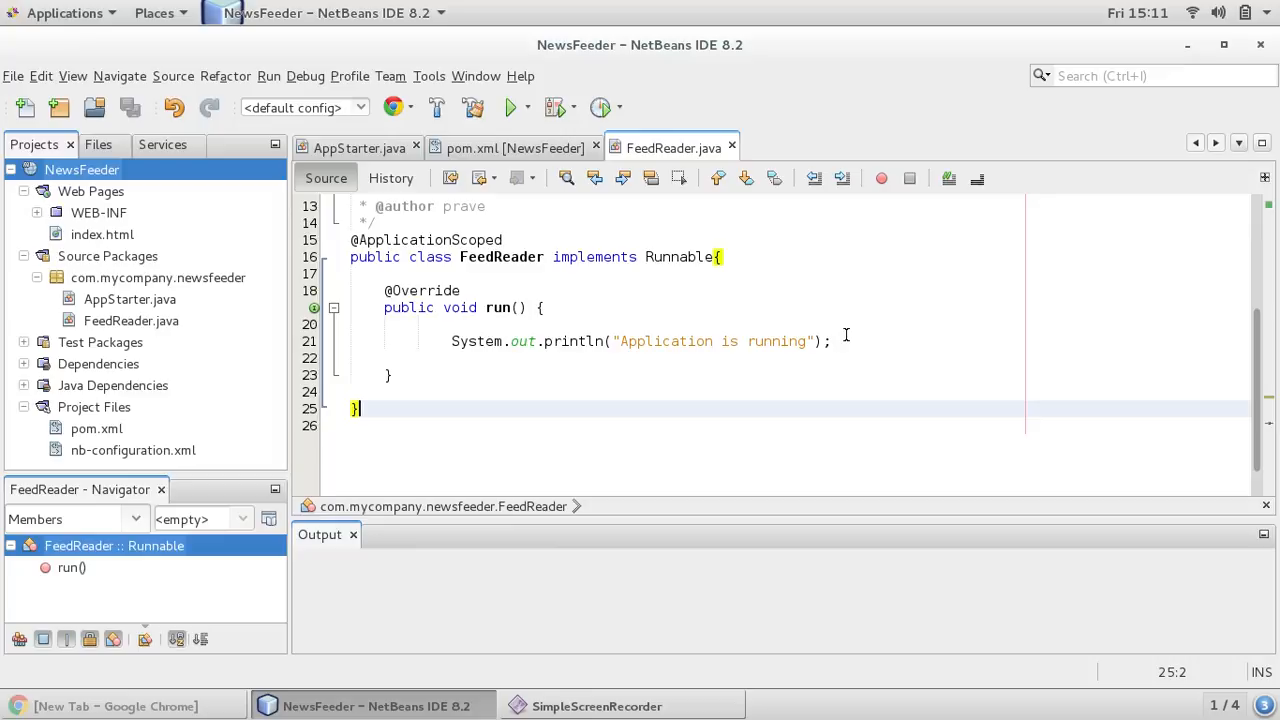
mouse_move(428, 396)
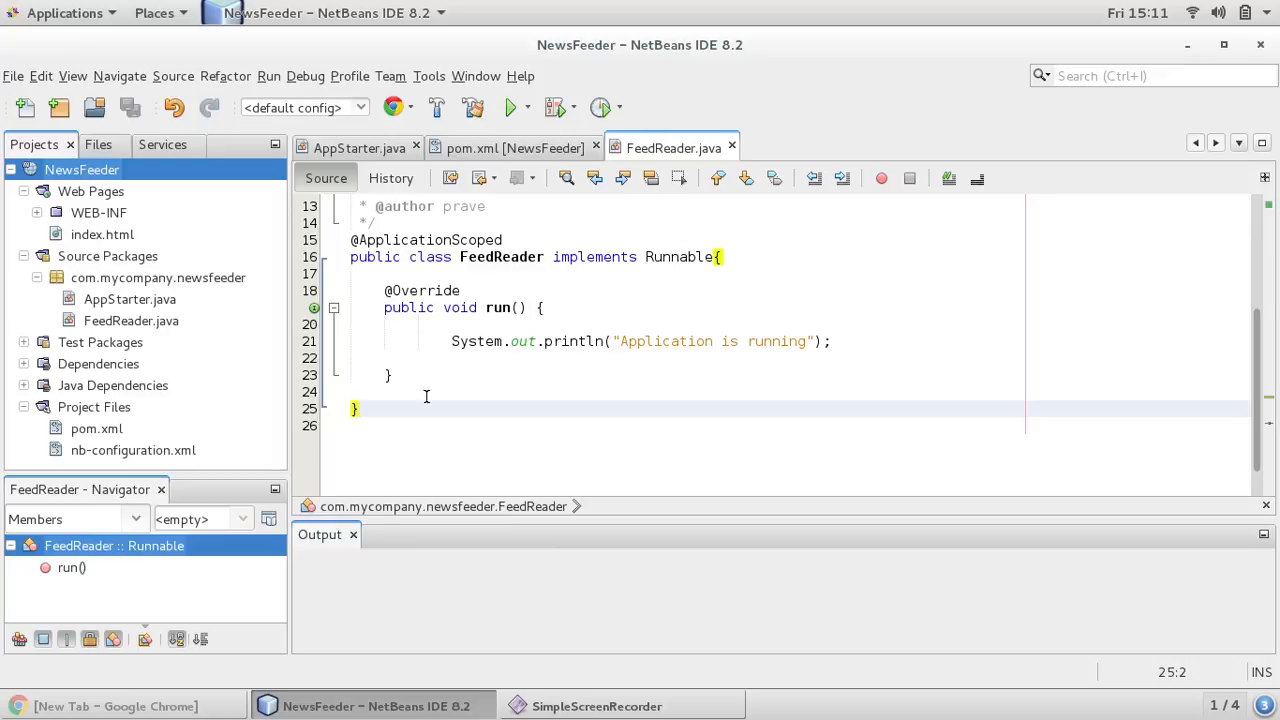
In Chrome search 'indianexpress.com rss', reach the RSS feeds page and select the Latest News World feed URL
click(116, 706)
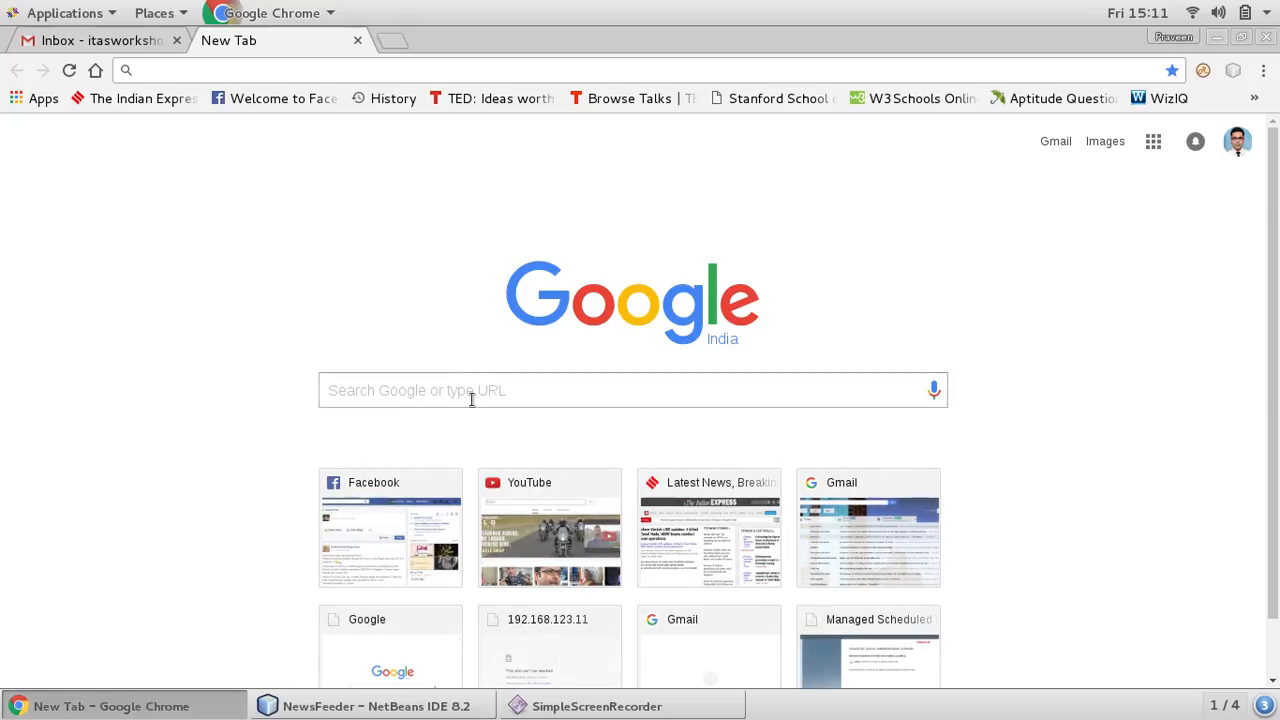
click(632, 390)
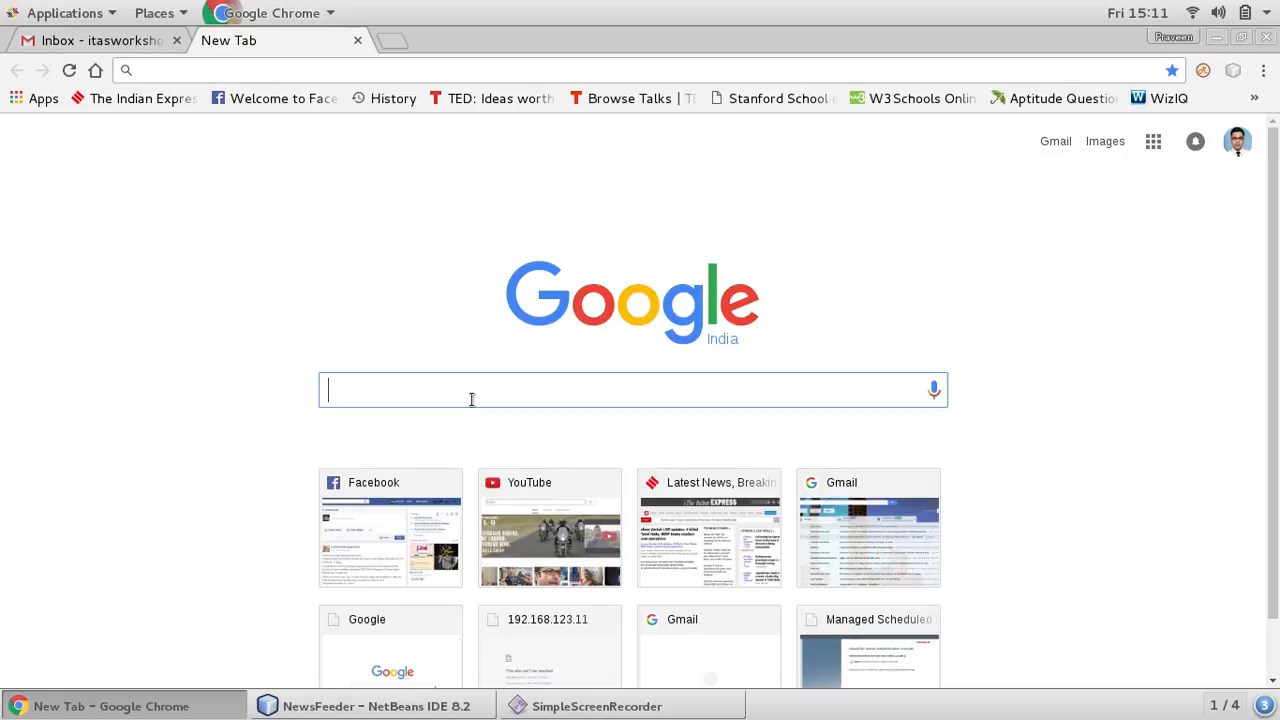
text(indianexpress.com rss)
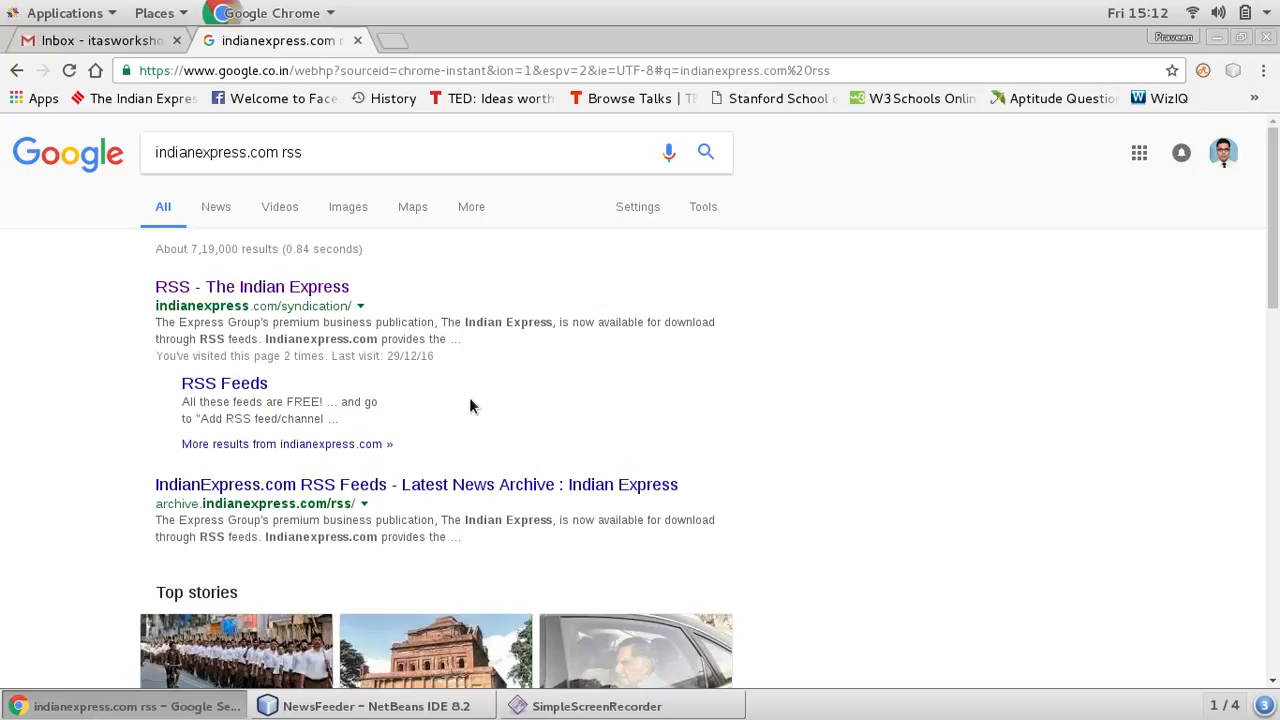
click(376, 706)
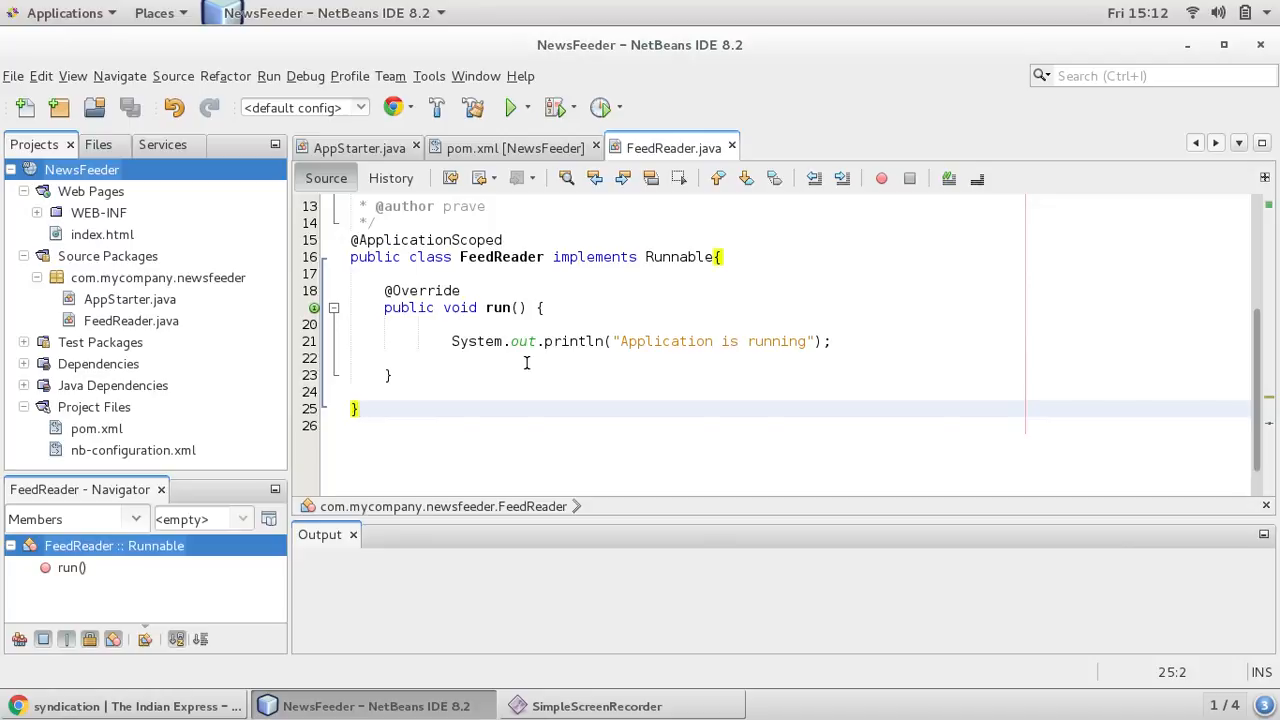
mouse_move(696, 354)
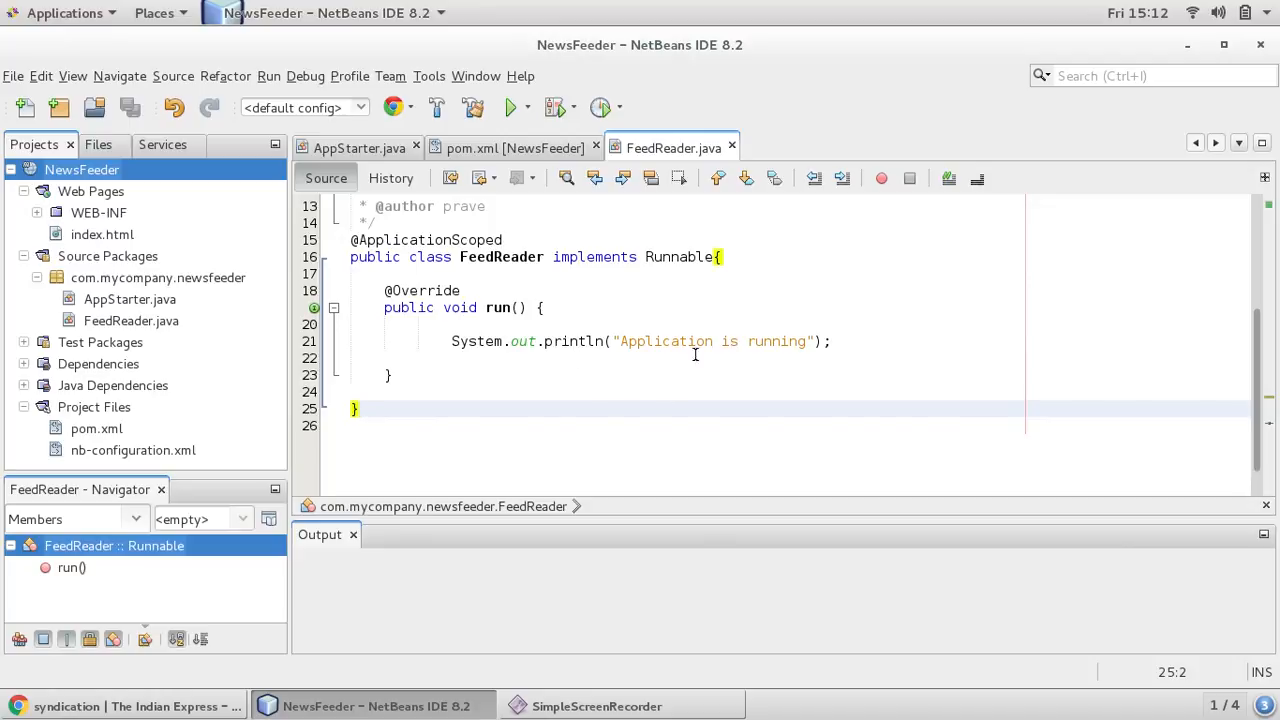
click(124, 706)
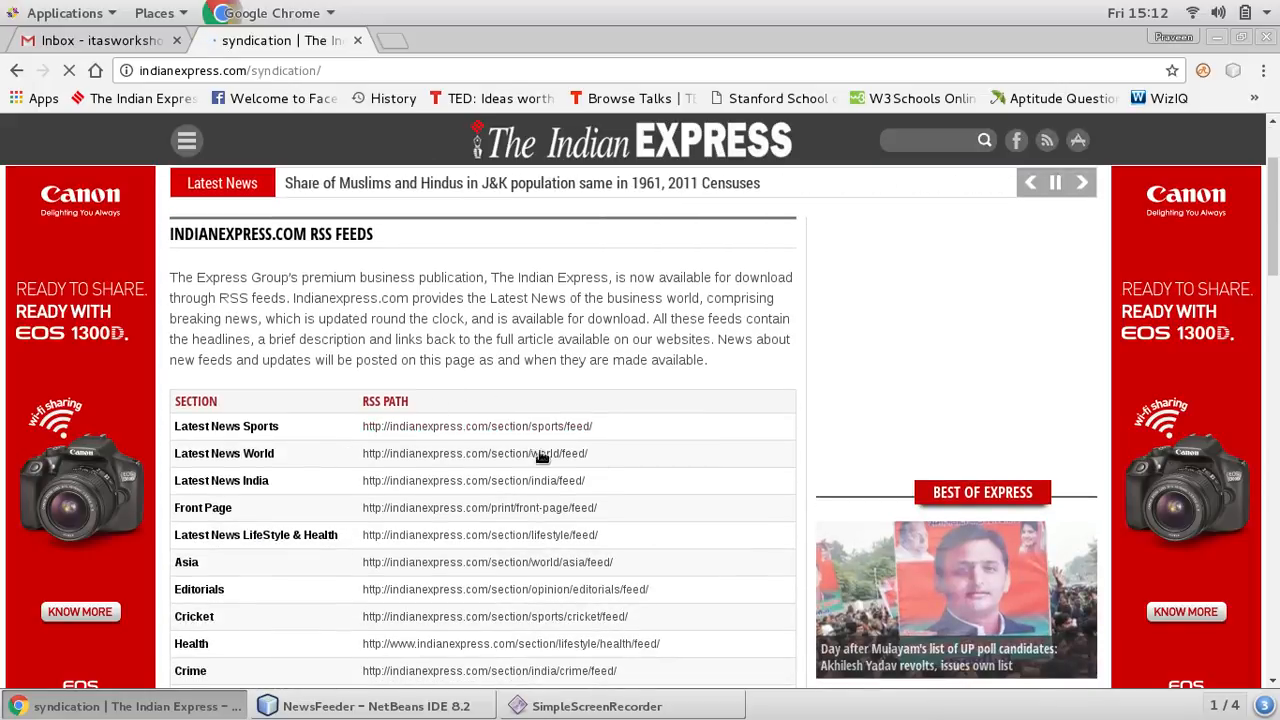
scroll(up, 3)
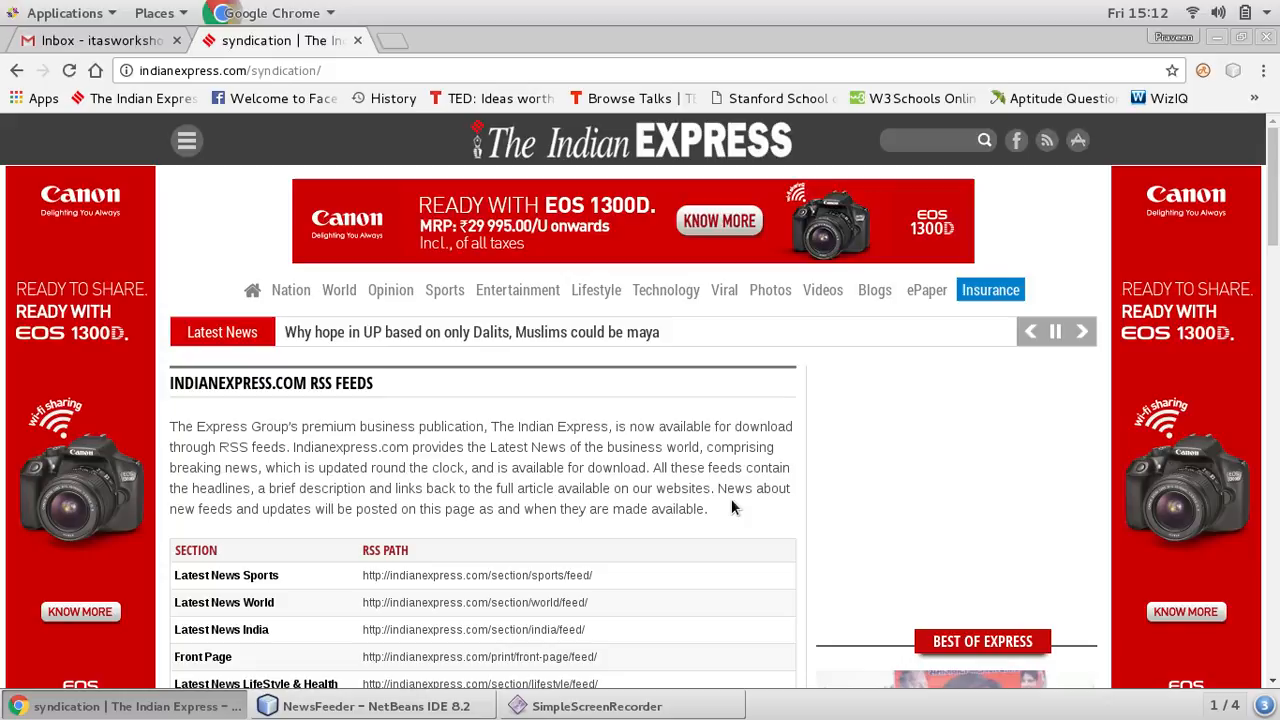
scroll(down, 3)
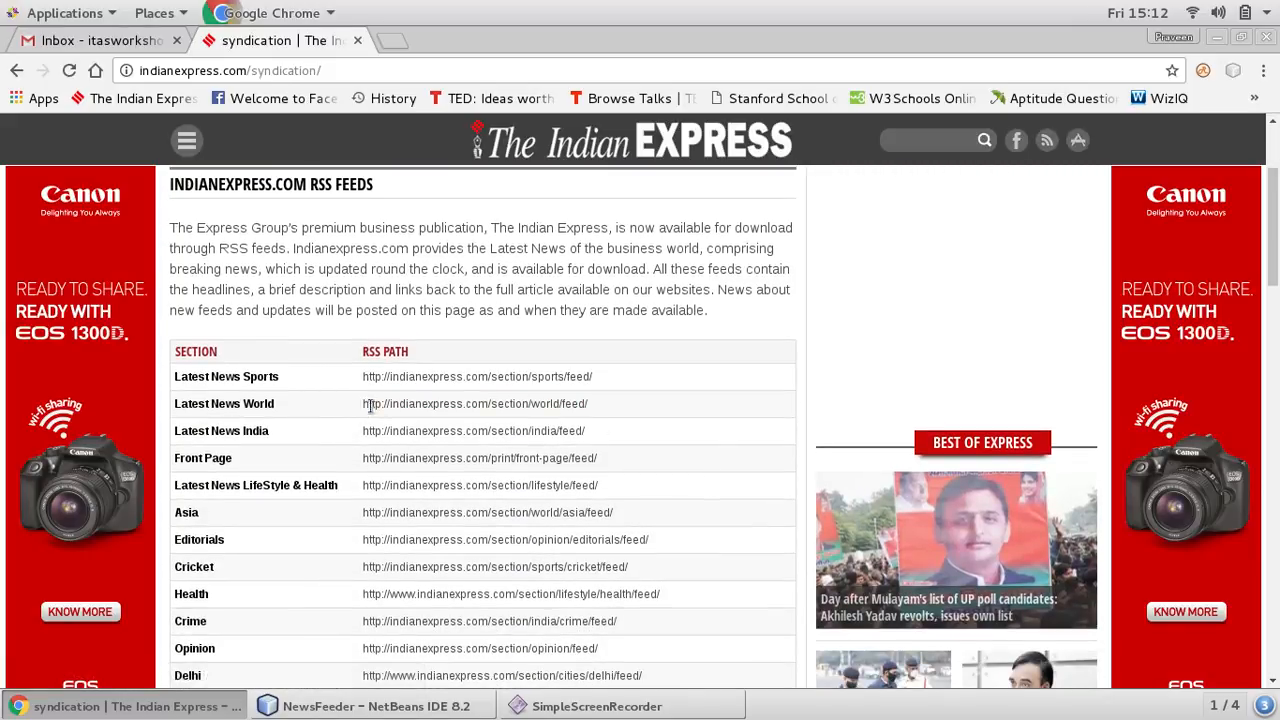
double_click(474, 404)
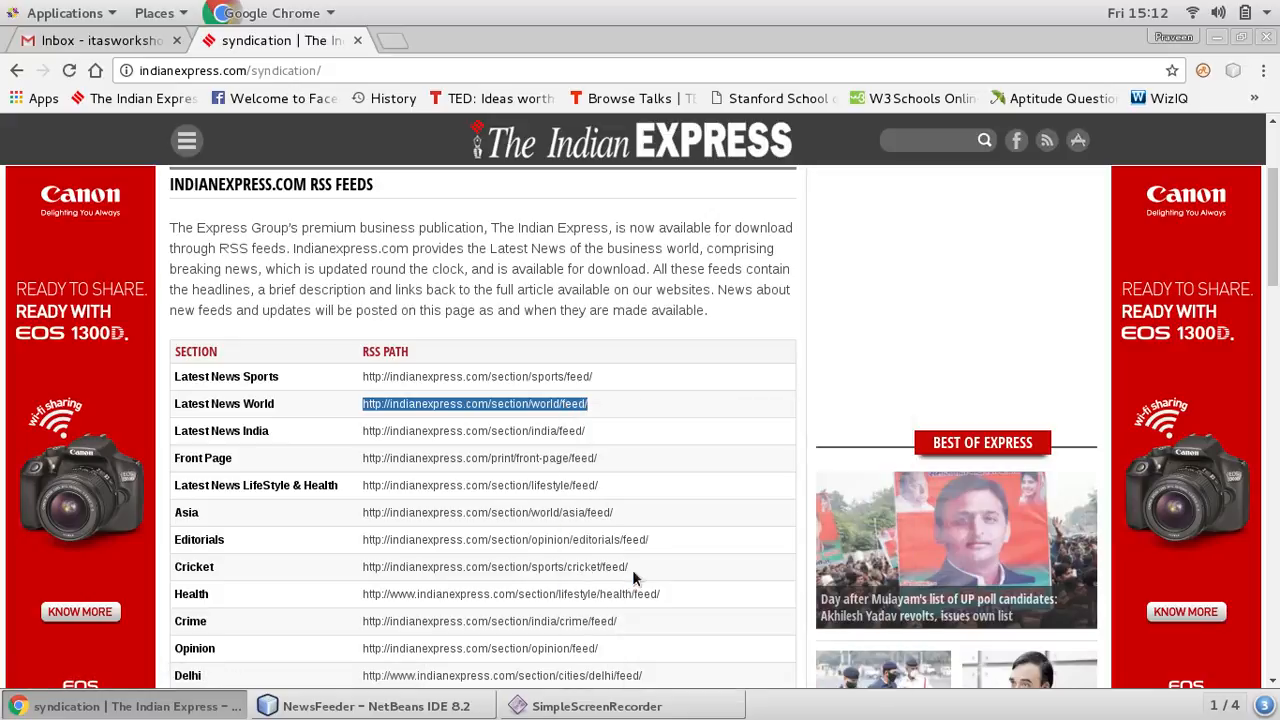
click(376, 706)
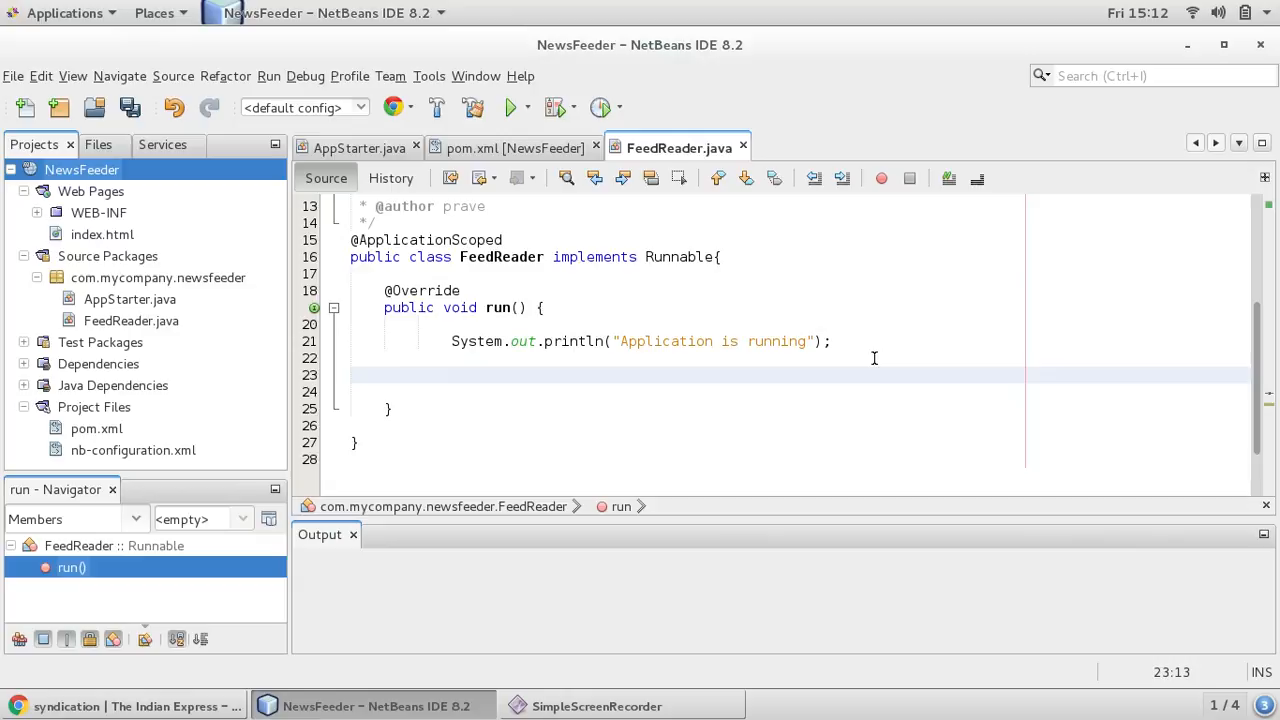
Write 'FeedFetcher fetcher=new HttpURLFeedFetcher();' on the empty line in run()
click(452, 374)
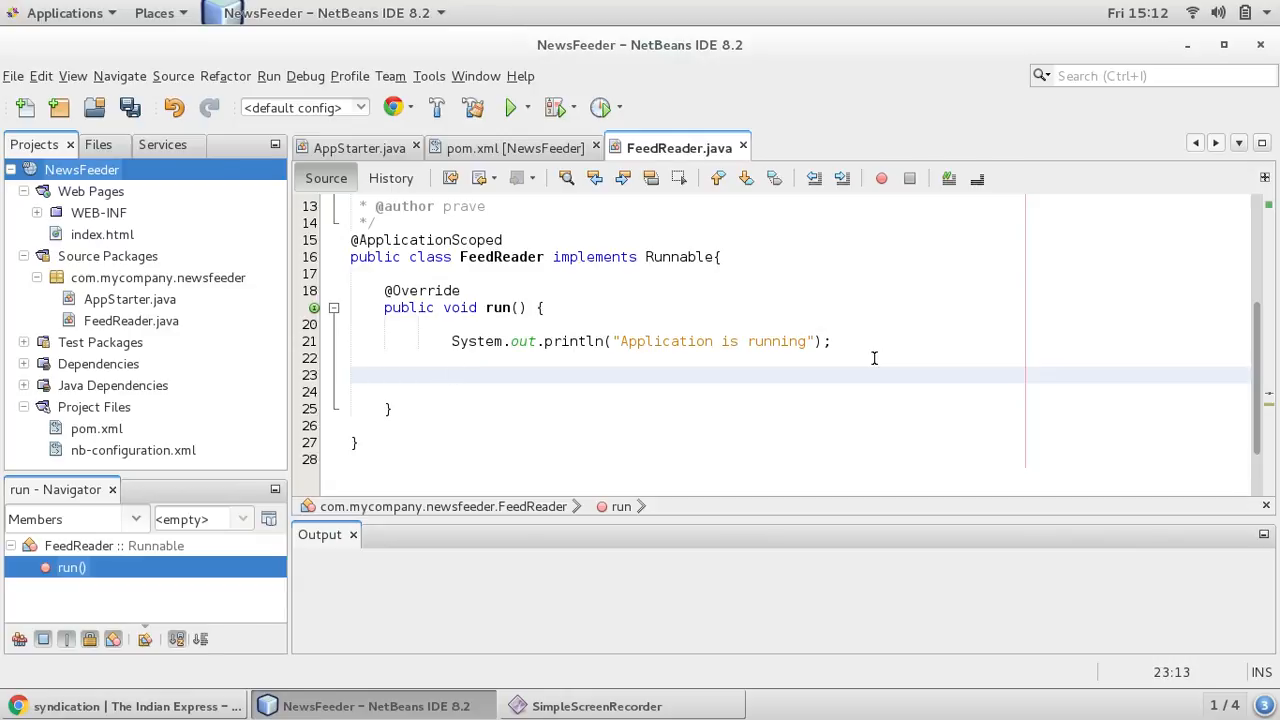
text(Feed)
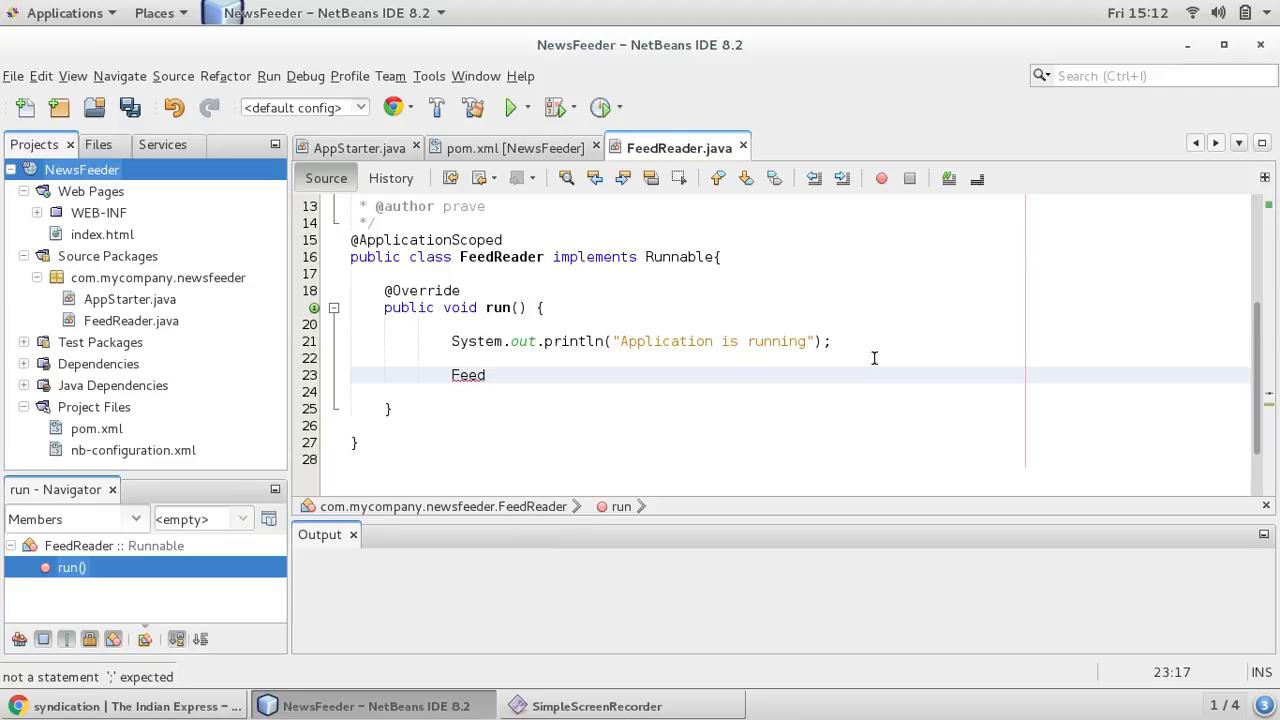
text(Fetcher)
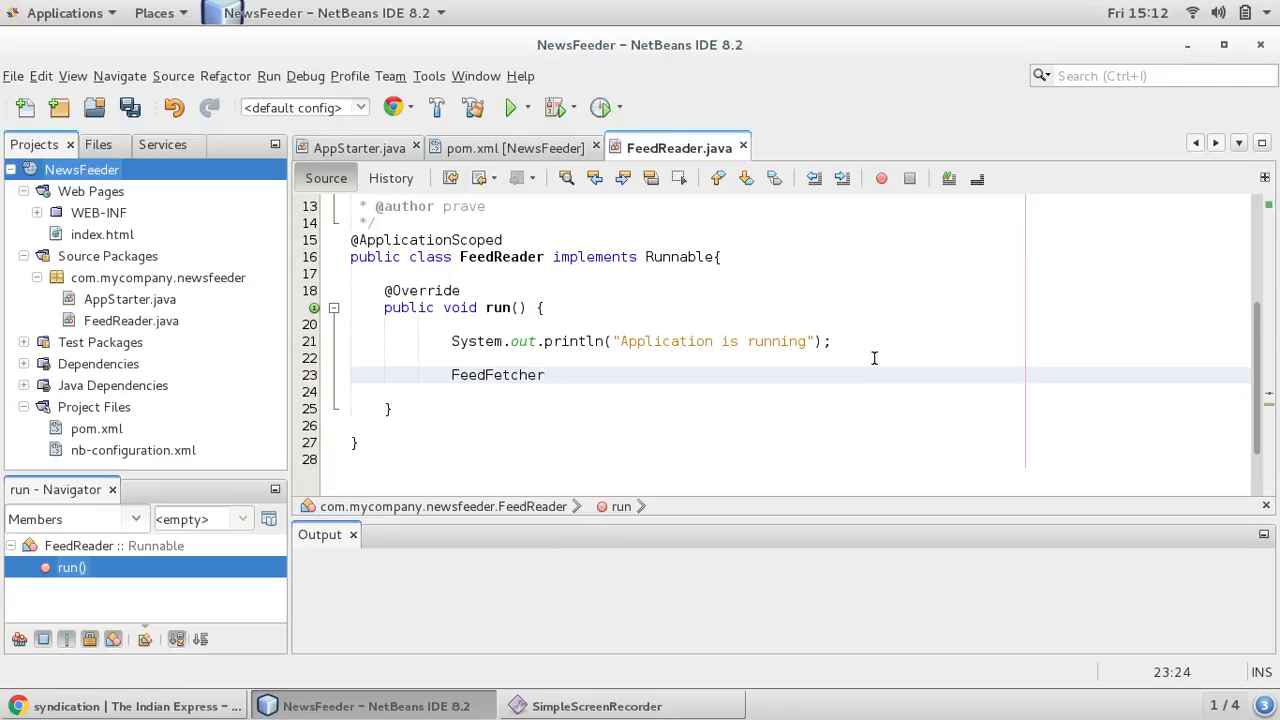
text(fetcher=)
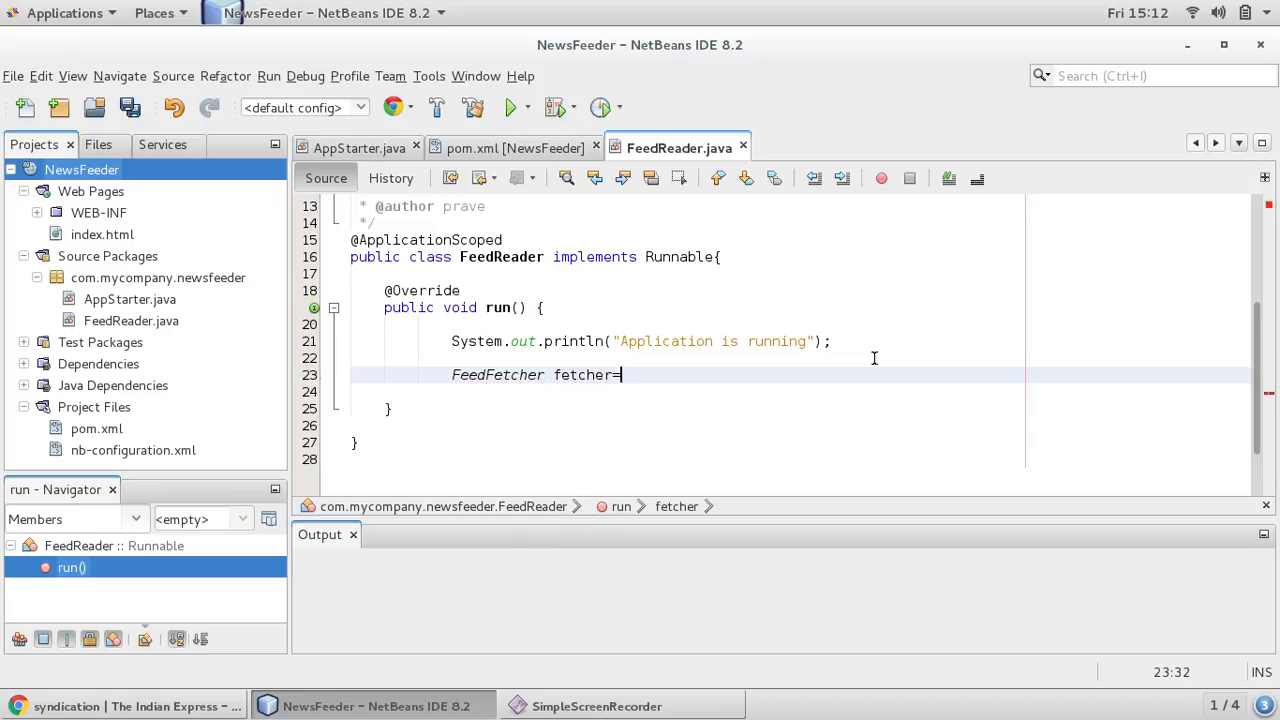
text(new H)
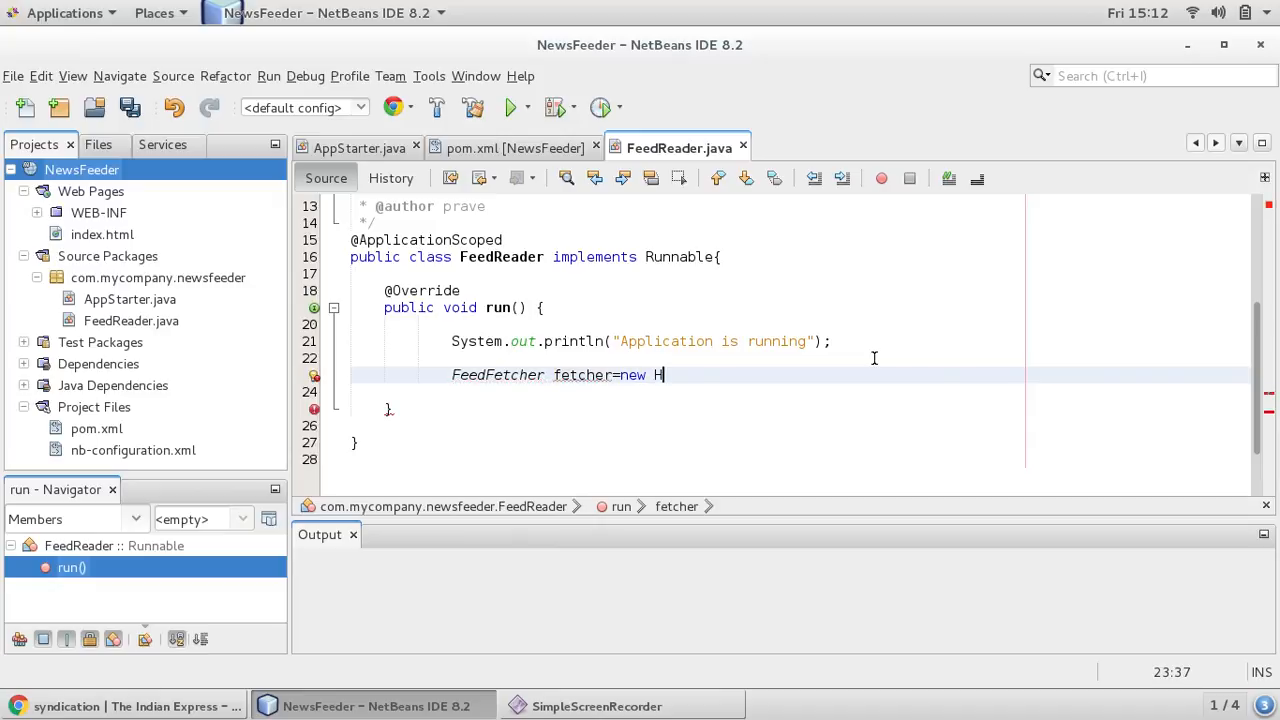
text(tt)
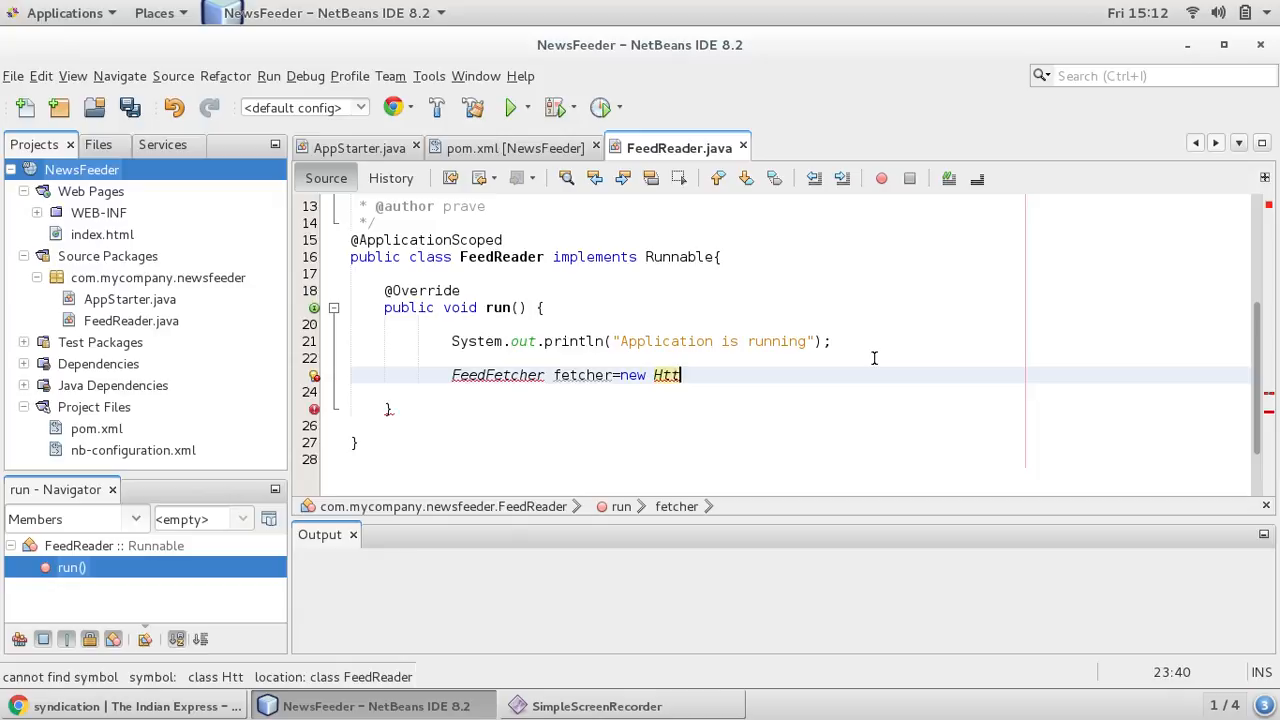
text(U)
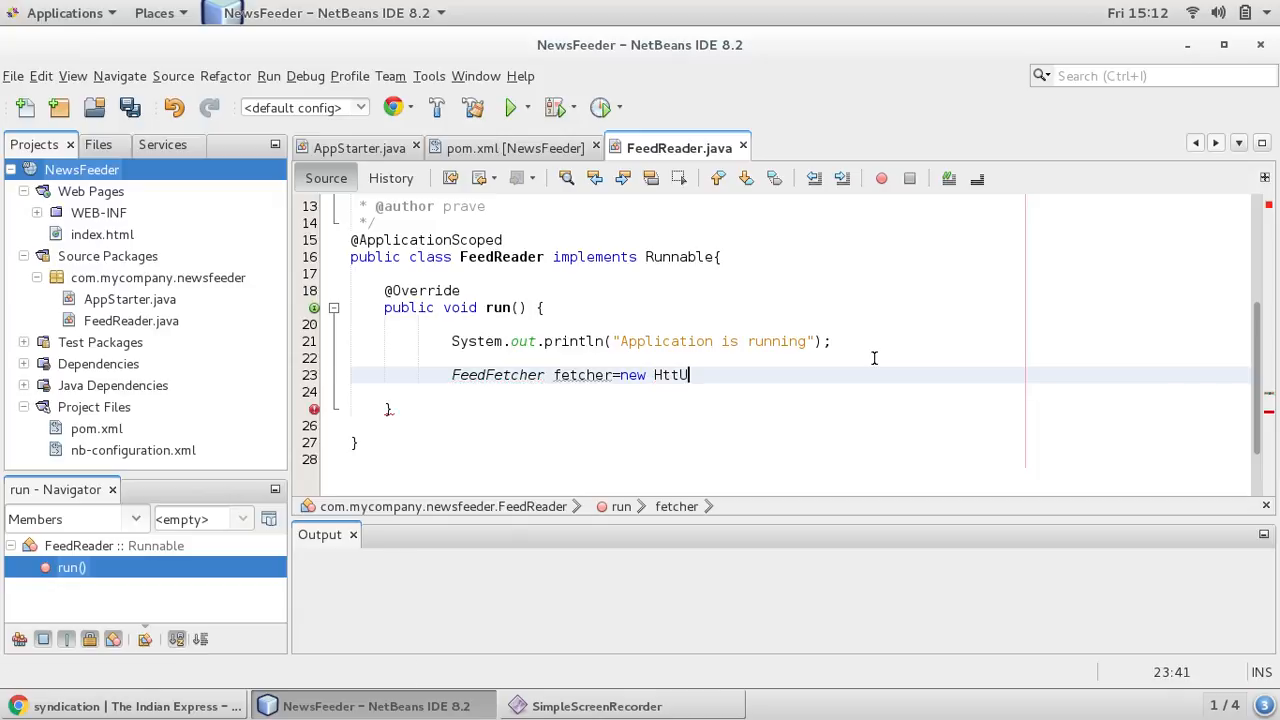
text(RL)
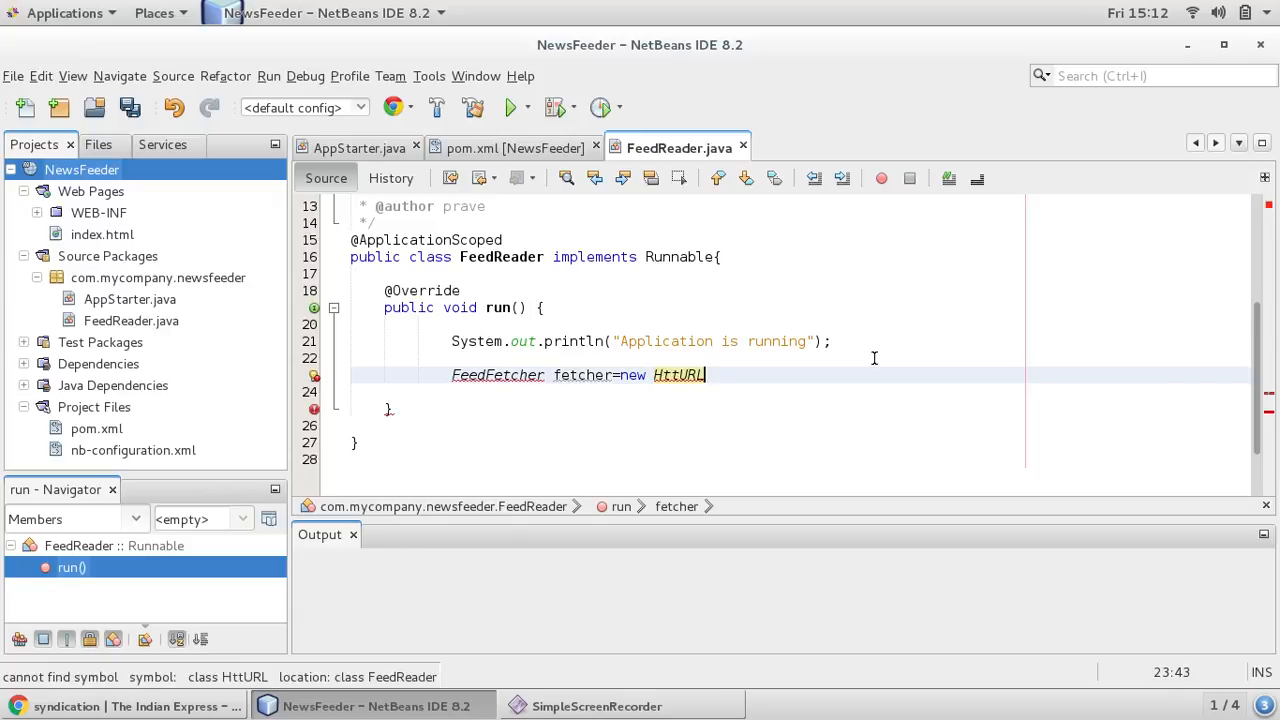
text(FeedFetche)
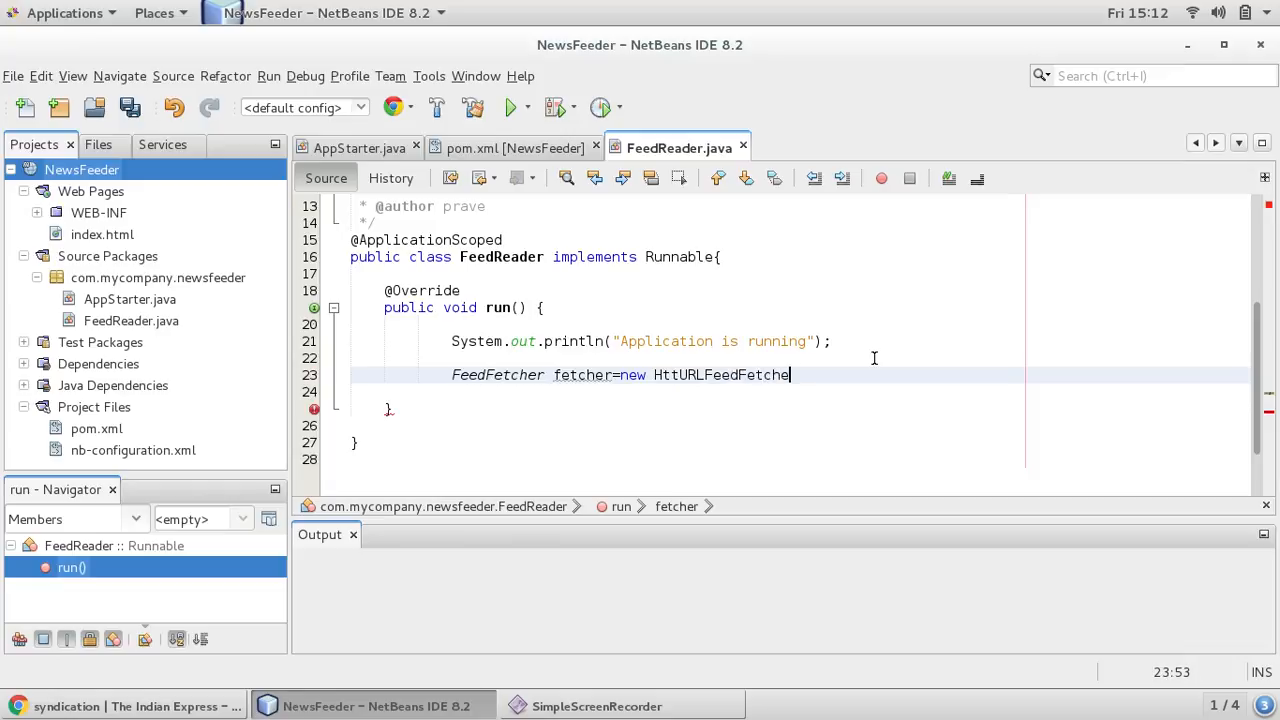
text(();)
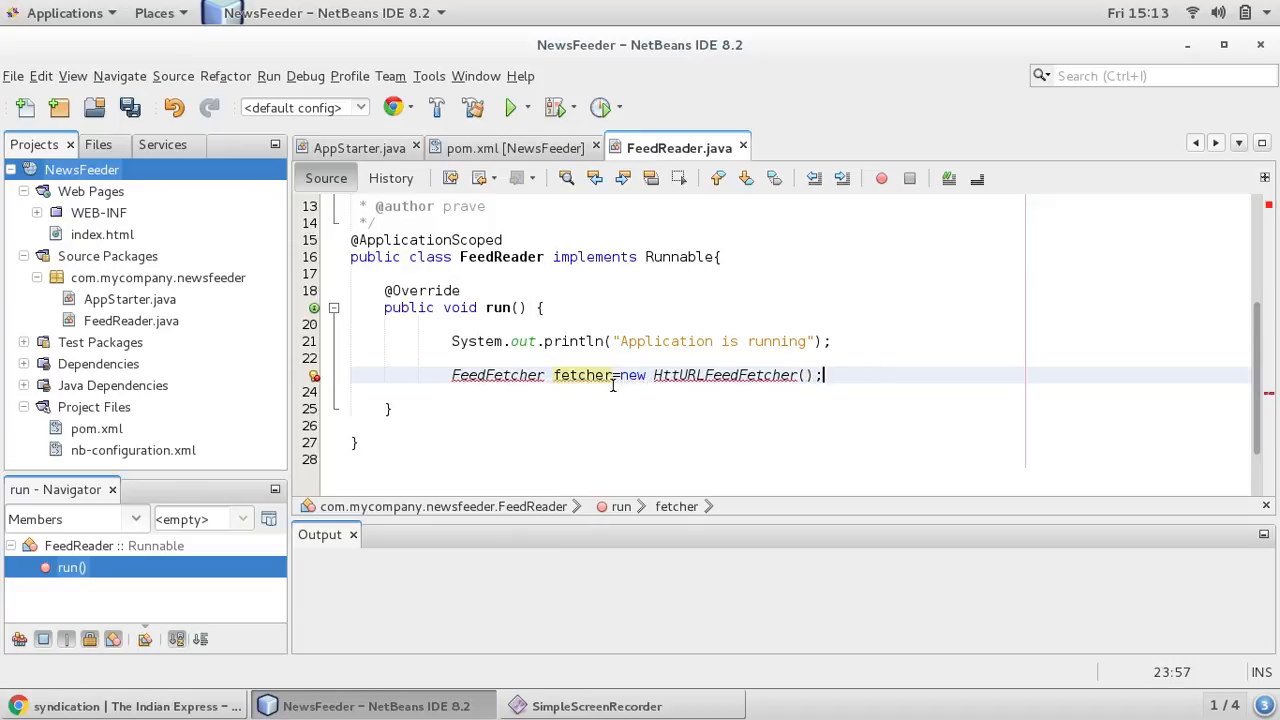
mouse_move(700, 392)
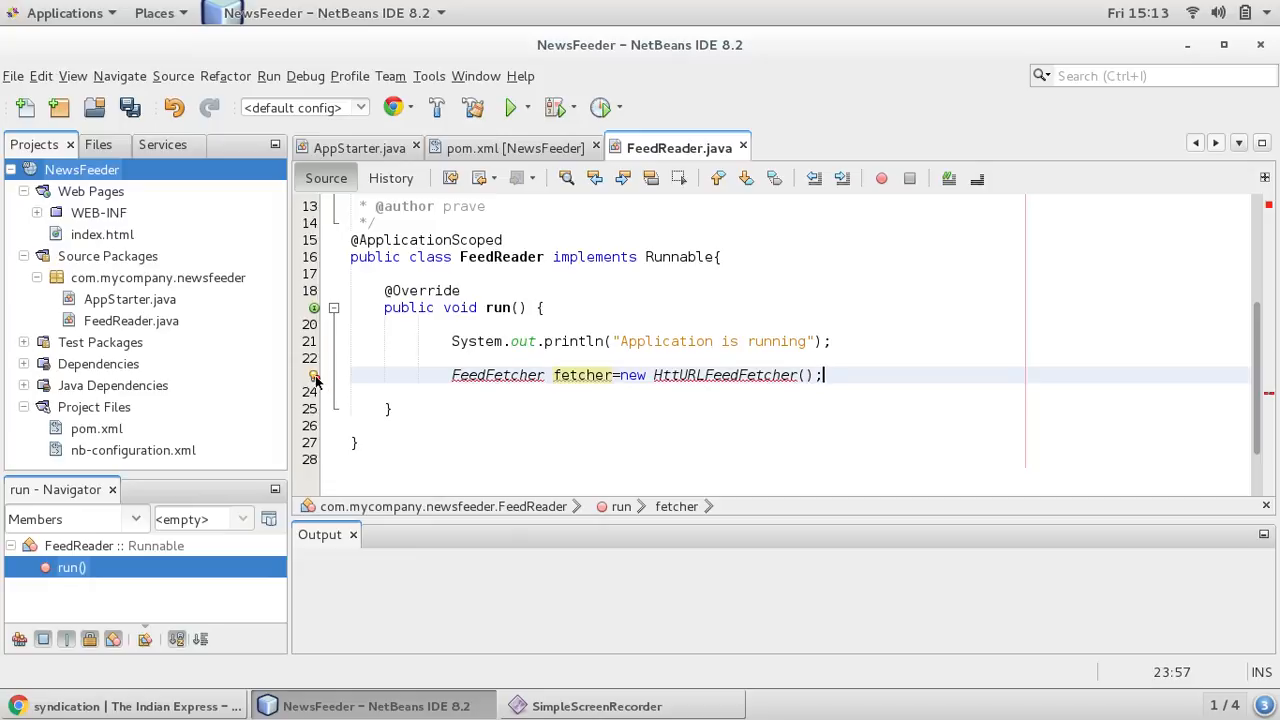
Add the FeedFetcher import from the gutter hint
click(314, 376)
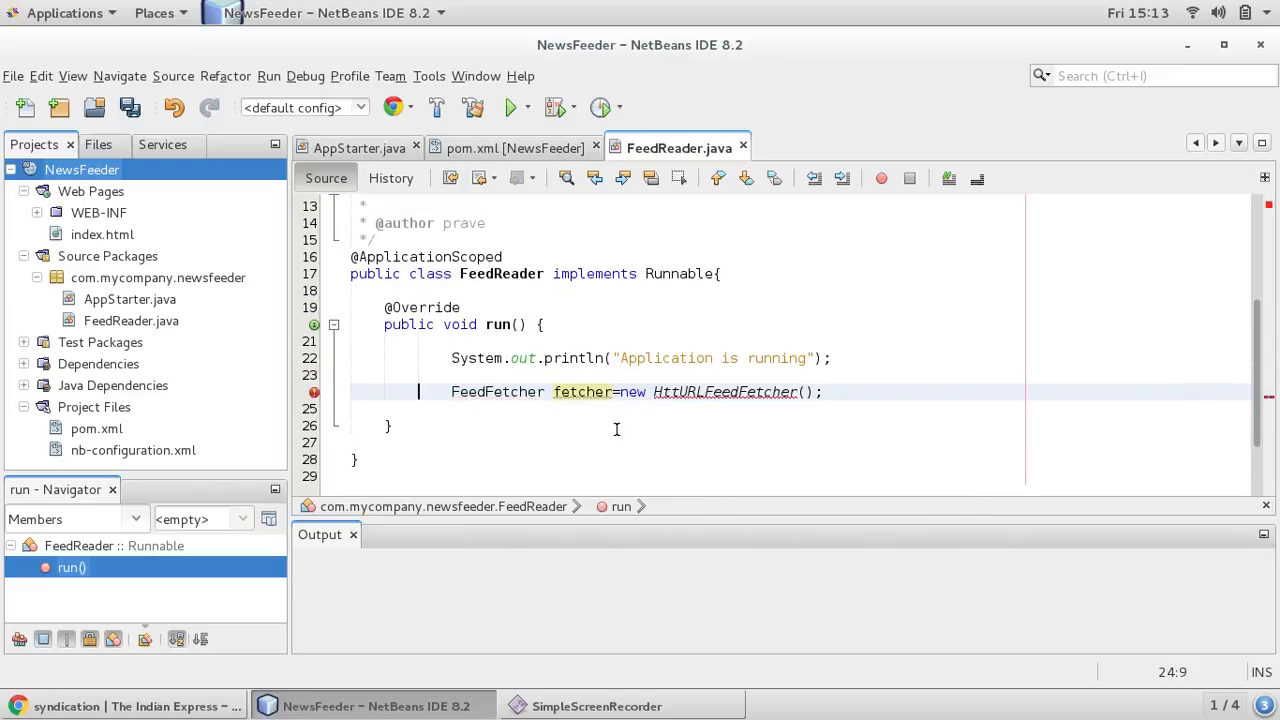
click(314, 390)
text(p)
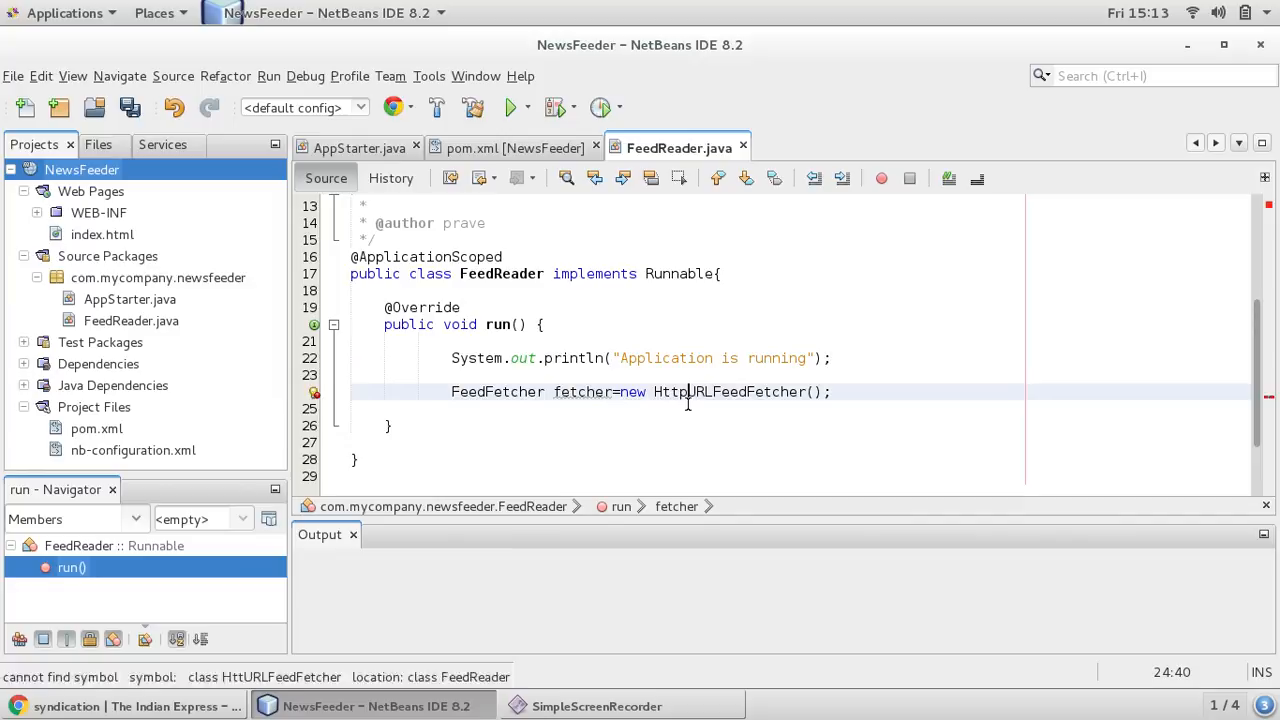
Focus the unresolved HttpURLFeedFetcher name to get its import fix
click(314, 392)
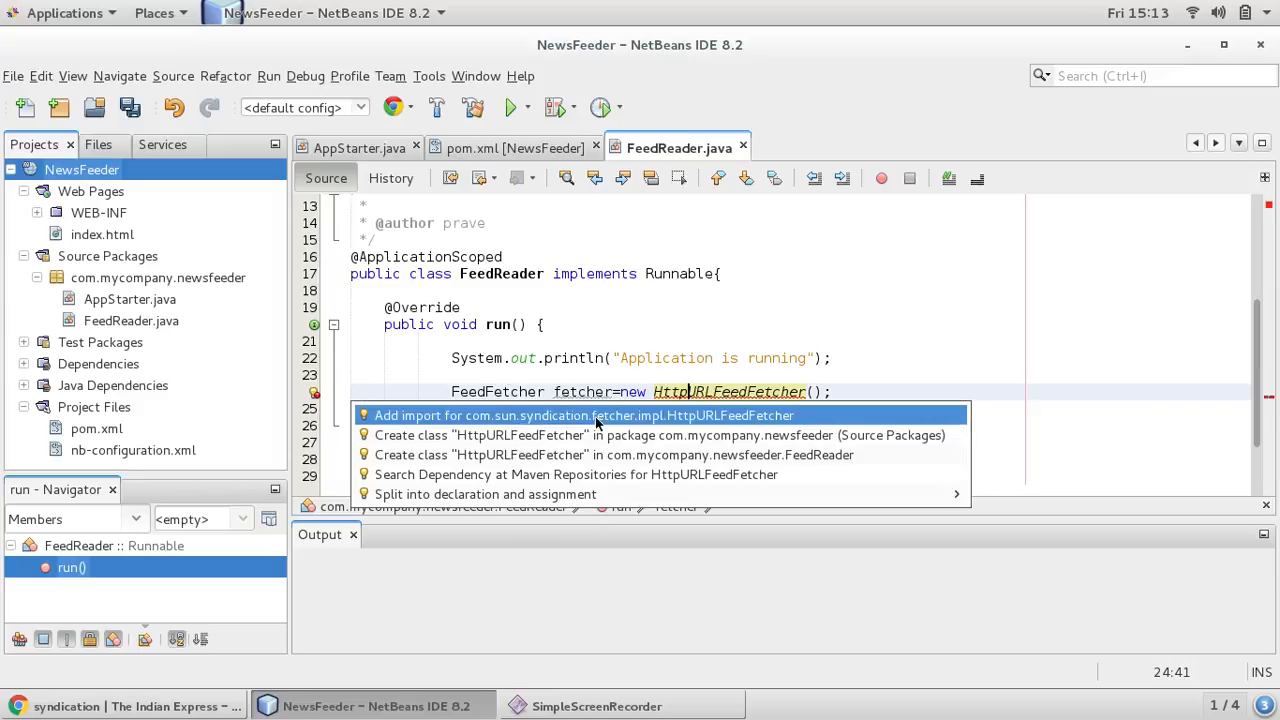
mouse_move(704, 424)
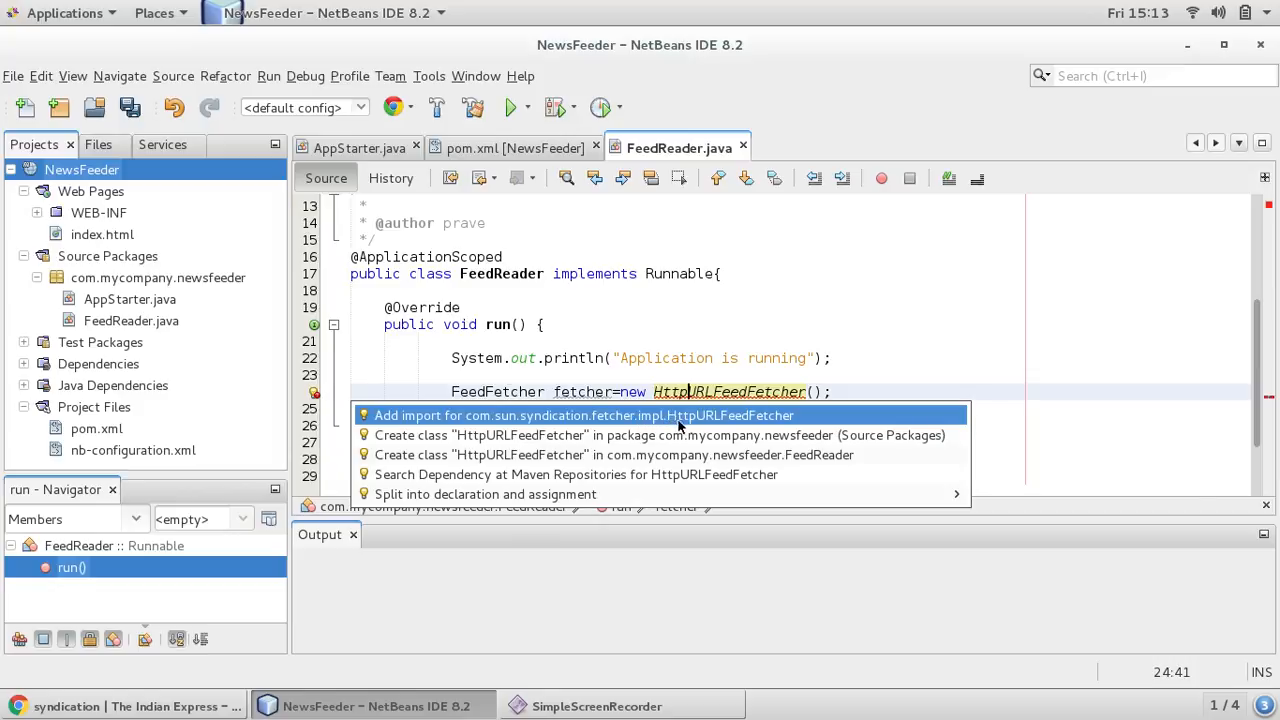
mouse_move(720, 424)
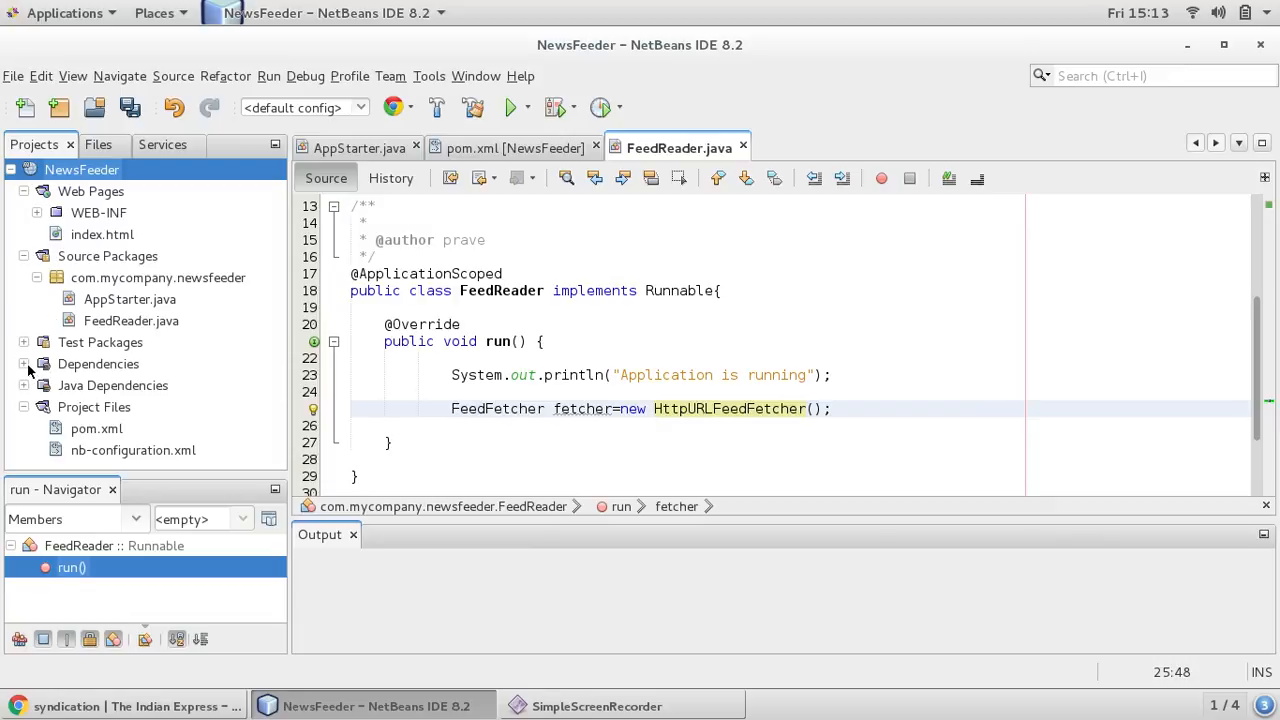
Expand Dependencies > rome-fetcher-1.0.jar > com.sun.syndication.fetcher.impl to show HttpURLFeedFetcher.class, then return to the fetcher line
click(24, 364)
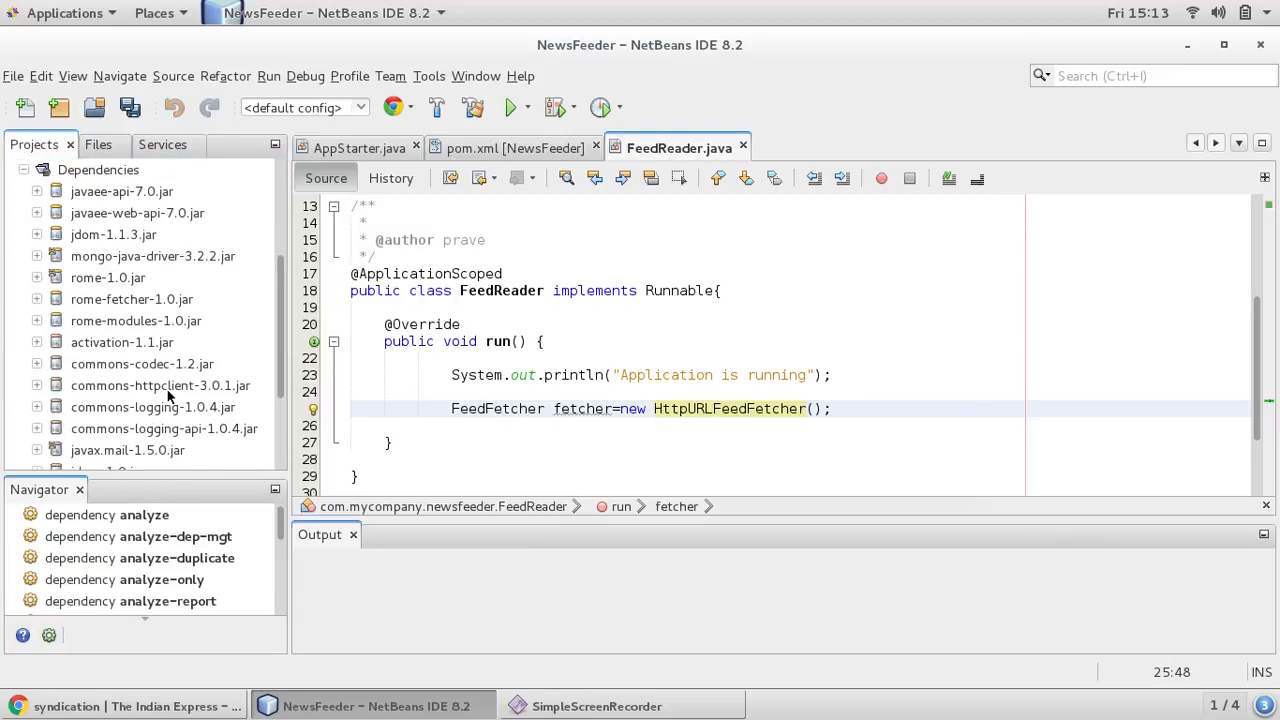
scroll(down, 3)
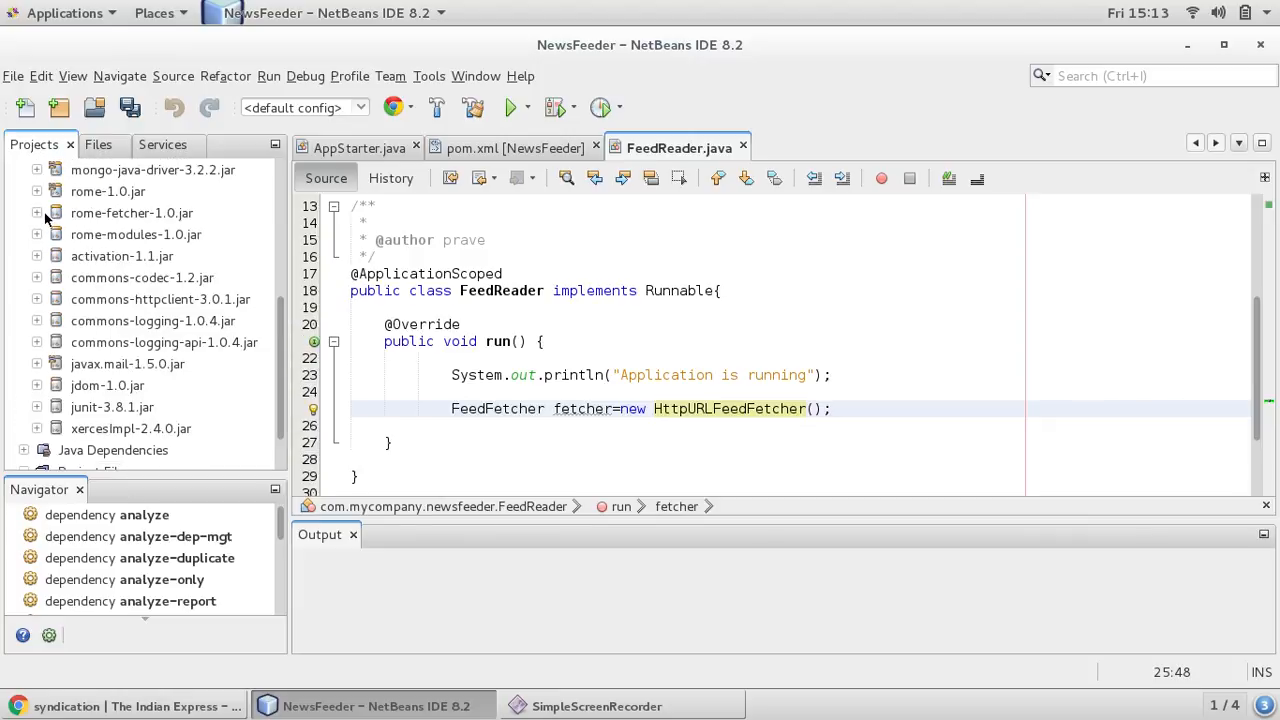
click(36, 212)
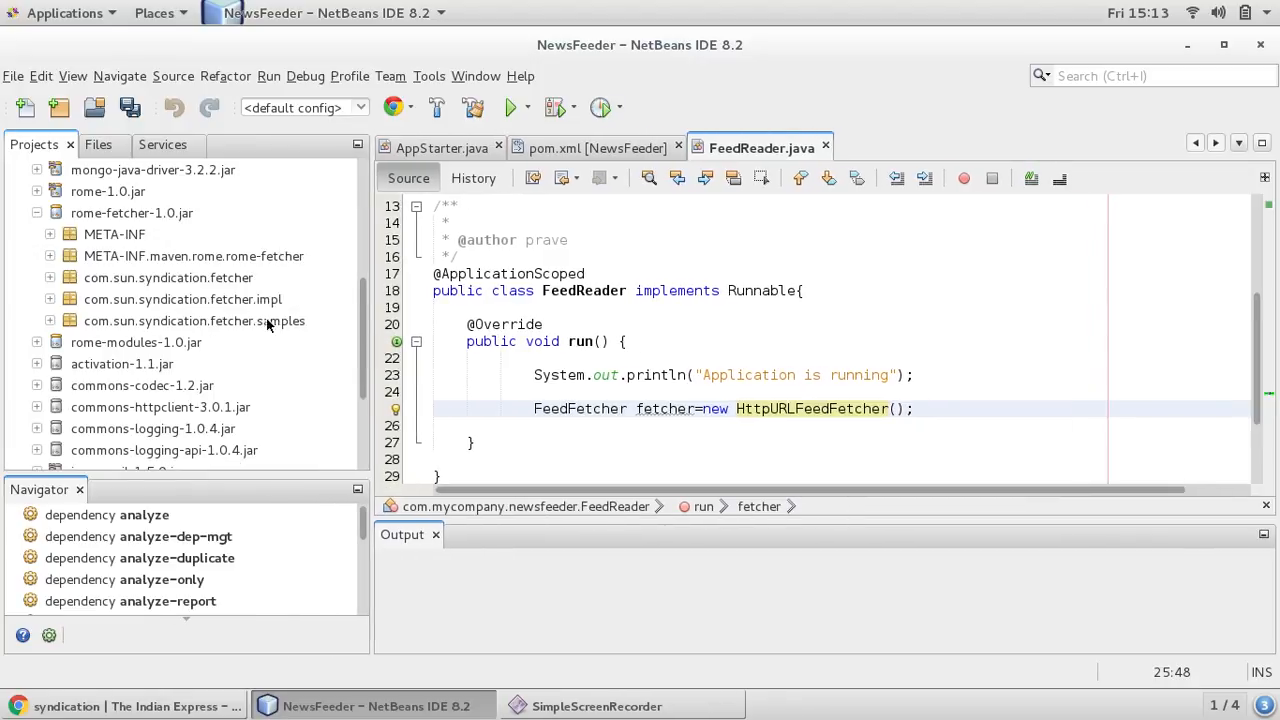
click(48, 300)
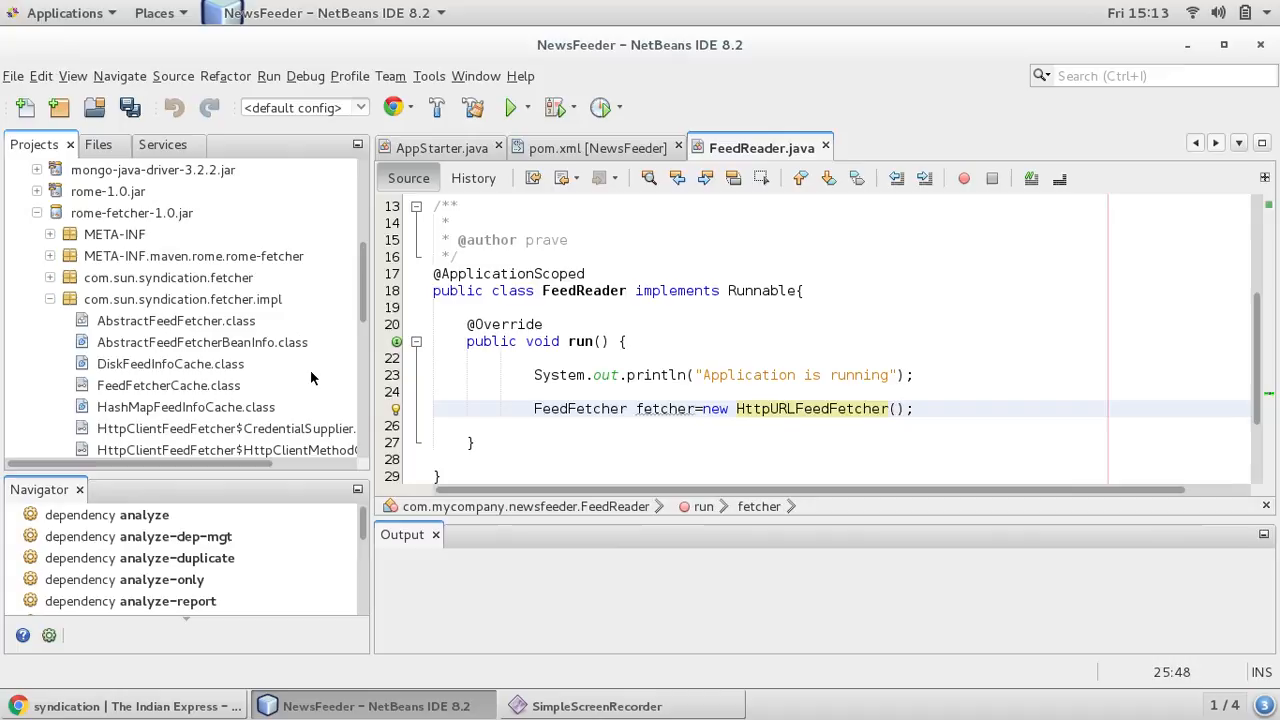
scroll(down, 3)
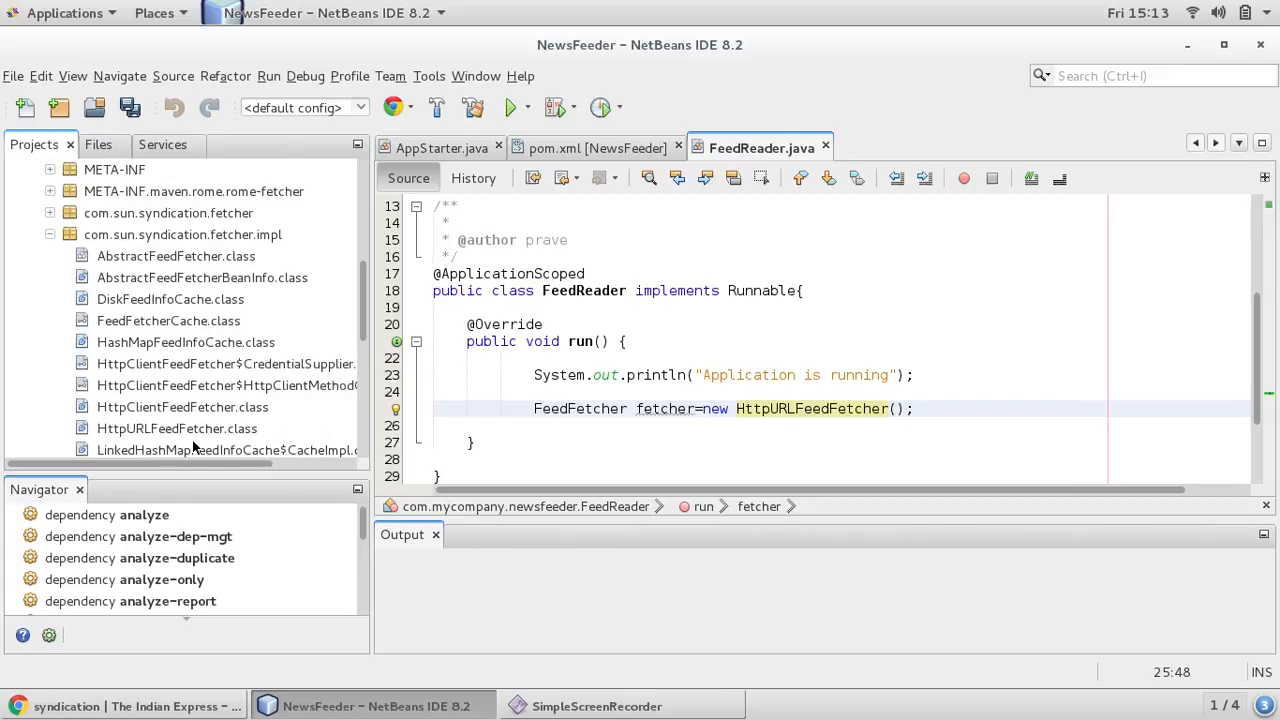
mouse_move(208, 440)
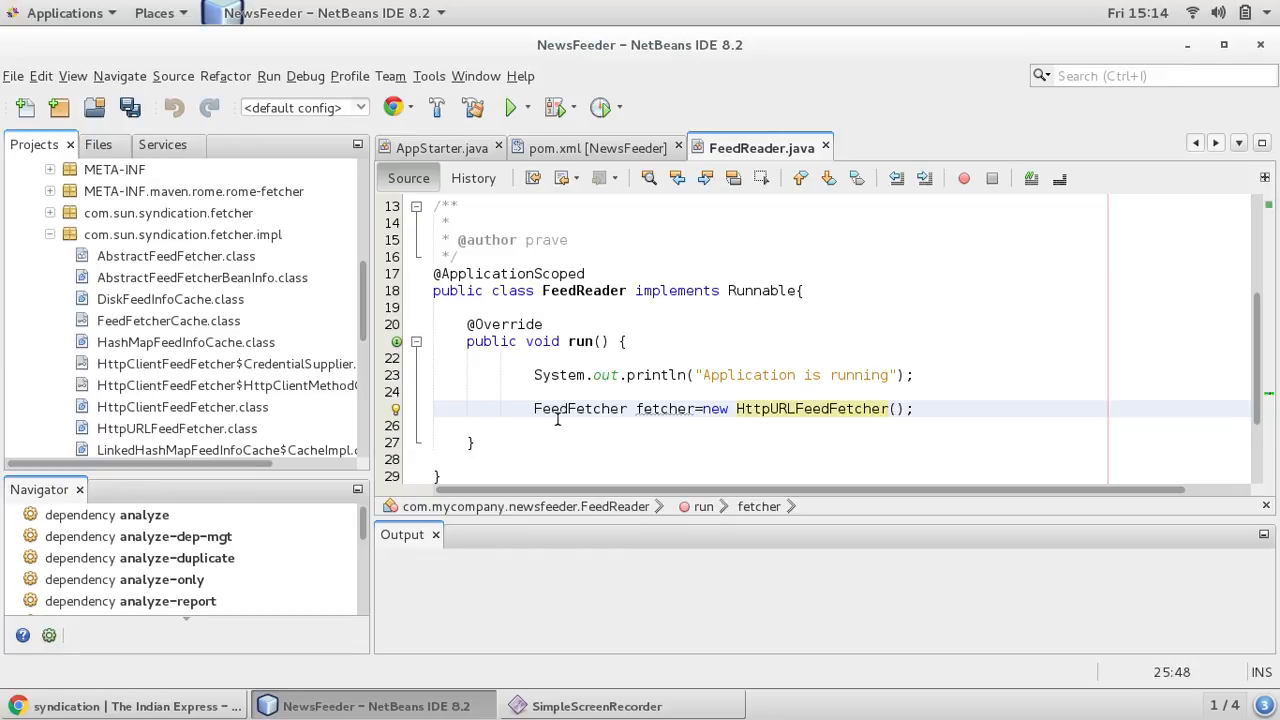
click(916, 408)
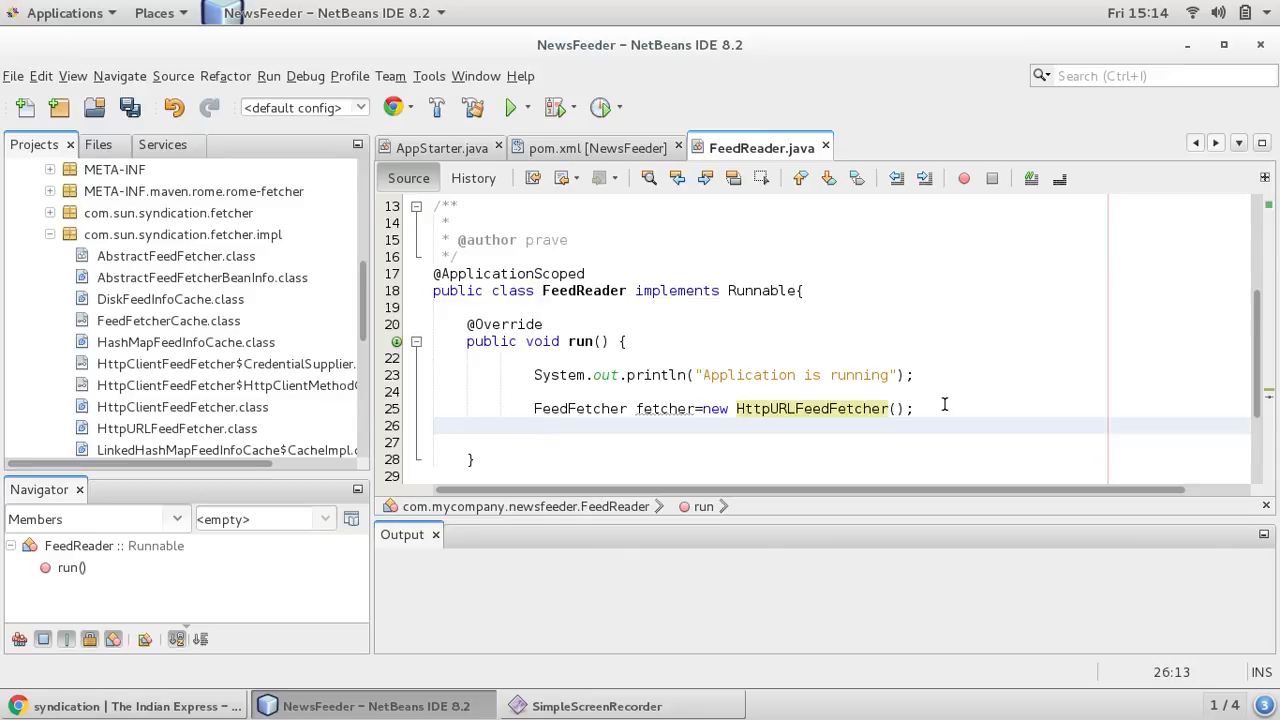
click(534, 424)
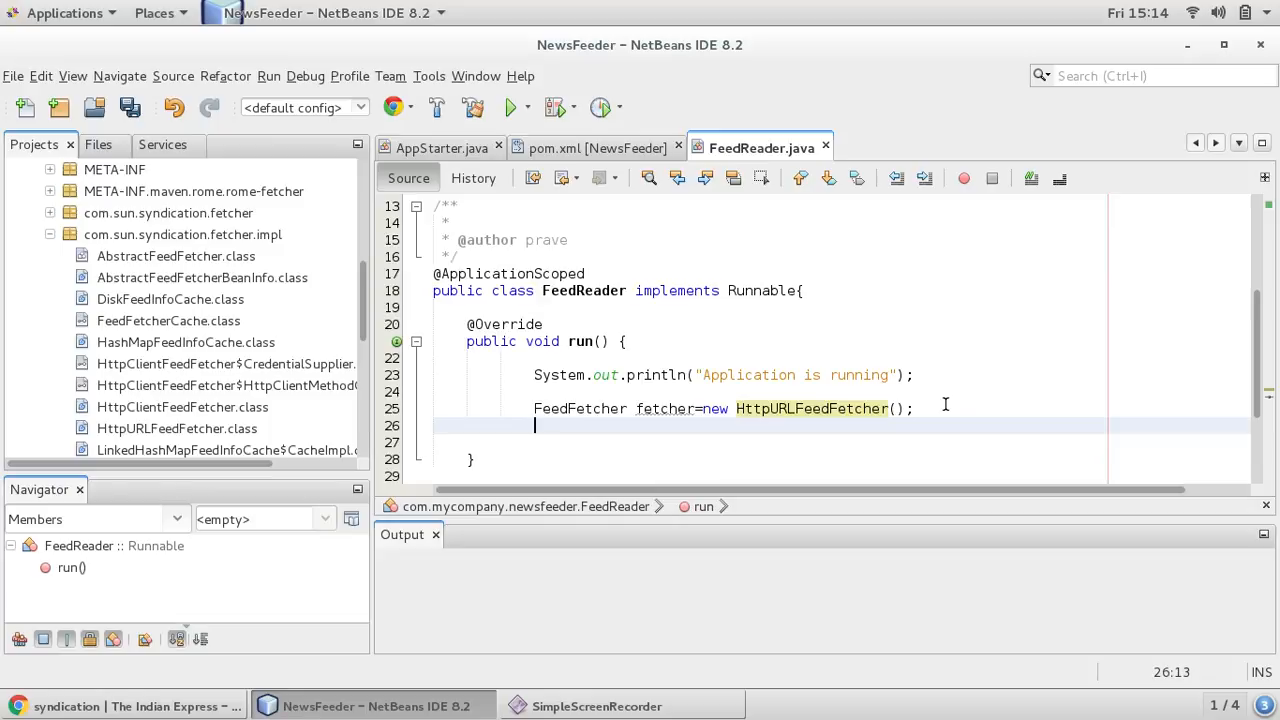
text(fetcher)
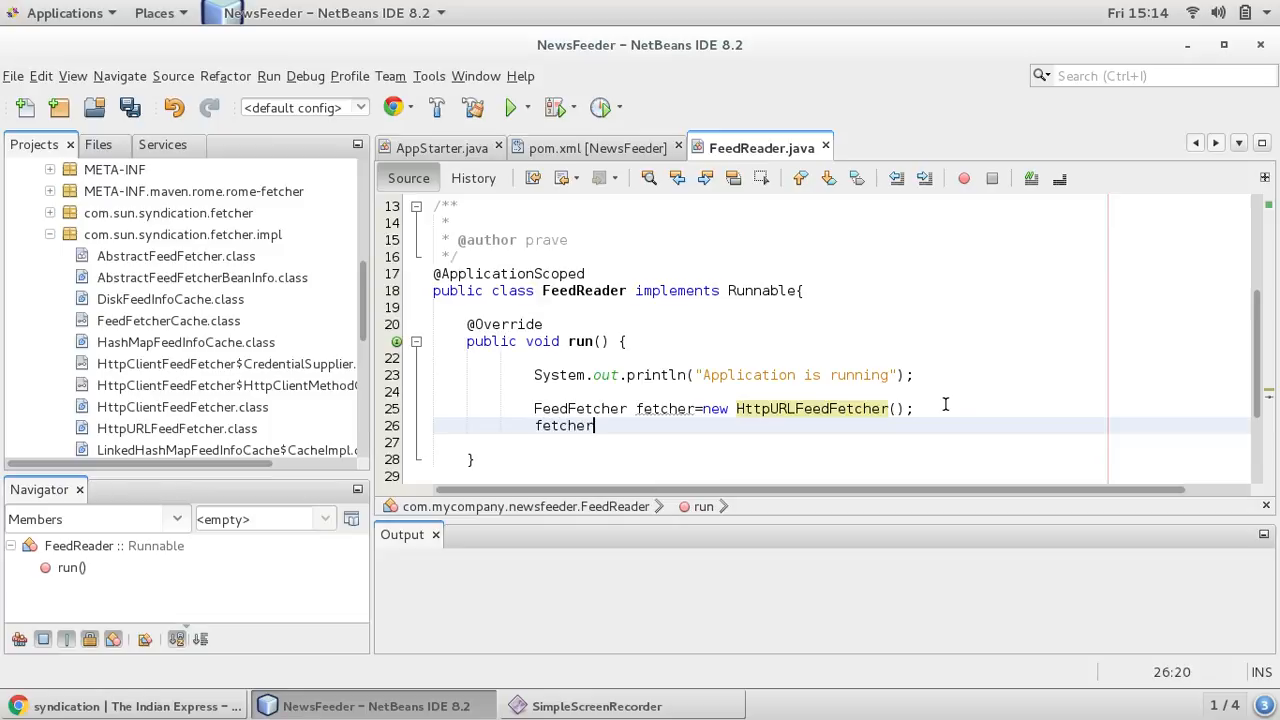
text(.)
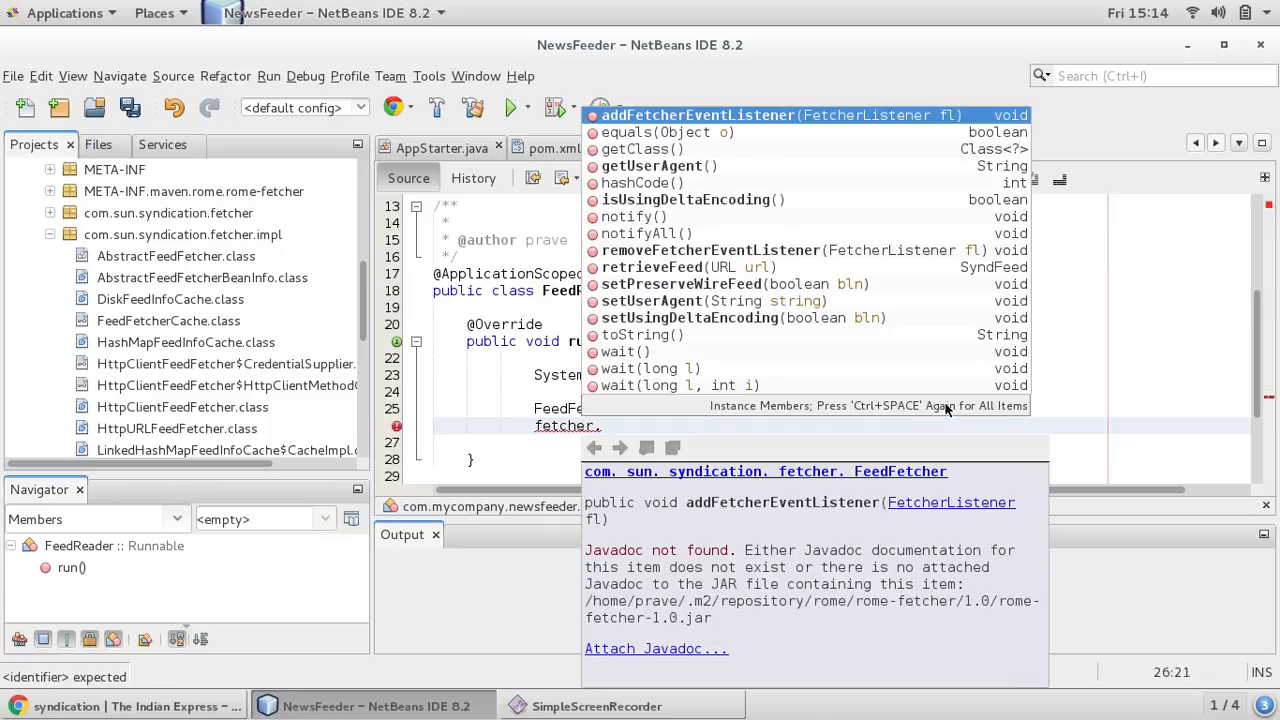
text(r)
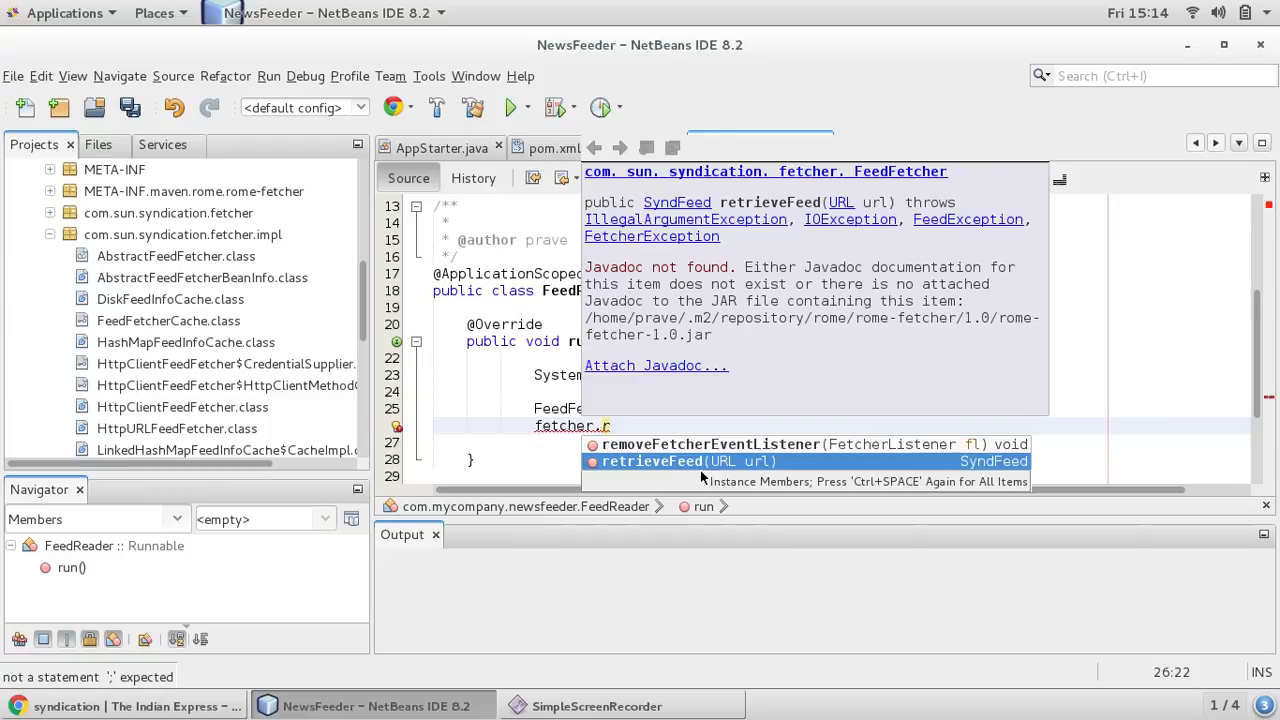
mouse_move(1004, 476)
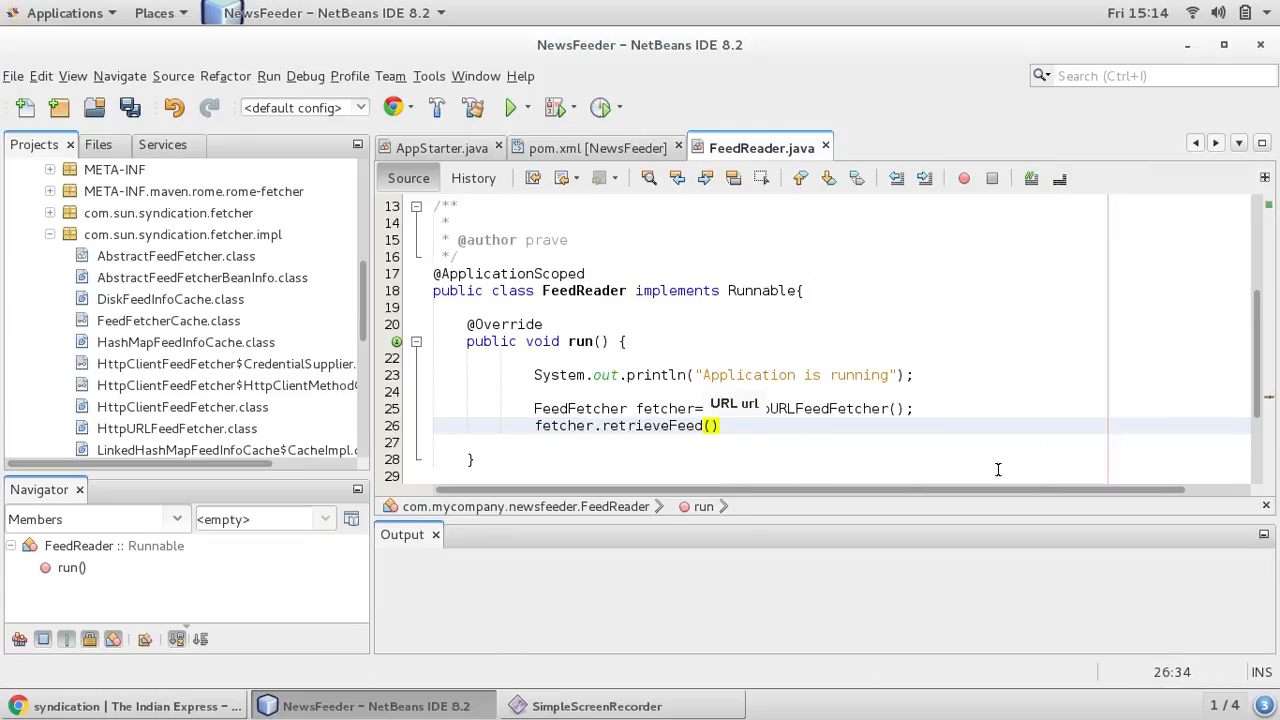
text(new URL()
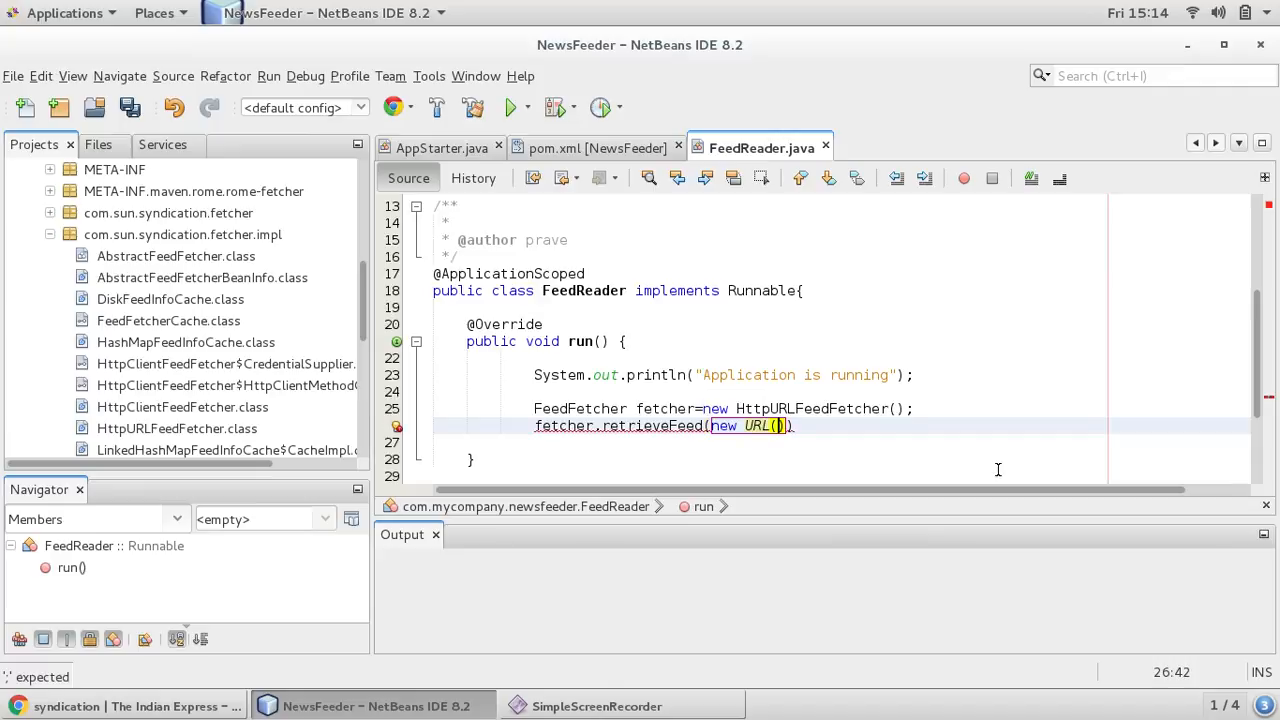
text(")
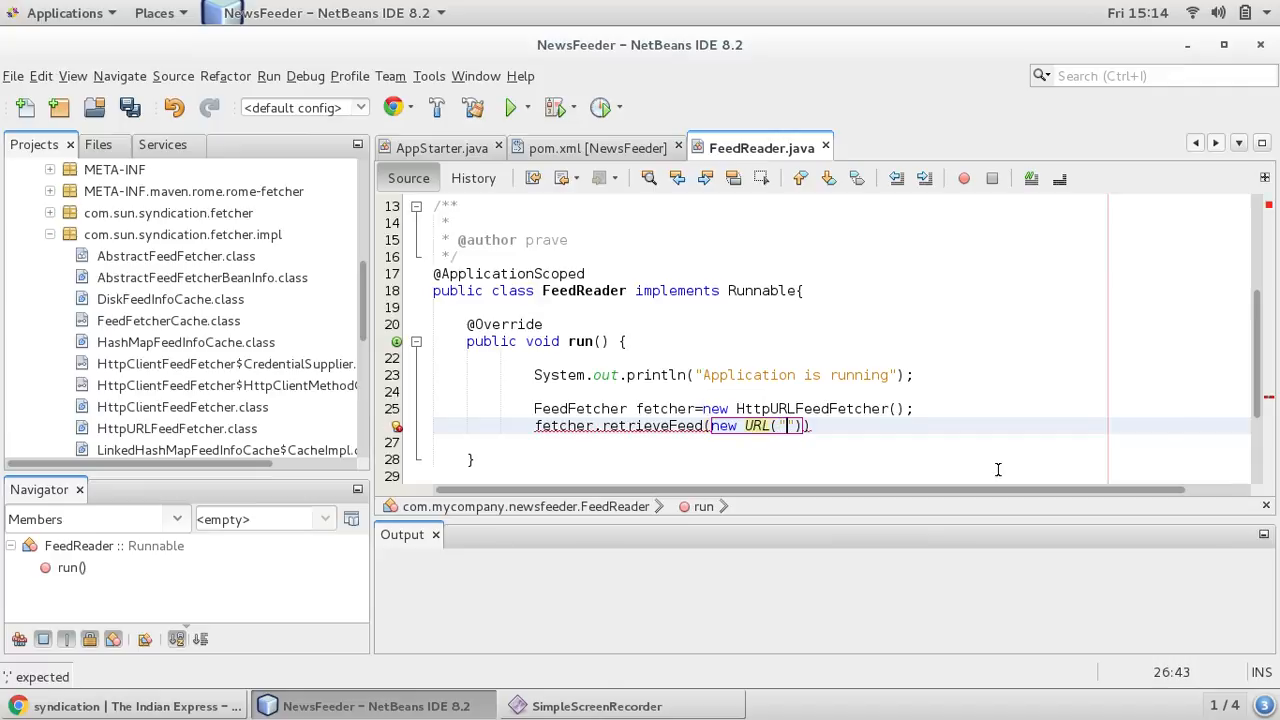
text(http://indianexpress.com/section/world/feed/)
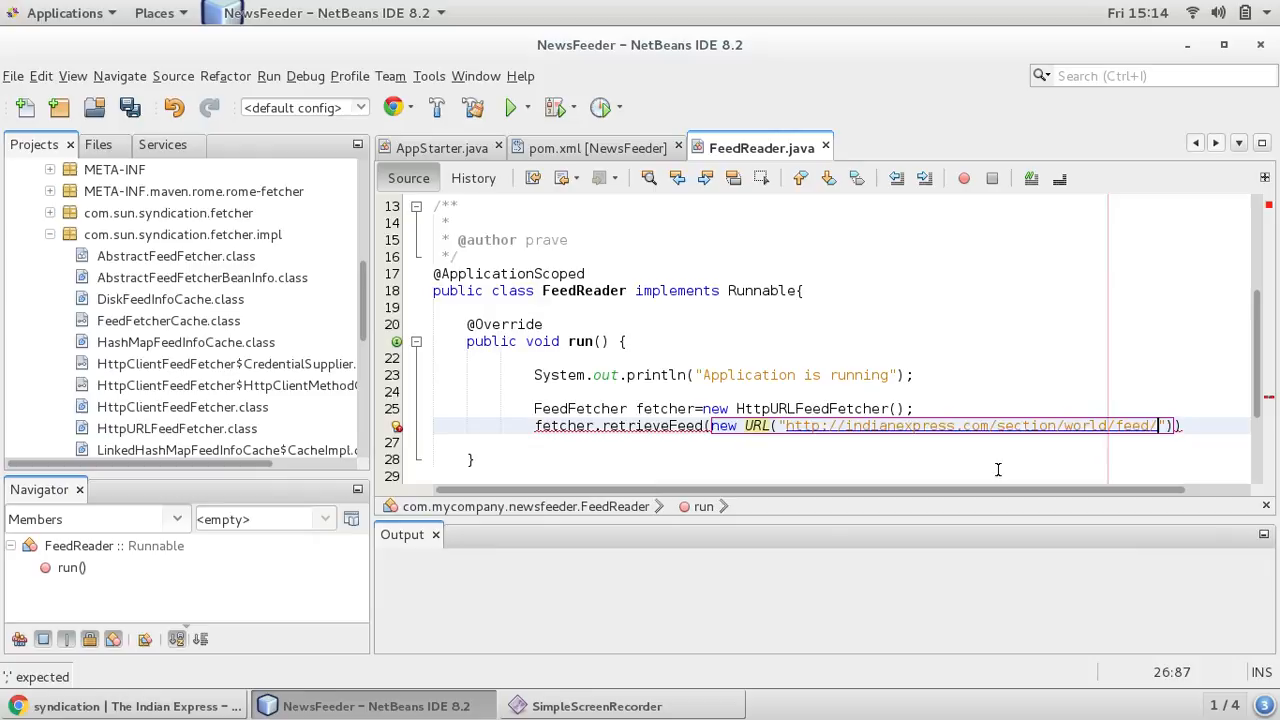
text();)
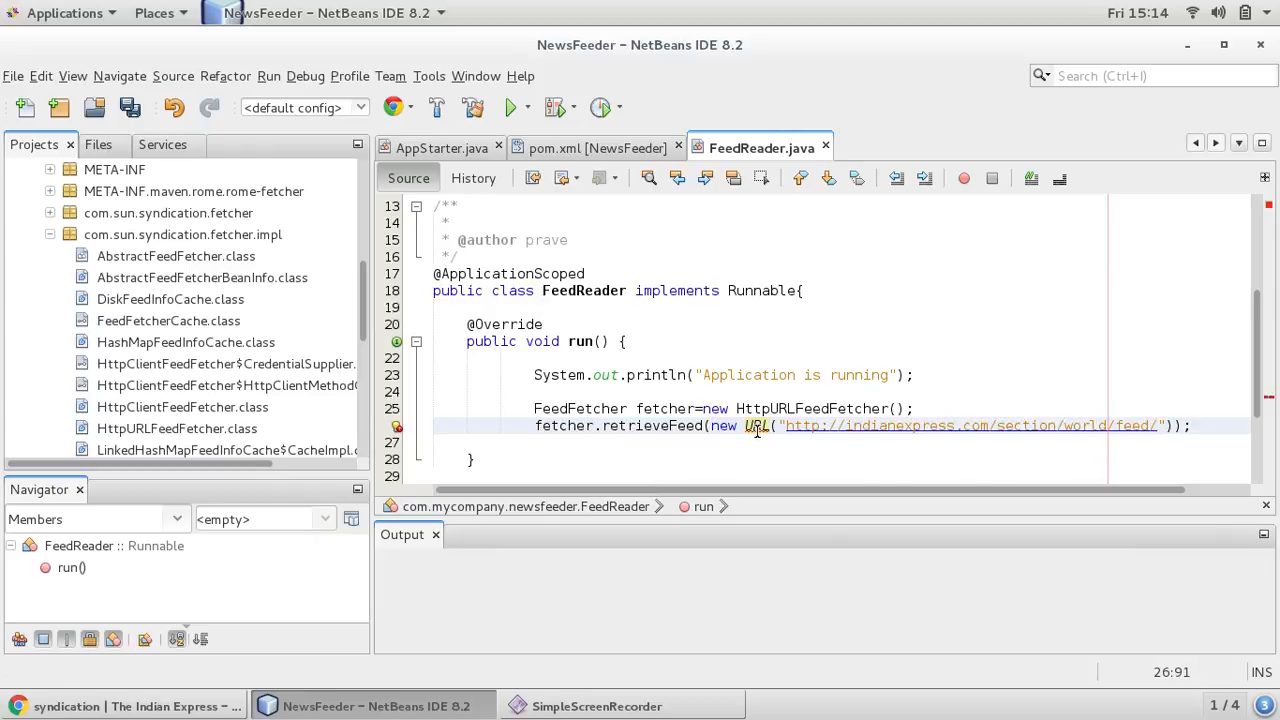
click(534, 424)
text(SyndFeed feed=)
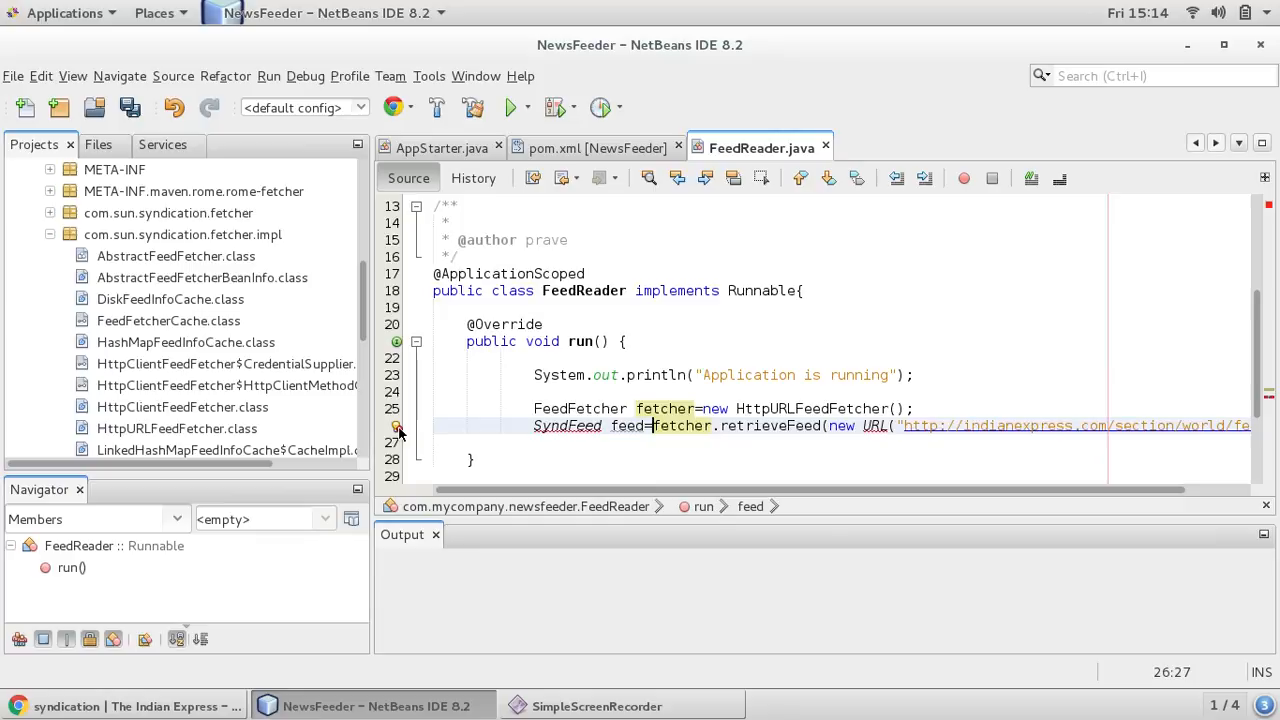
Add the com.sun.syndication.feed.synd.SyndFeed import from the gutter hint
click(398, 424)
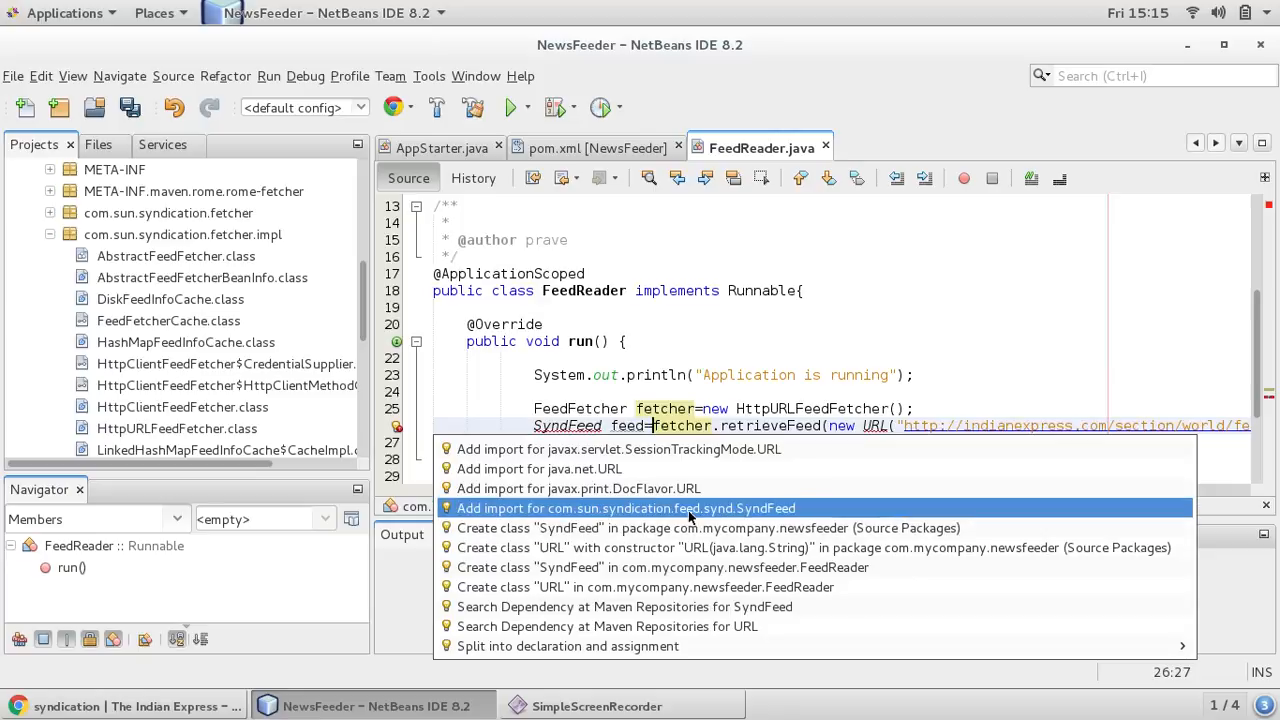
mouse_move(750, 516)
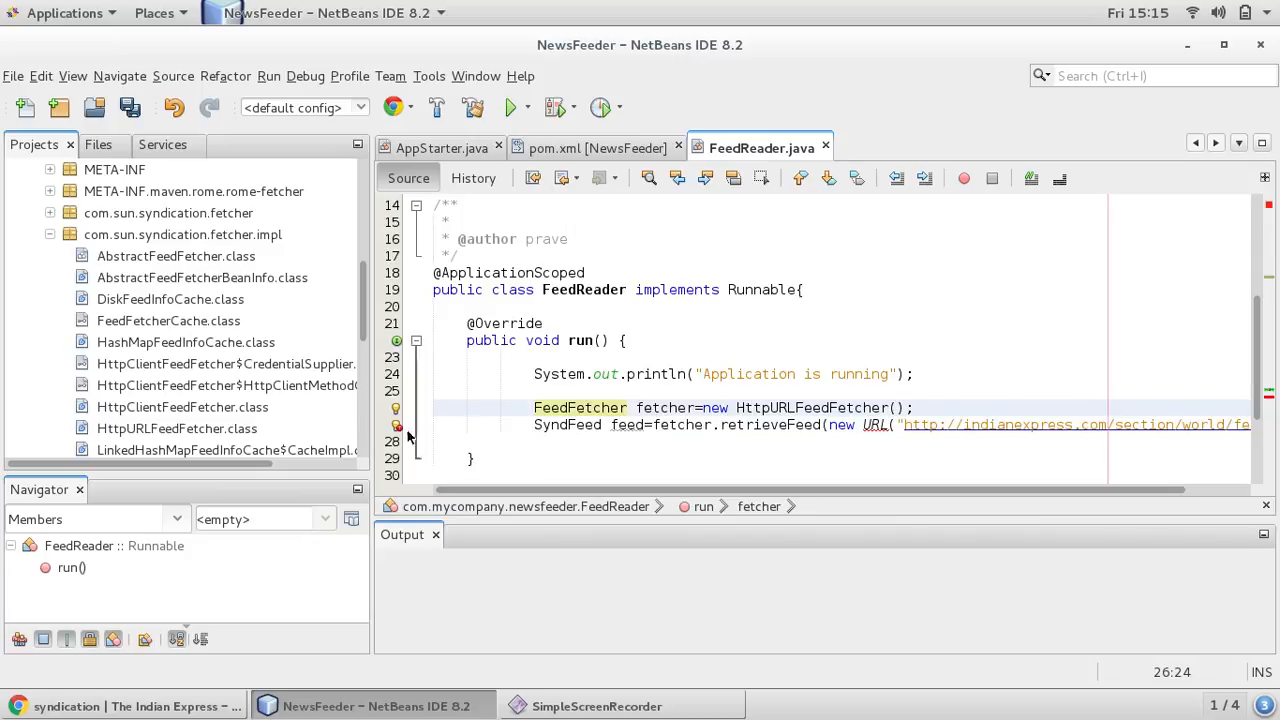
click(396, 424)
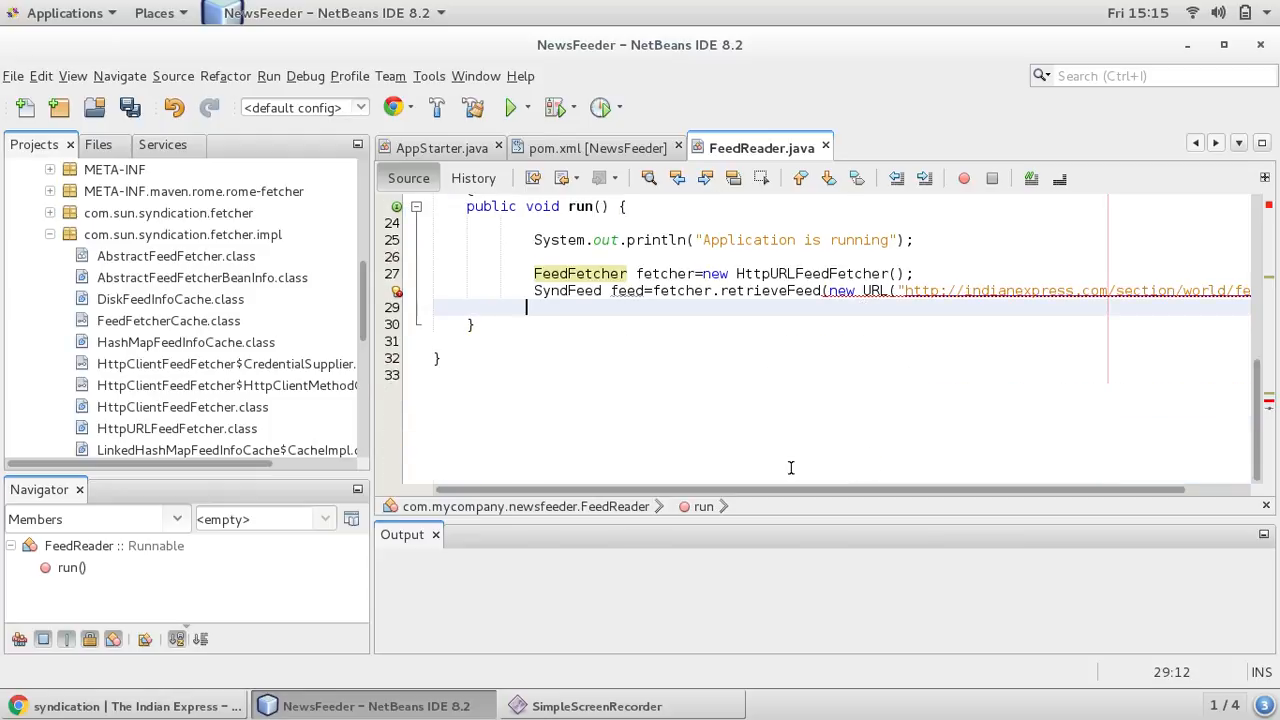
mouse_move(736, 450)
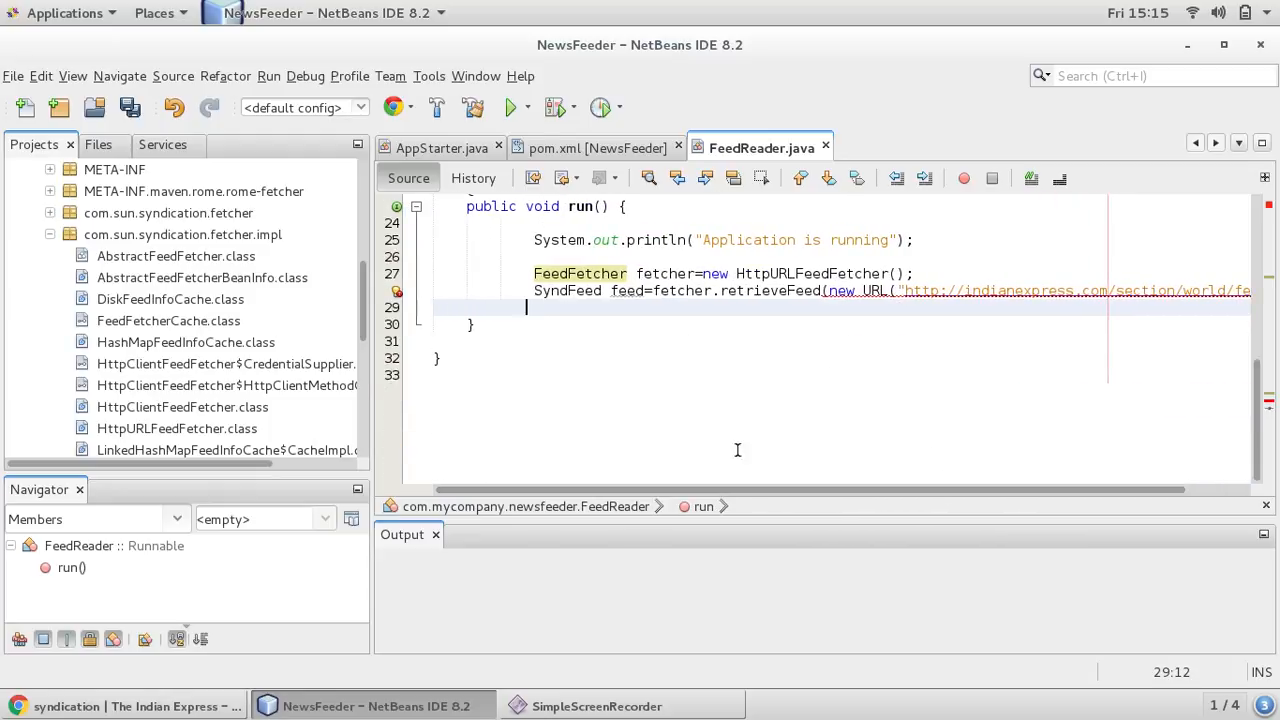
mouse_move(840, 296)
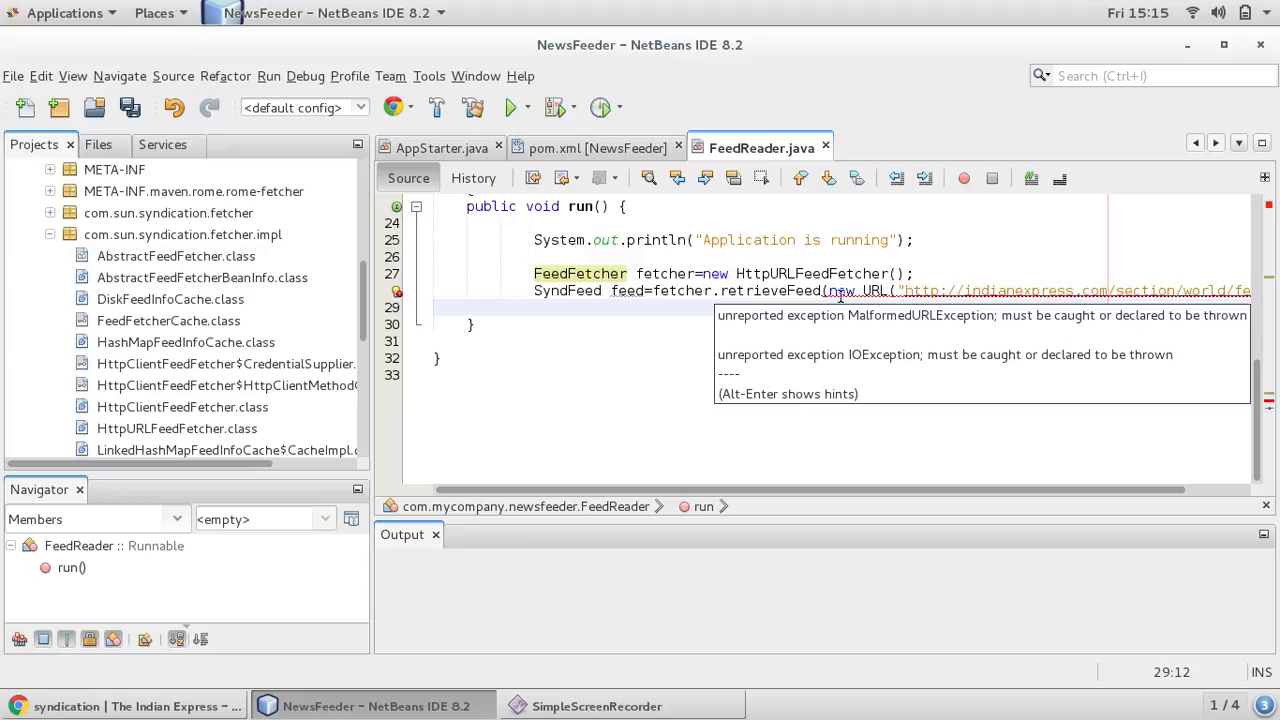
Surround the fetching statements with try-catch, replace the catches with one multi-catch, and save
click(396, 292)
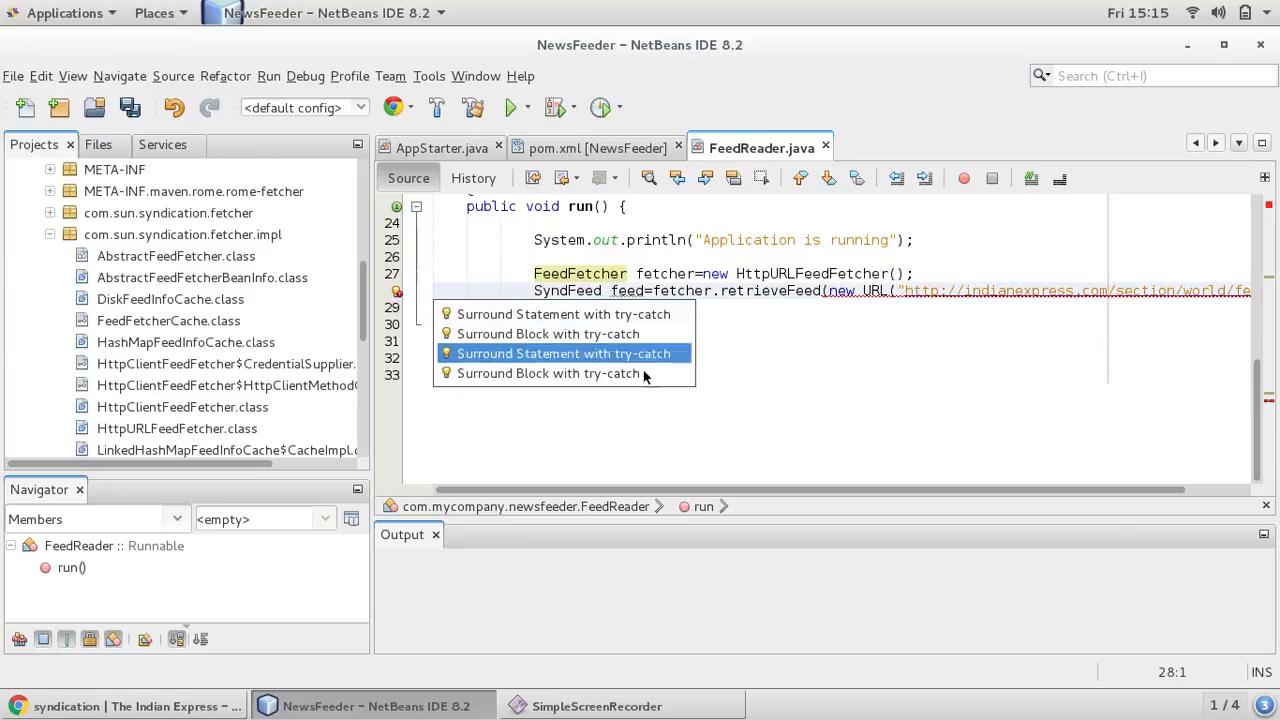
mouse_move(572, 374)
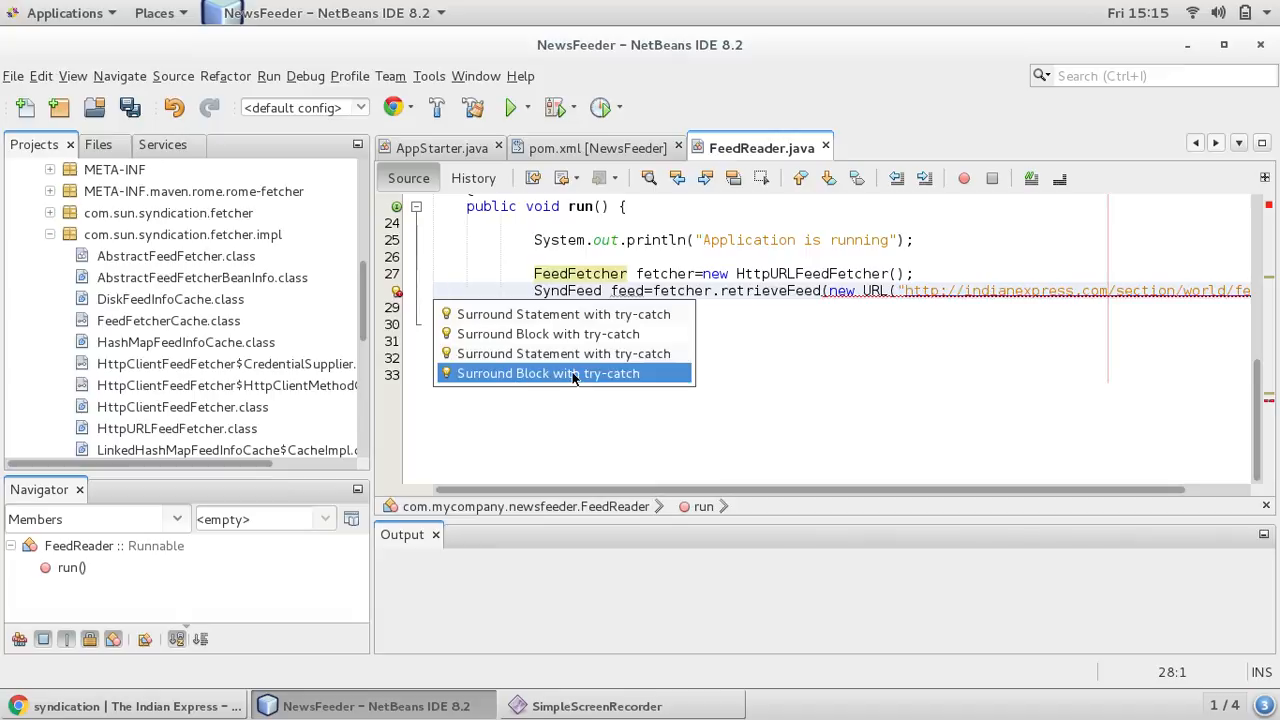
click(548, 374)
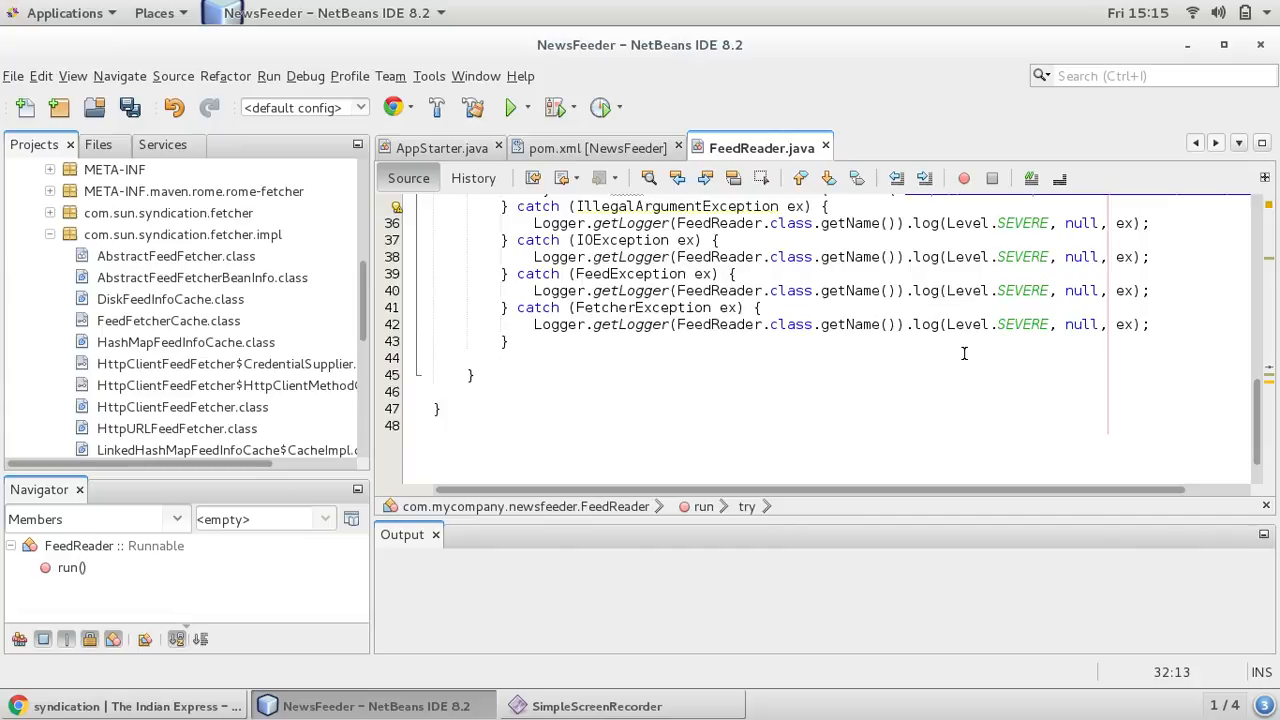
scroll(up, 3)
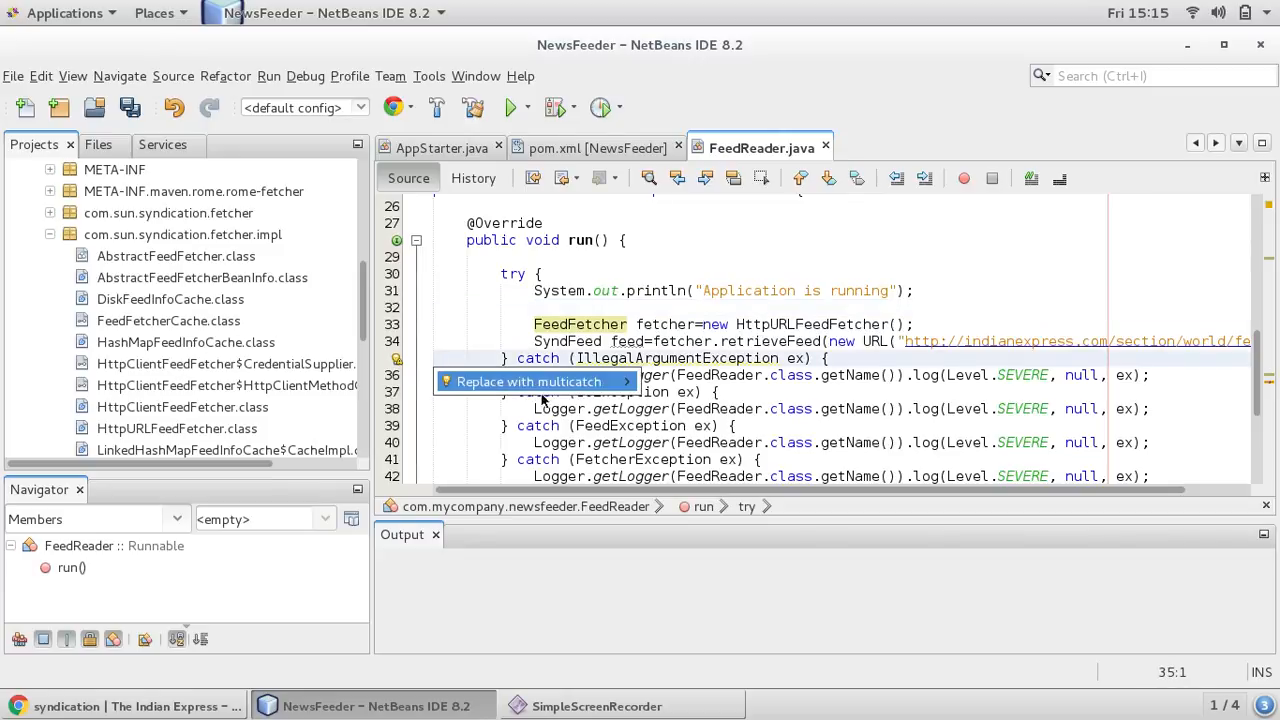
click(528, 380)
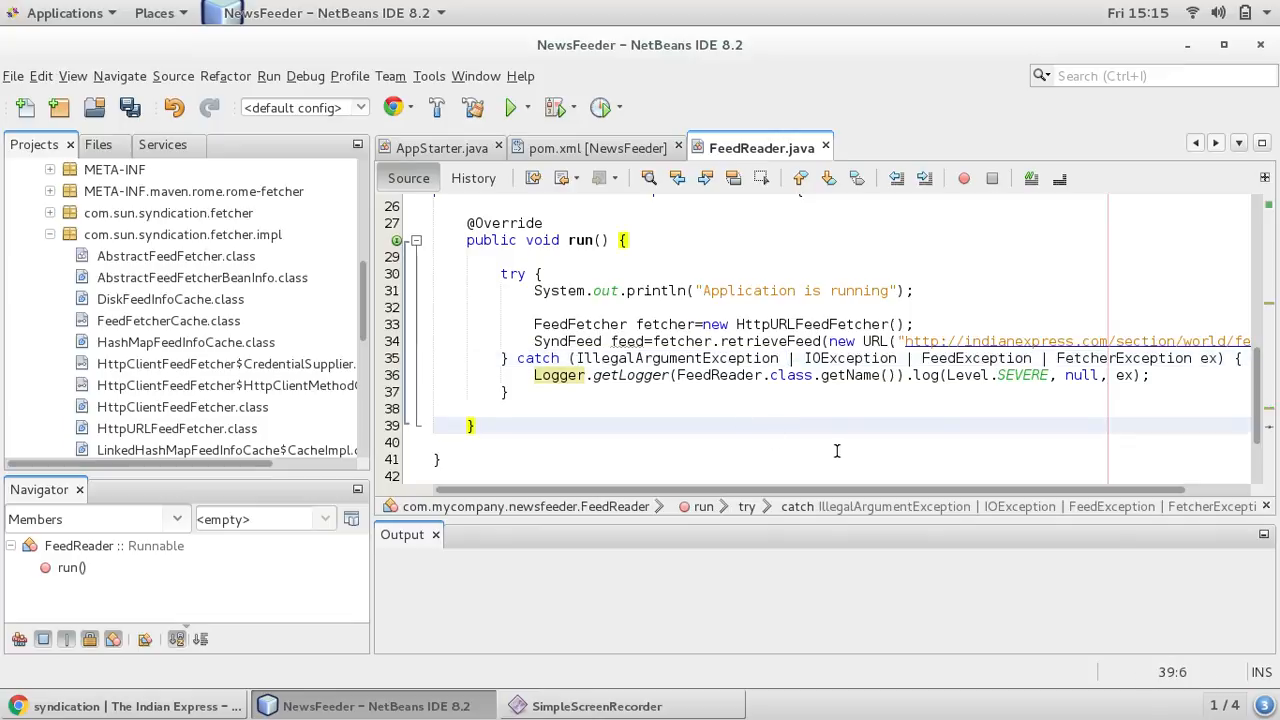
scroll(up, 3)
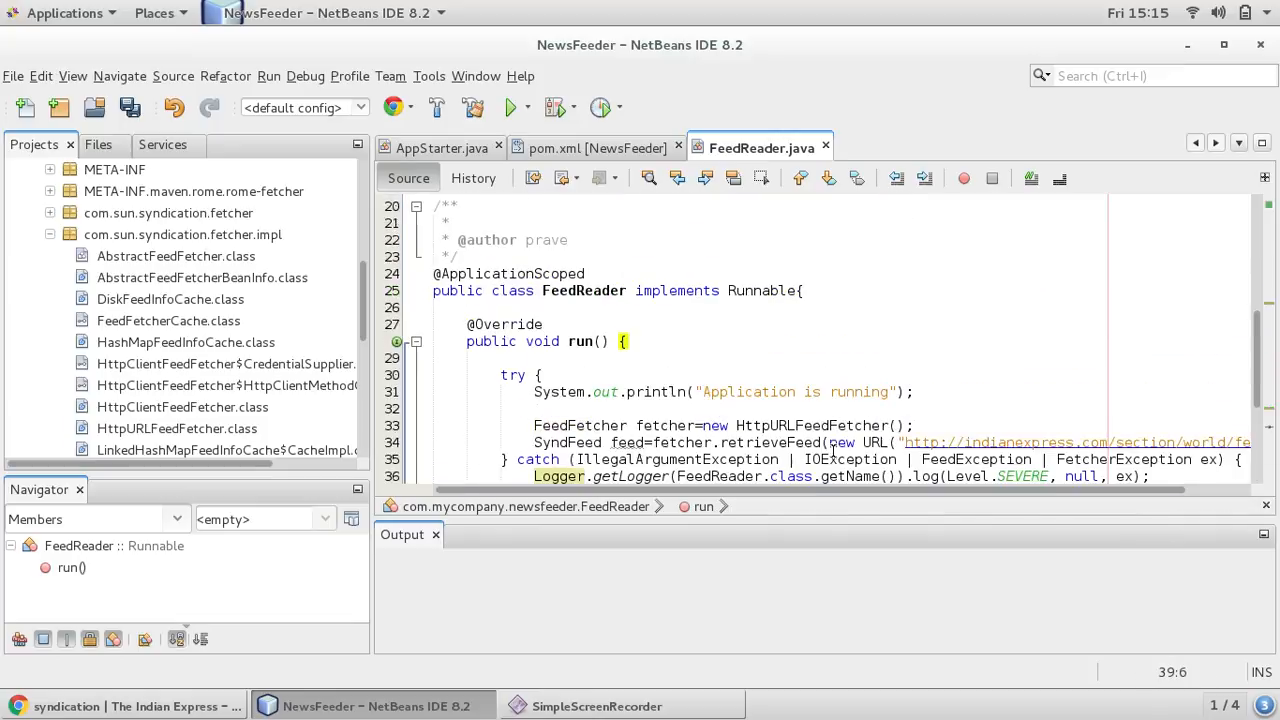
scroll(down, 3)
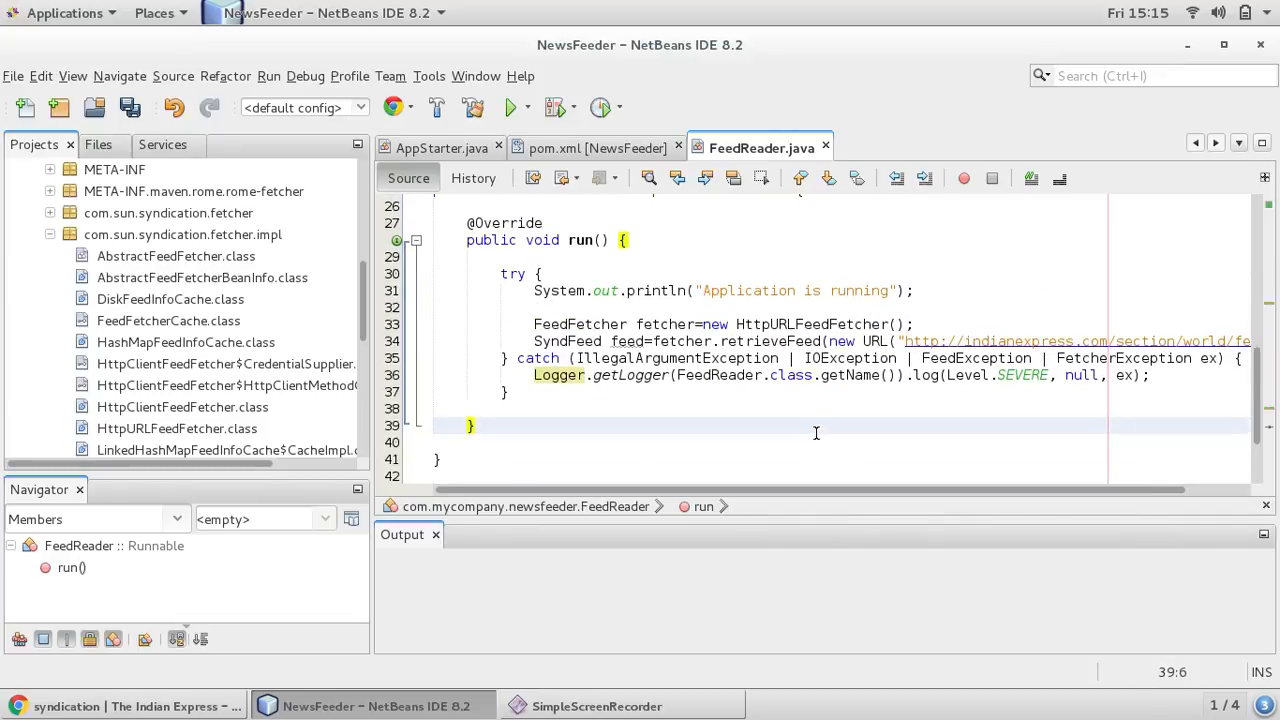
key(ctrl+s)
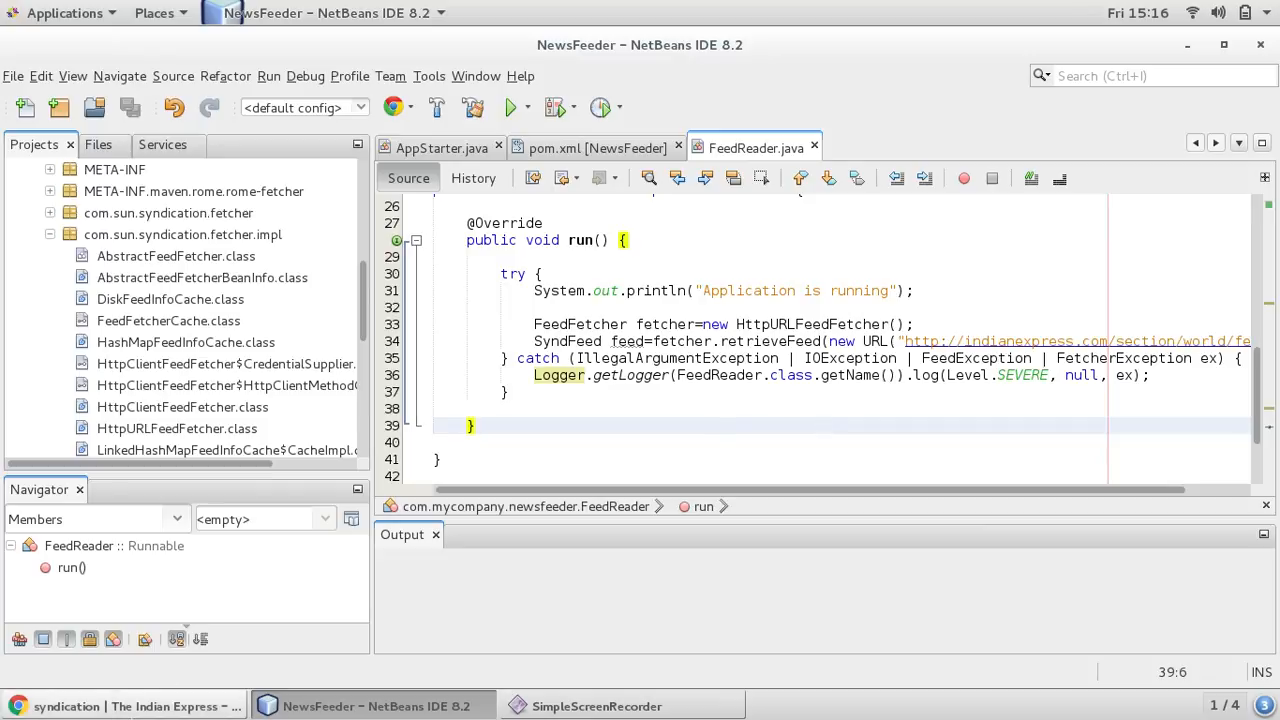
Open the World news feed from the RSS list and scroll its XML items' title and link tags
click(124, 706)
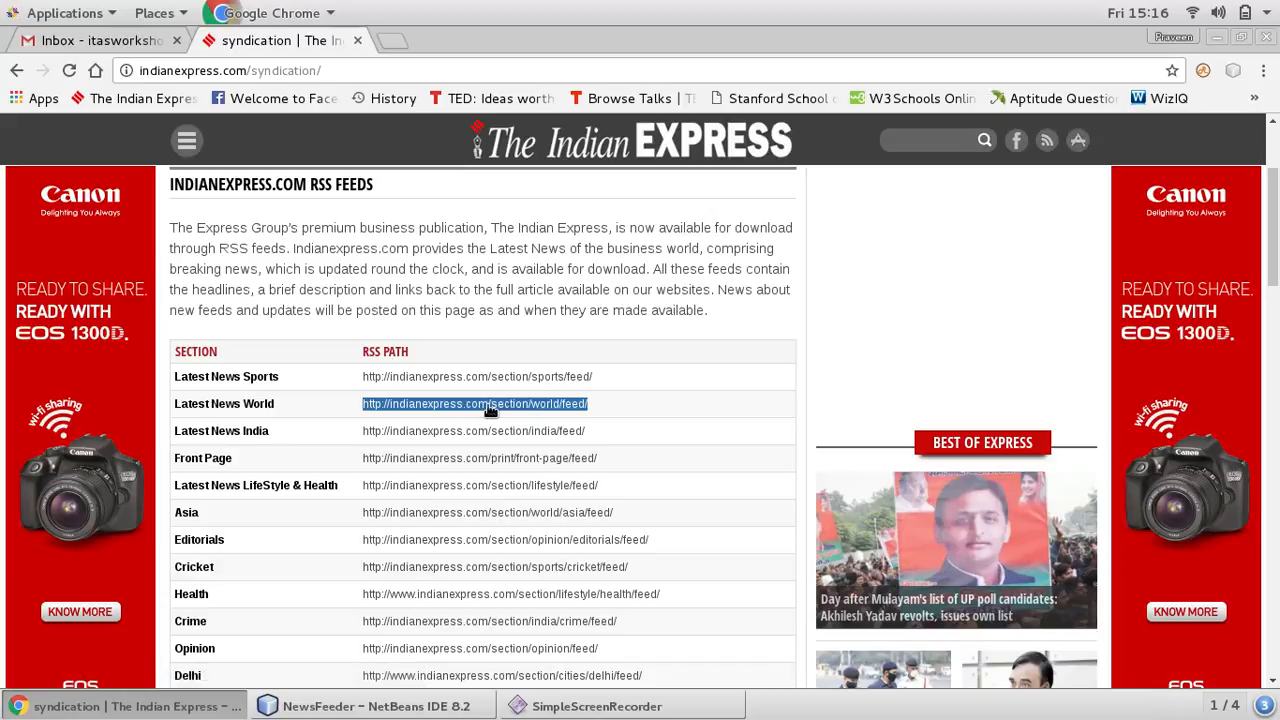
click(474, 404)
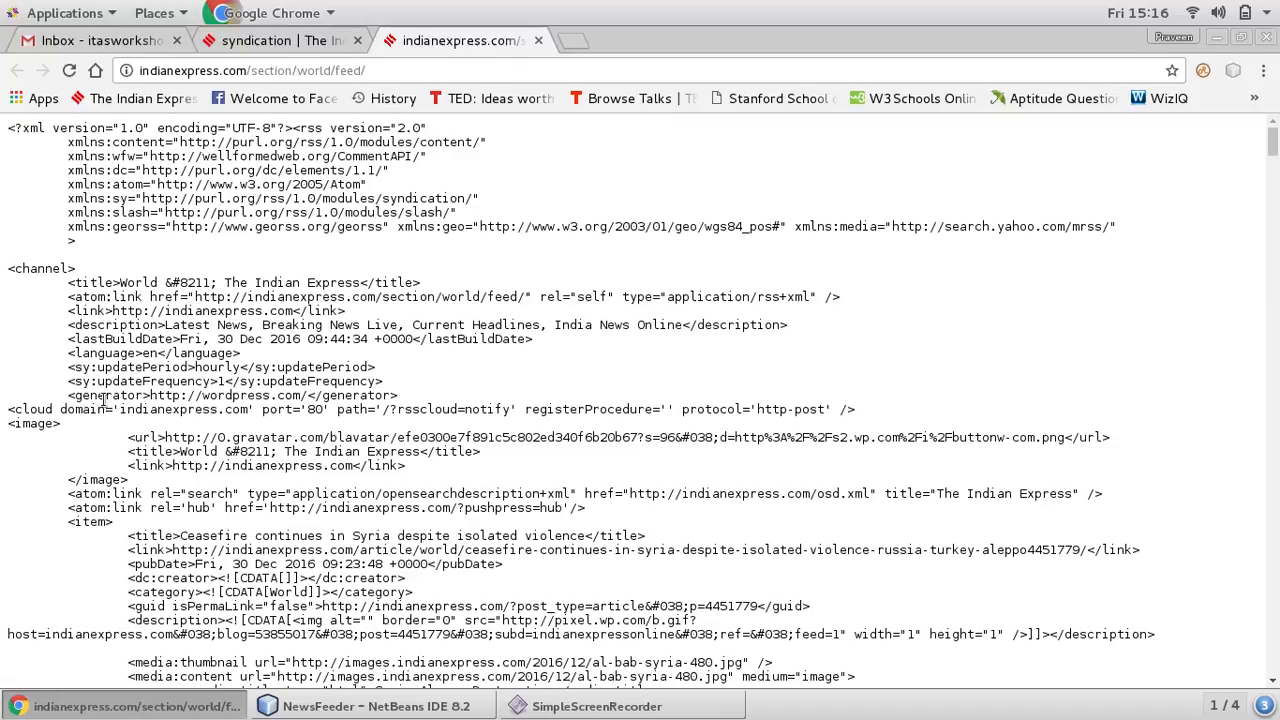
scroll(down, 3)
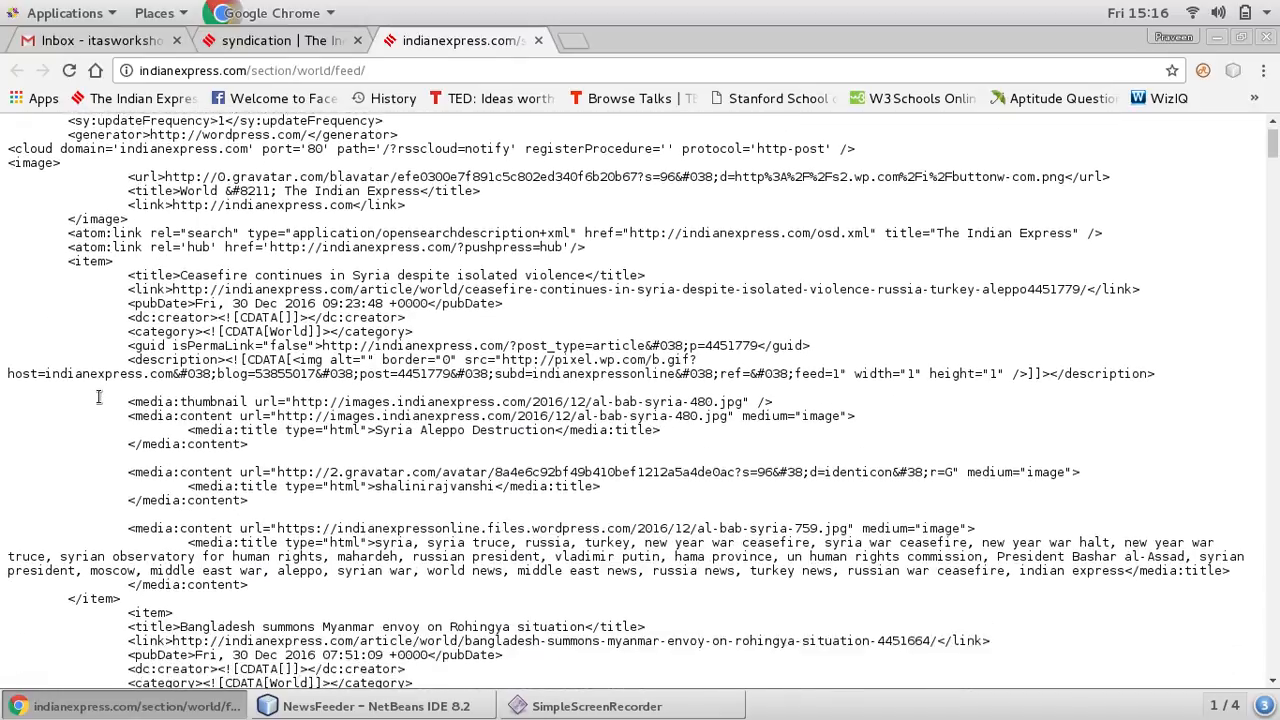
scroll(down, 3)
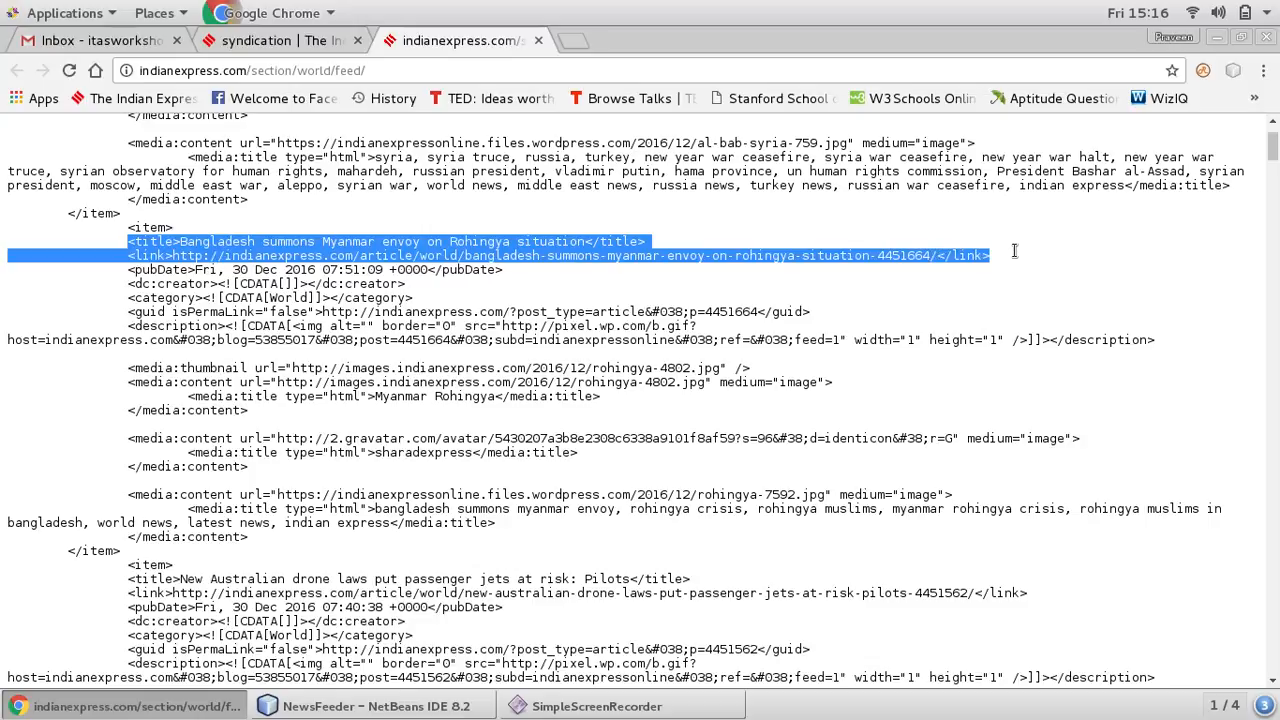
Return to NetBeans and put the caret after the retrieveFeed line in the try block
click(376, 706)
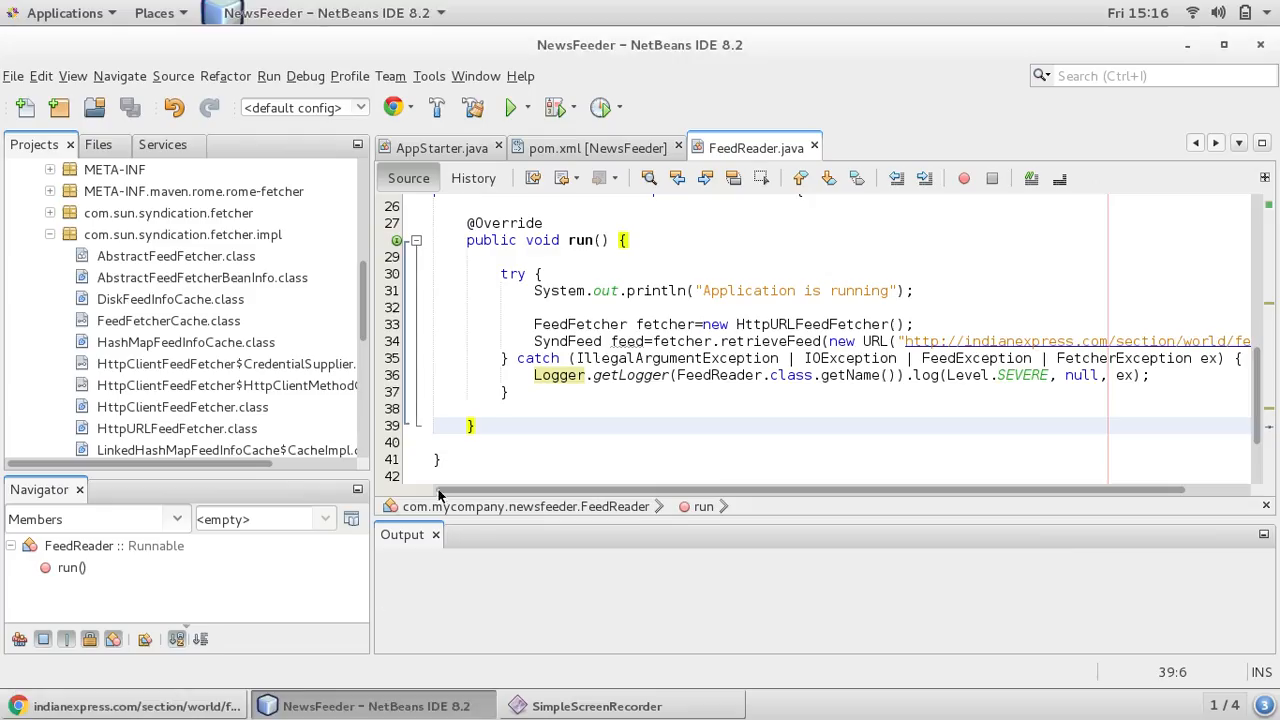
click(864, 390)
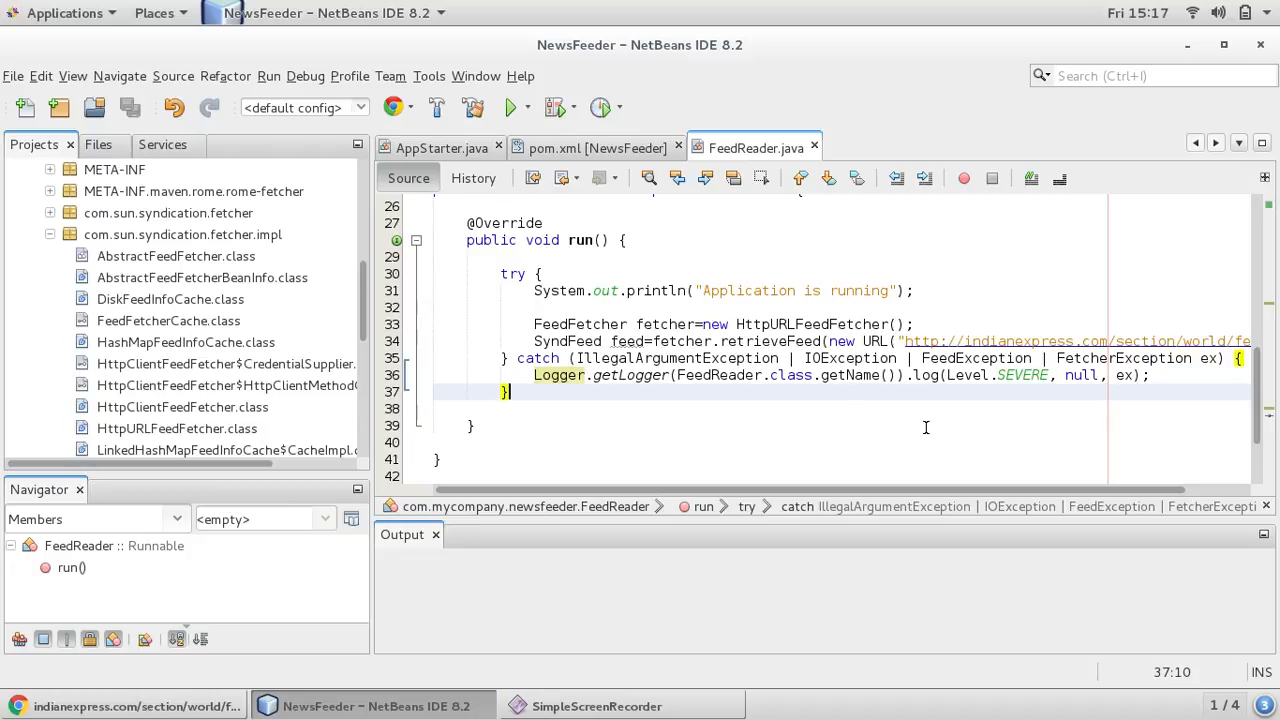
mouse_move(992, 498)
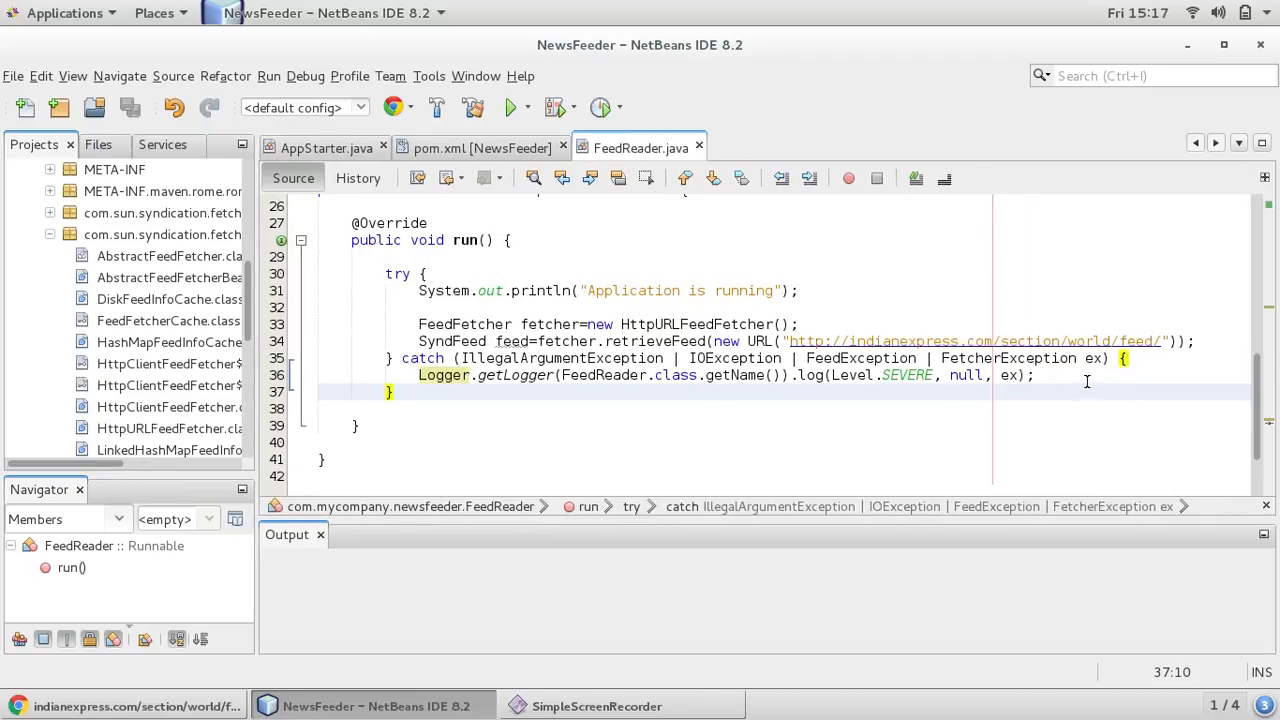
click(1036, 376)
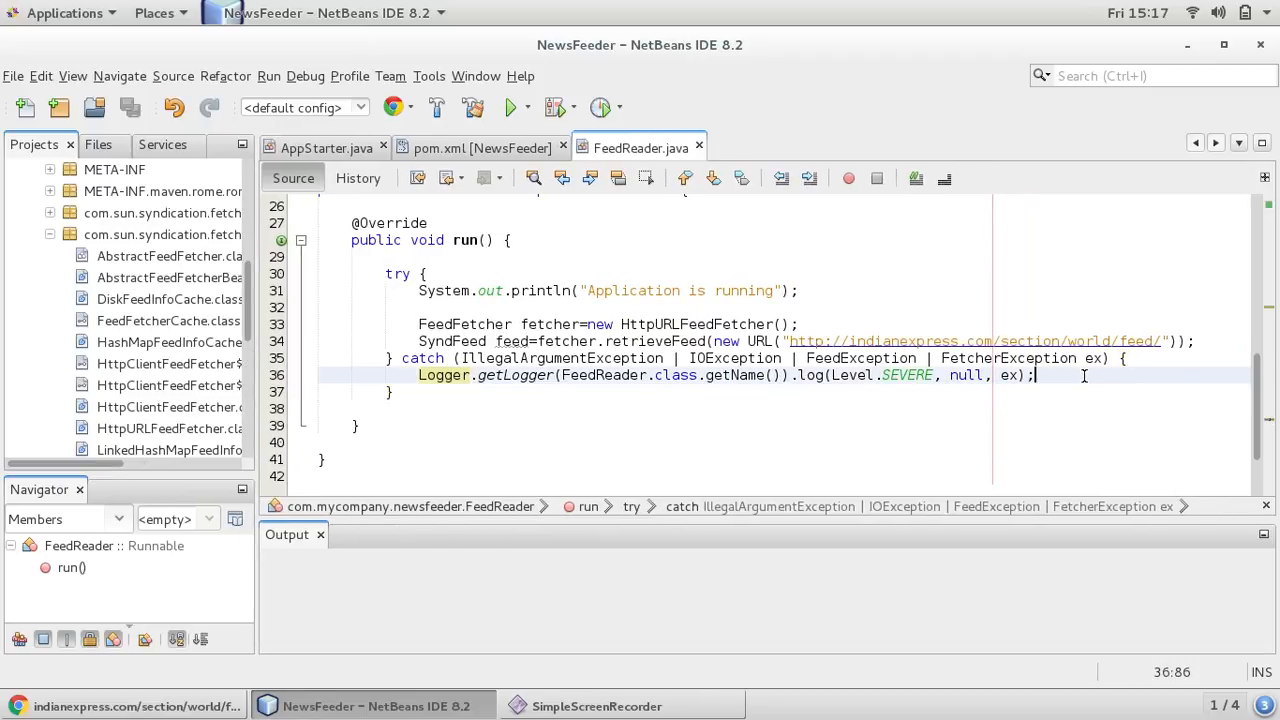
click(1196, 340)
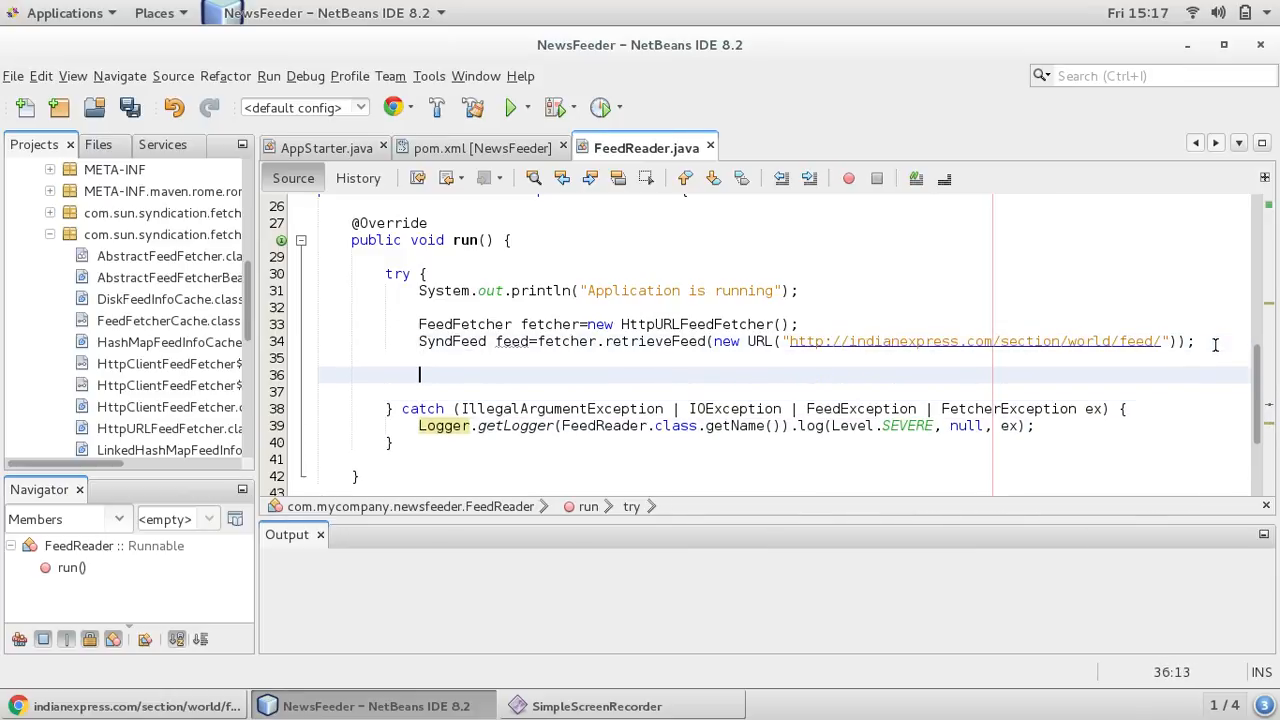
Add feed.getTitle(); and feed.getLink(); via code completion inside the try block
text(feed)
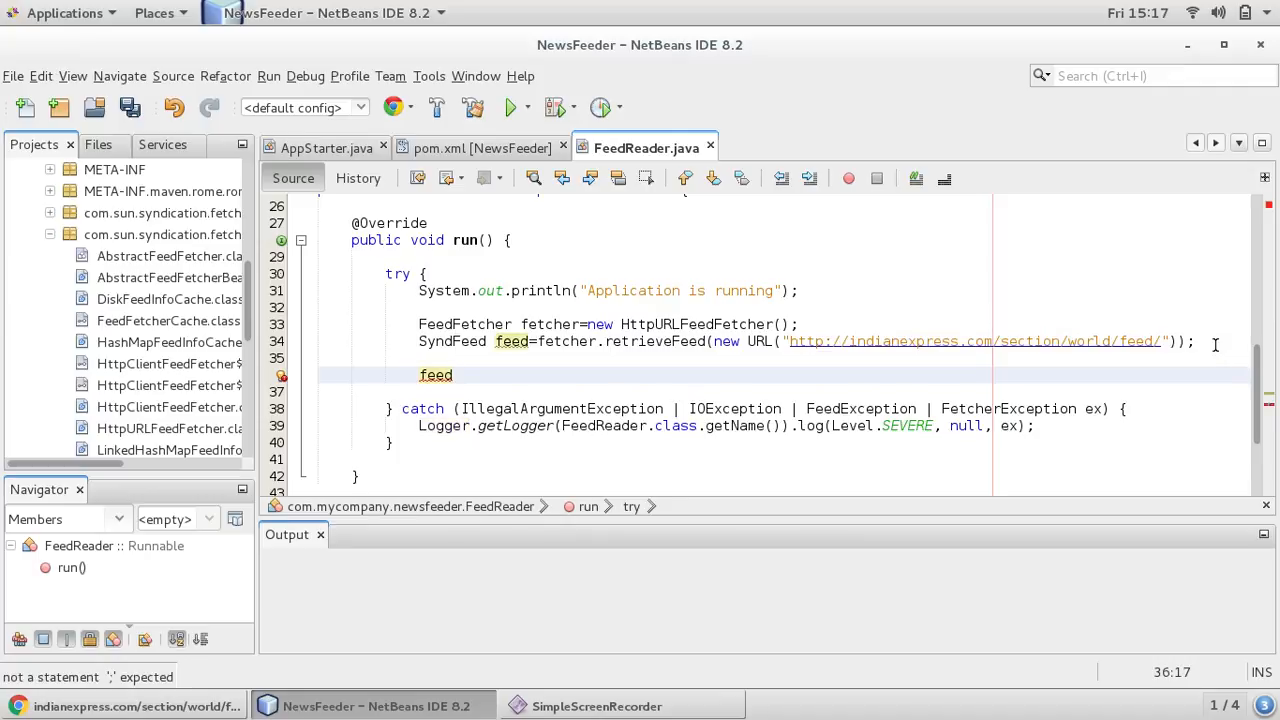
text(.)
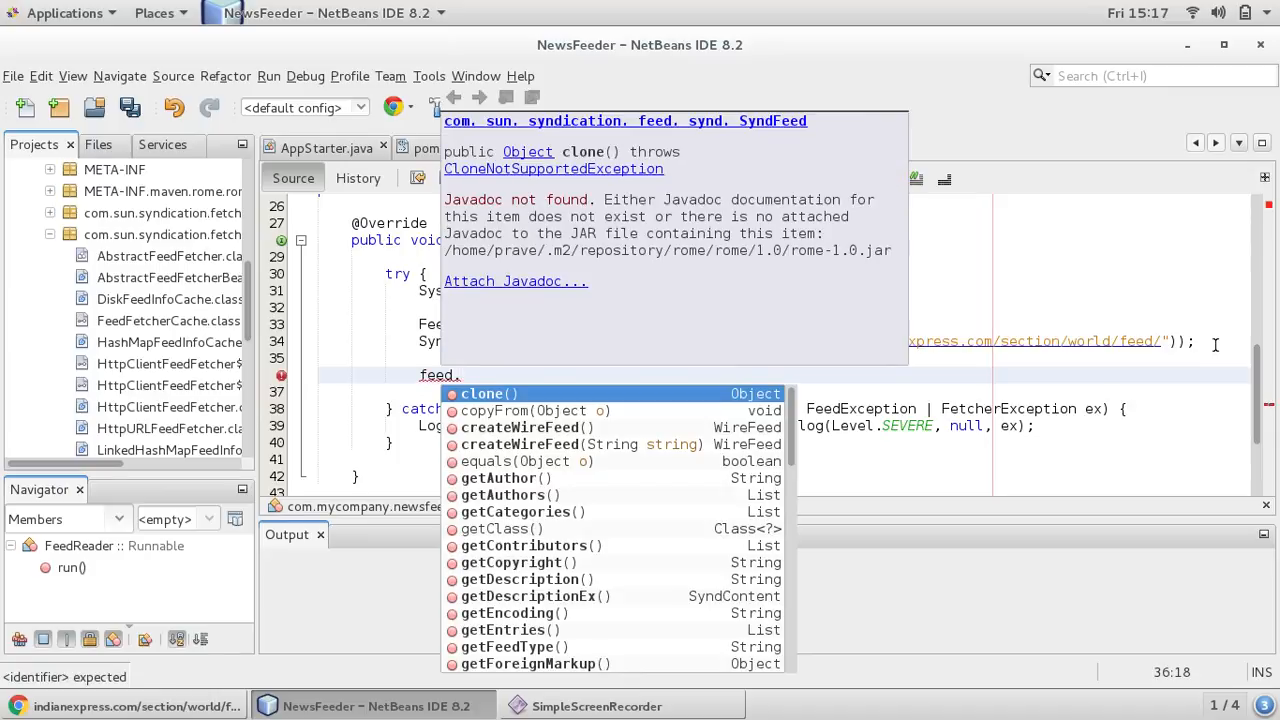
click(524, 580)
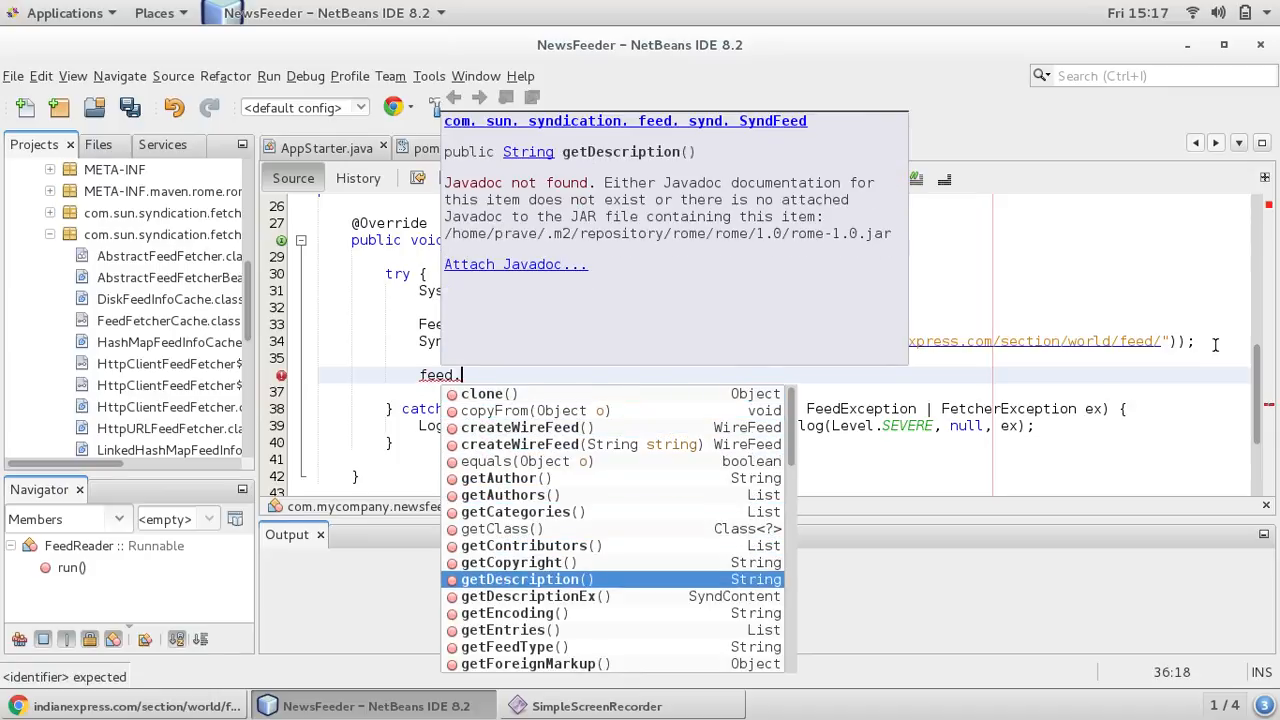
text(gett)
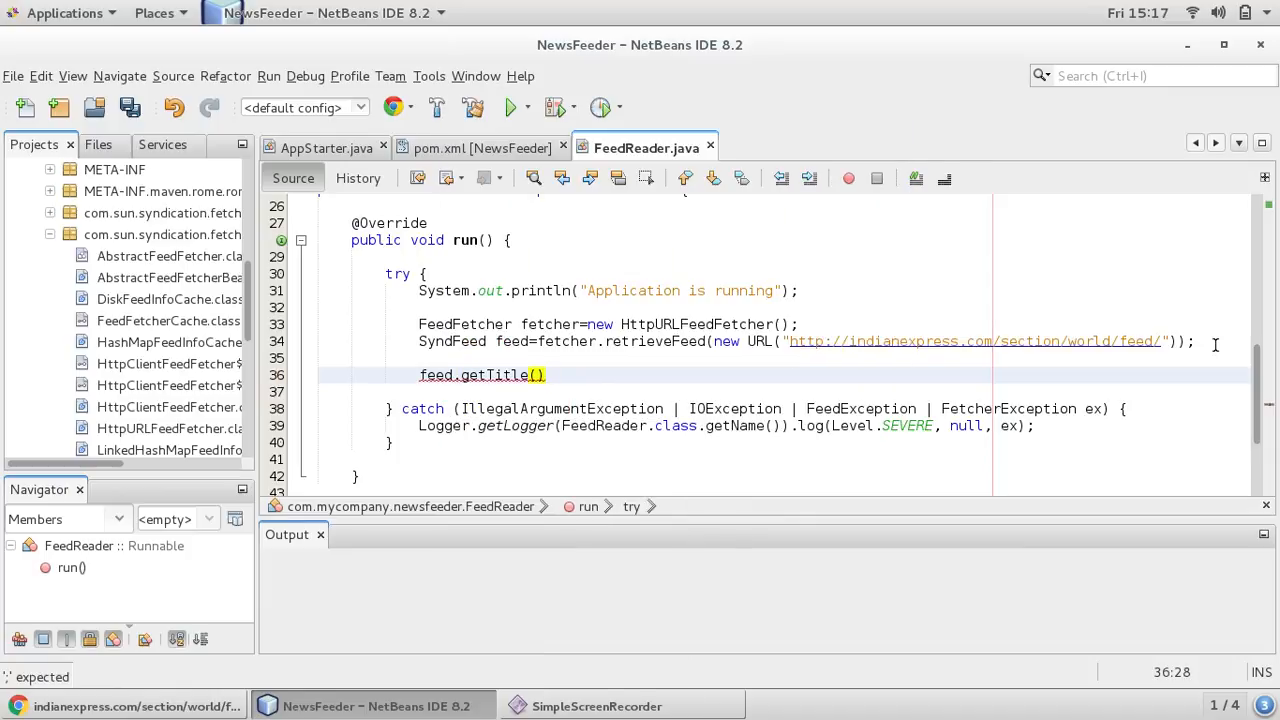
text(;)
click(834, 392)
text(feed)
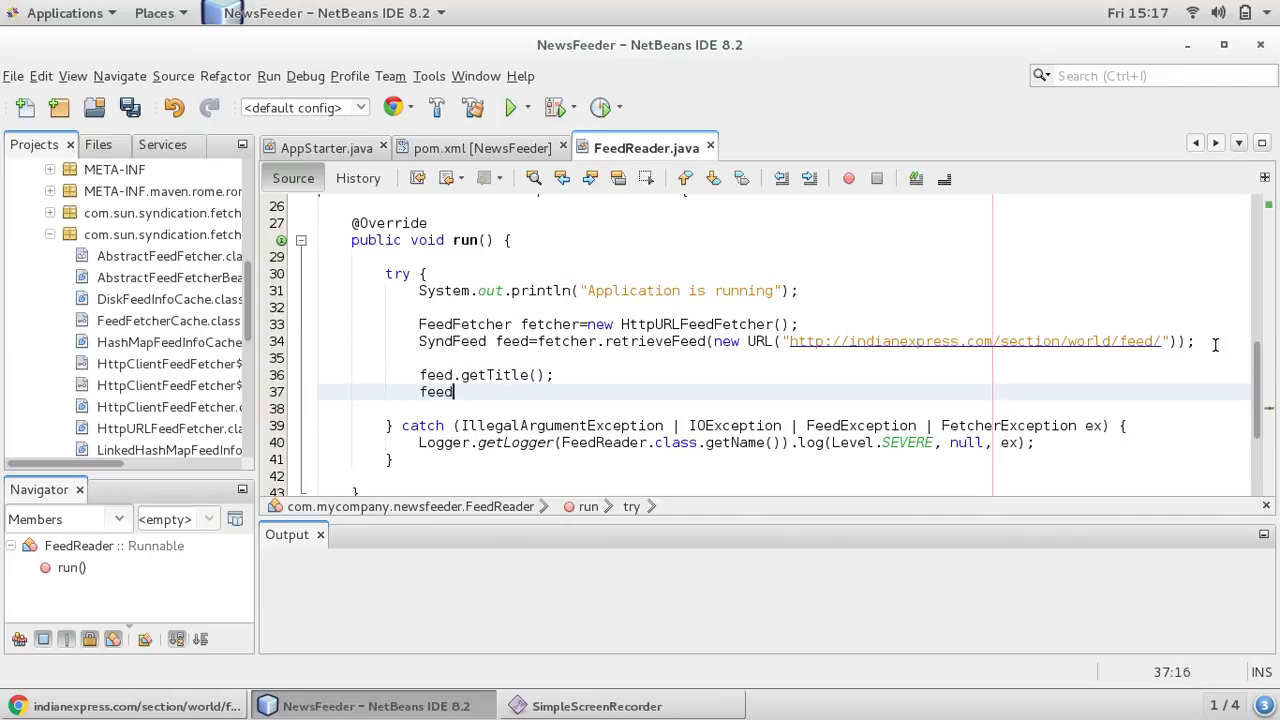
text(.)
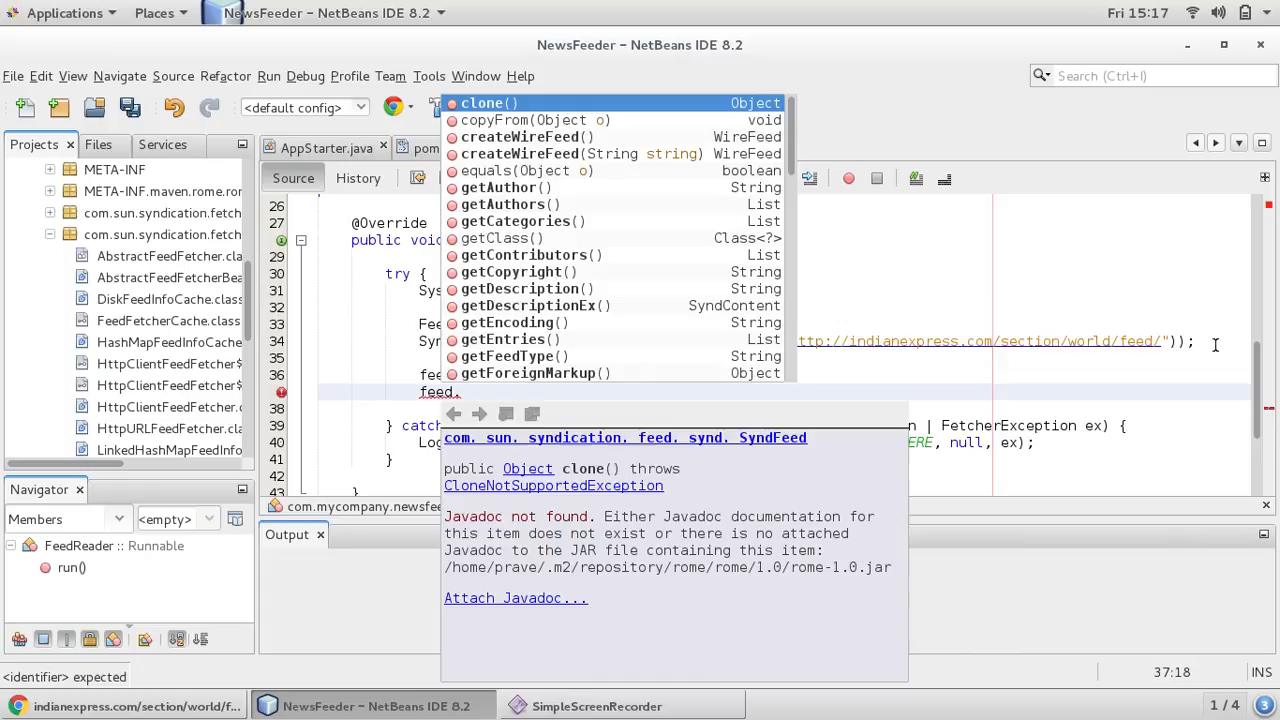
text(getLink()
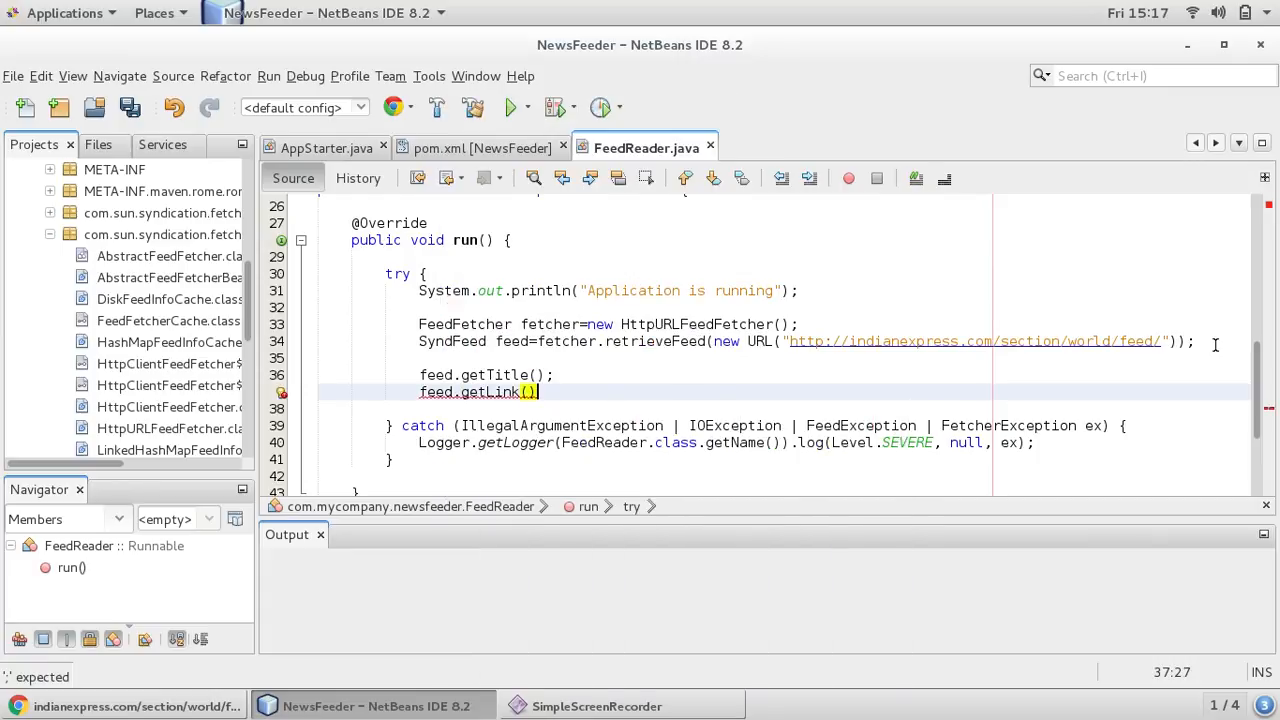
text(;)
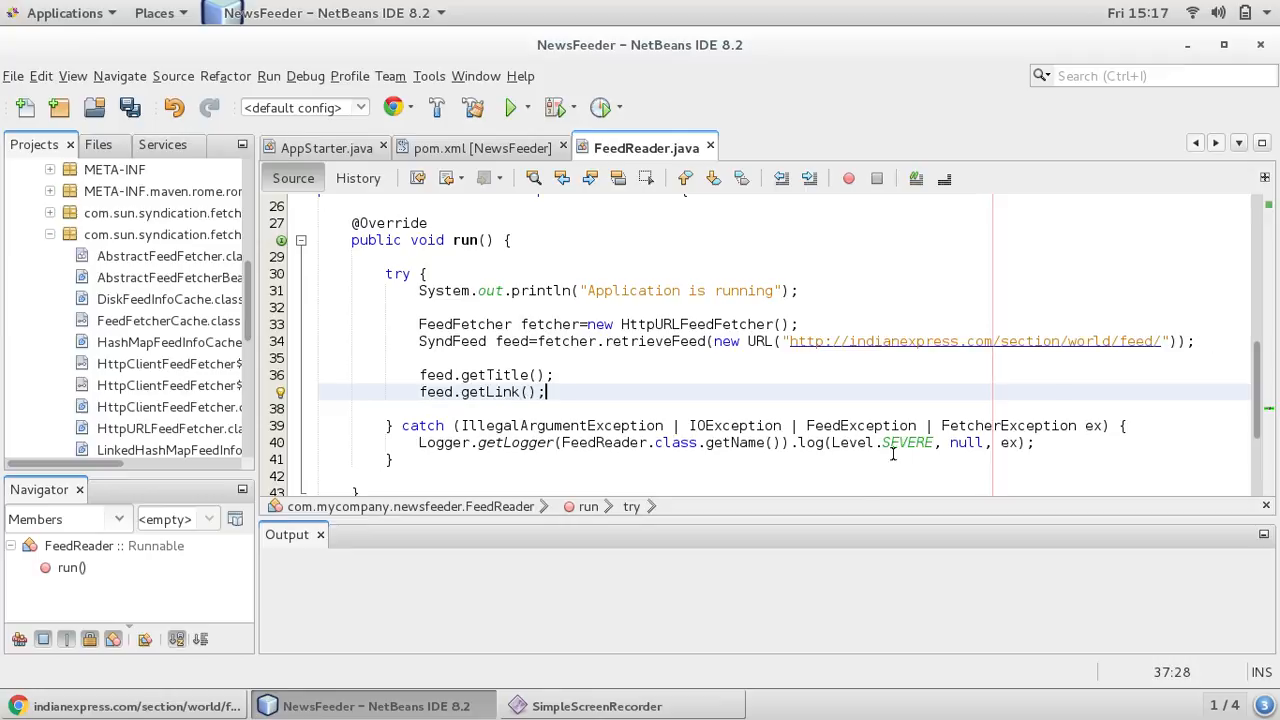
click(124, 706)
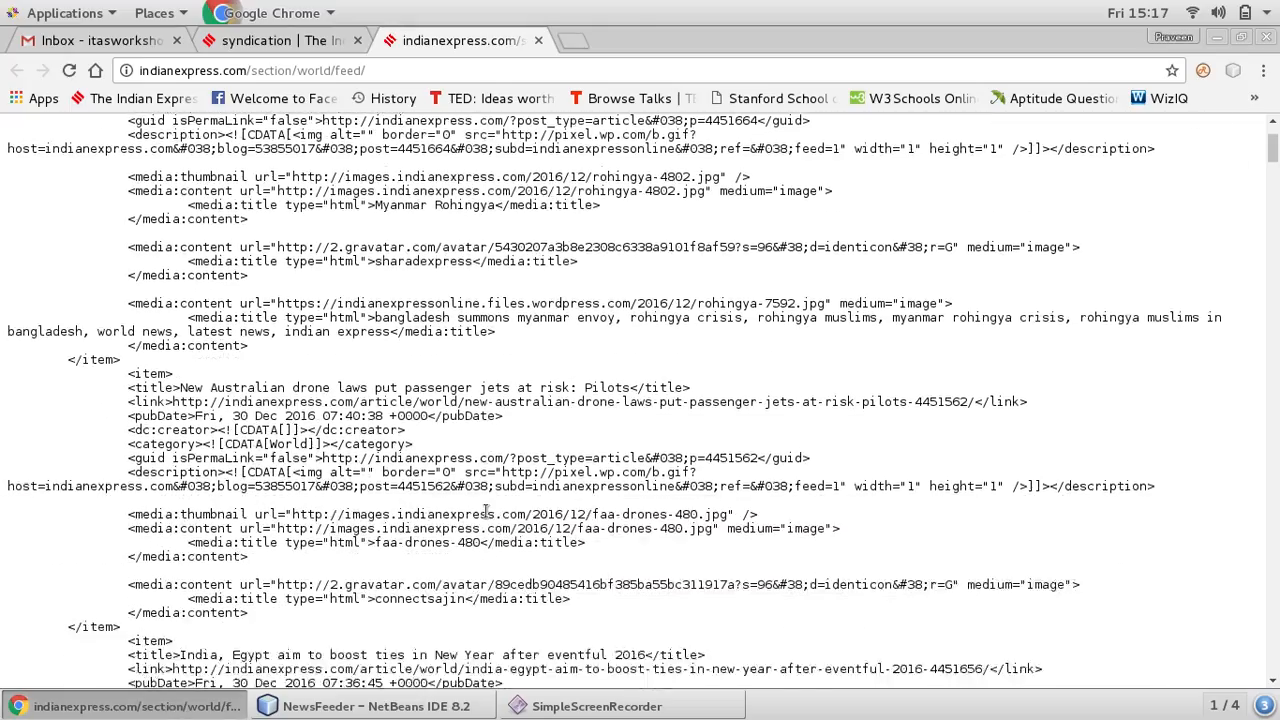
scroll(down, 3)
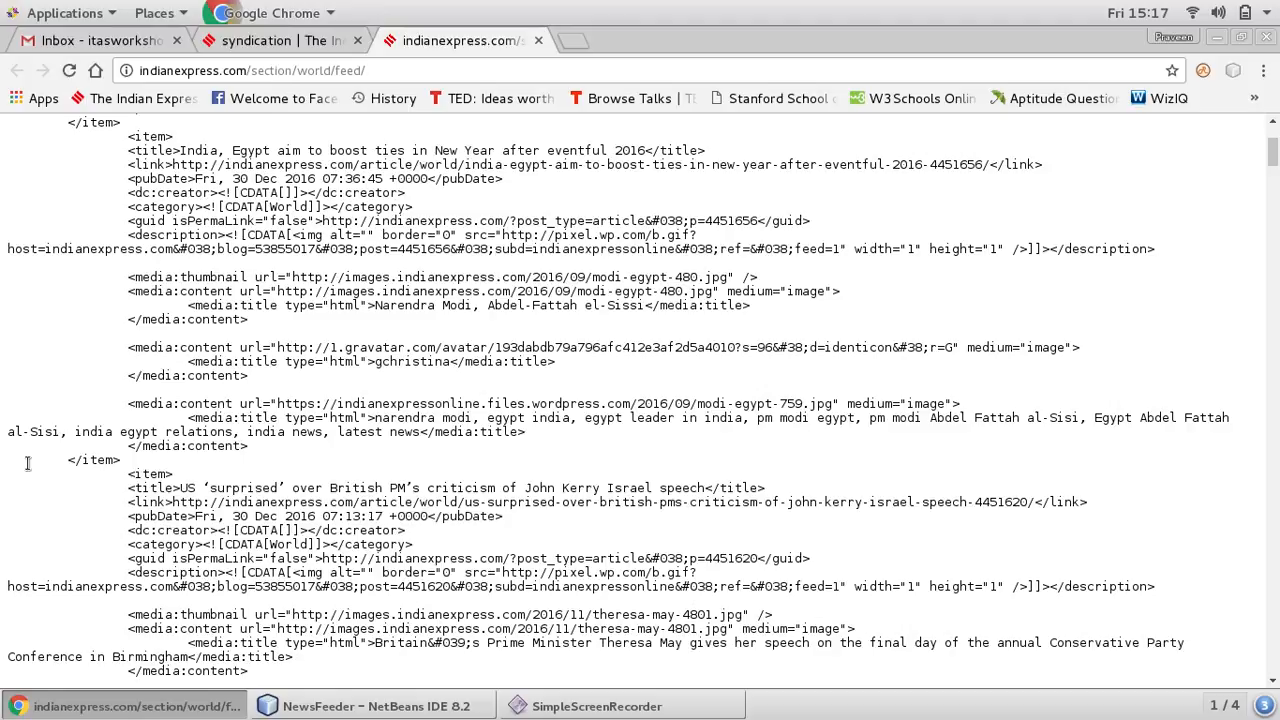
scroll(down, 3)
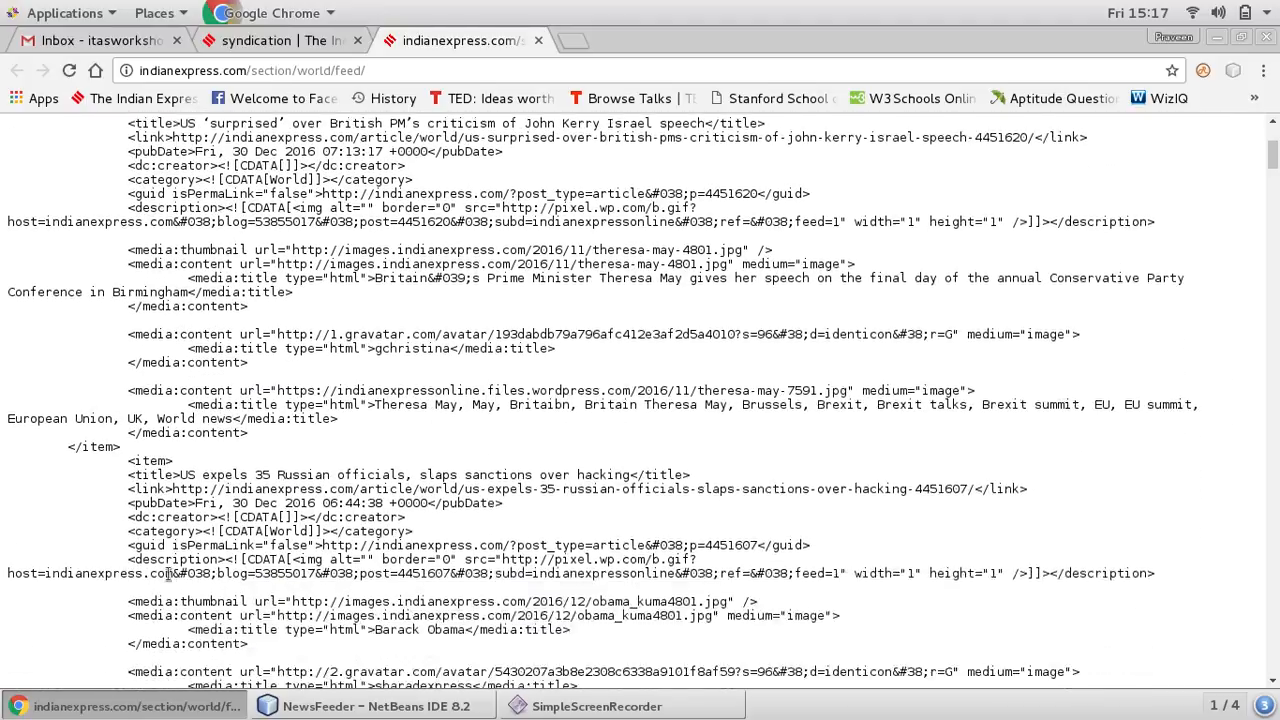
scroll(up, 3)
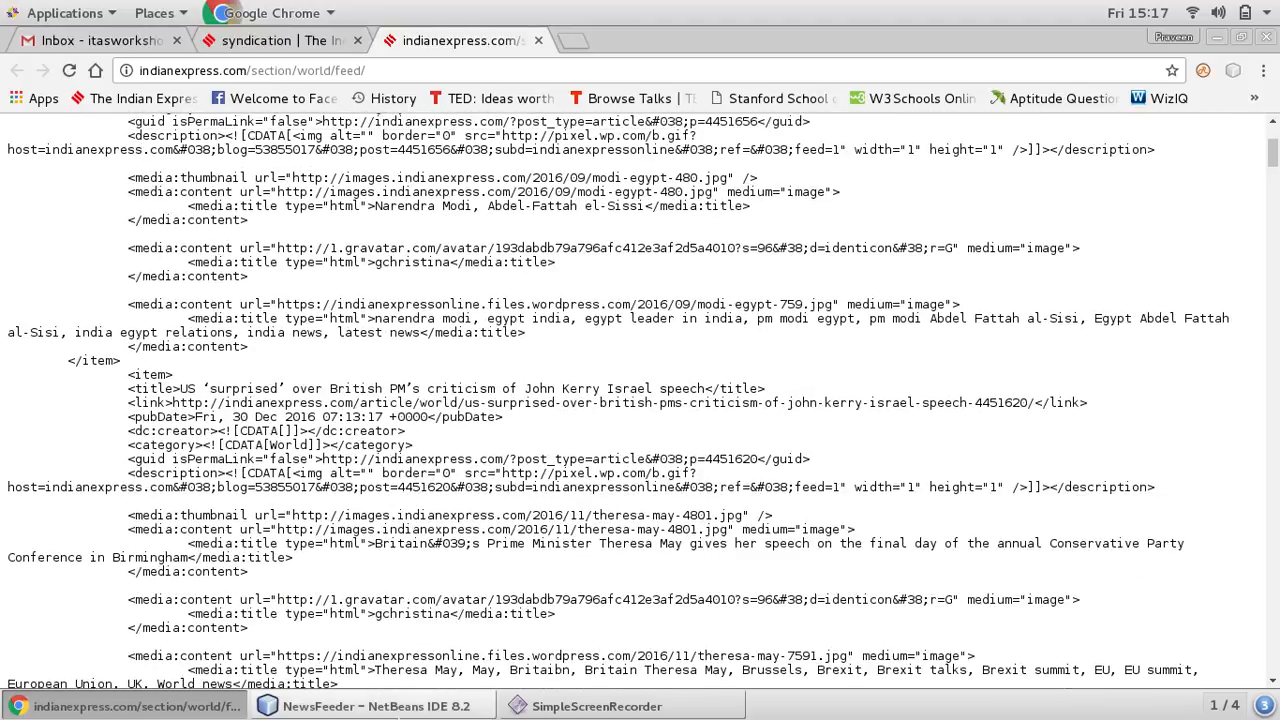
click(376, 706)
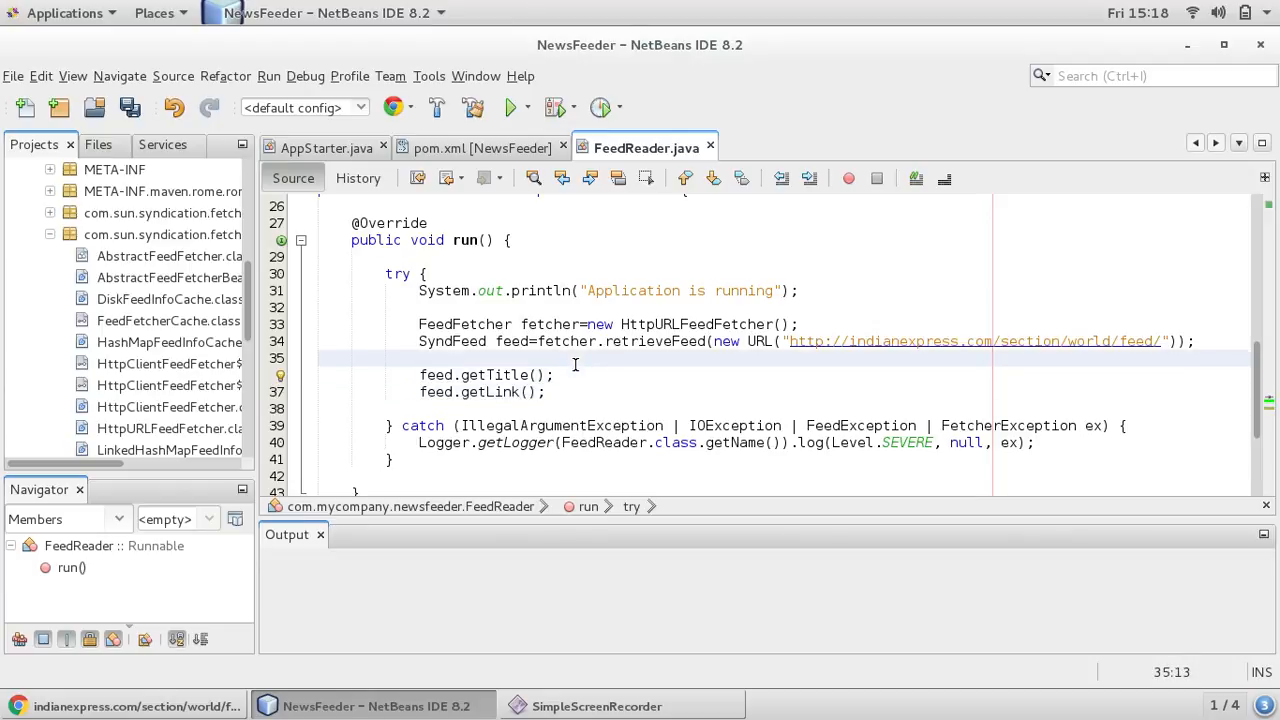
Write the loop header for(Object o : feed.getEntries()){ using the getEntries completion
key(Return)
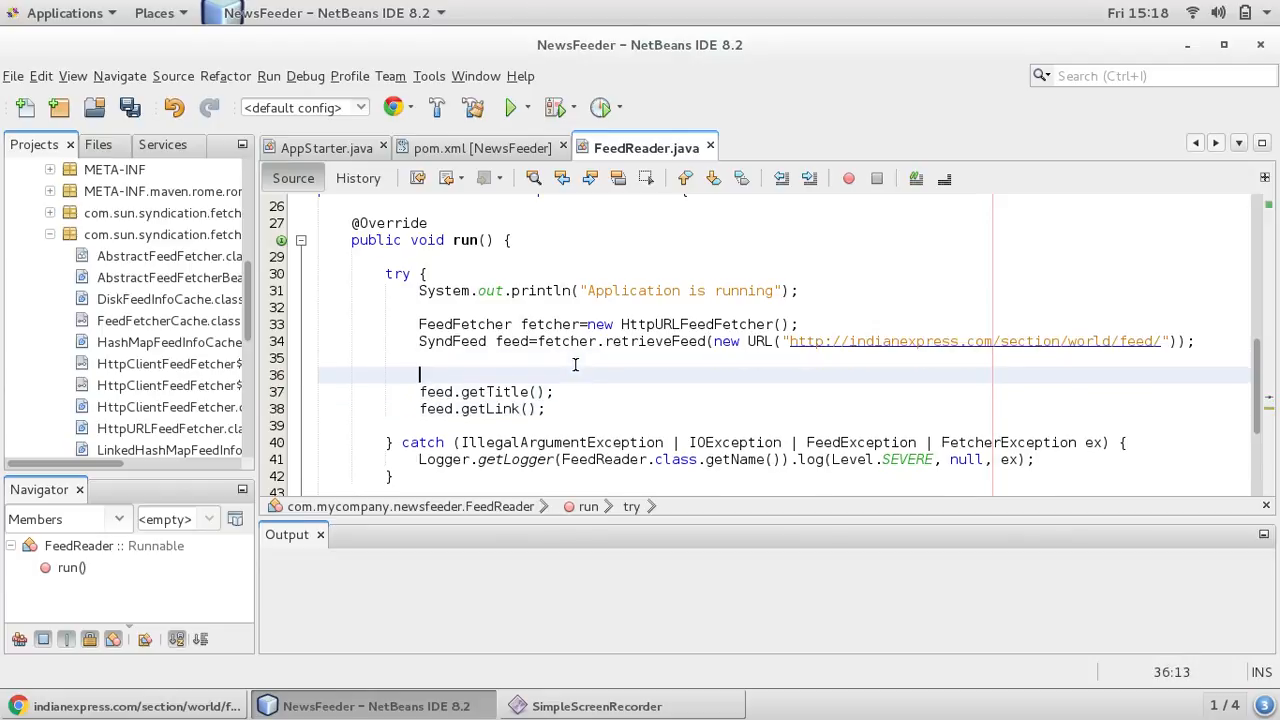
text(for()
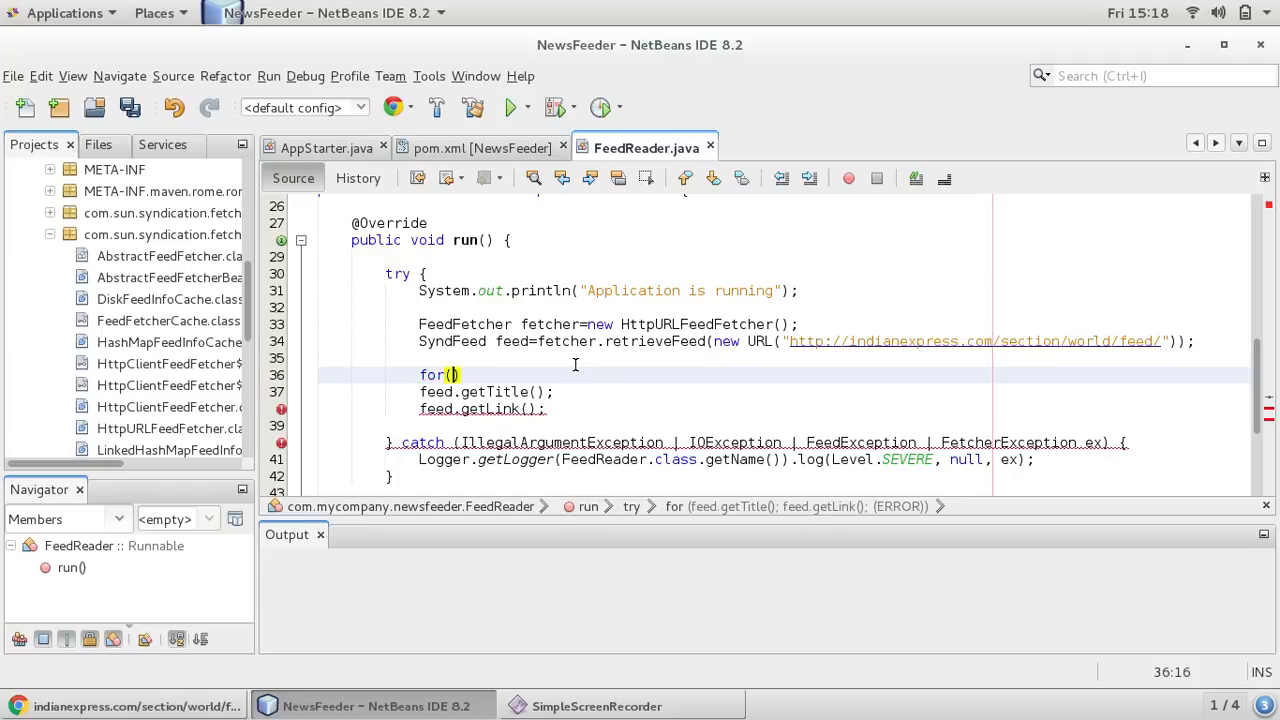
text(Obj)
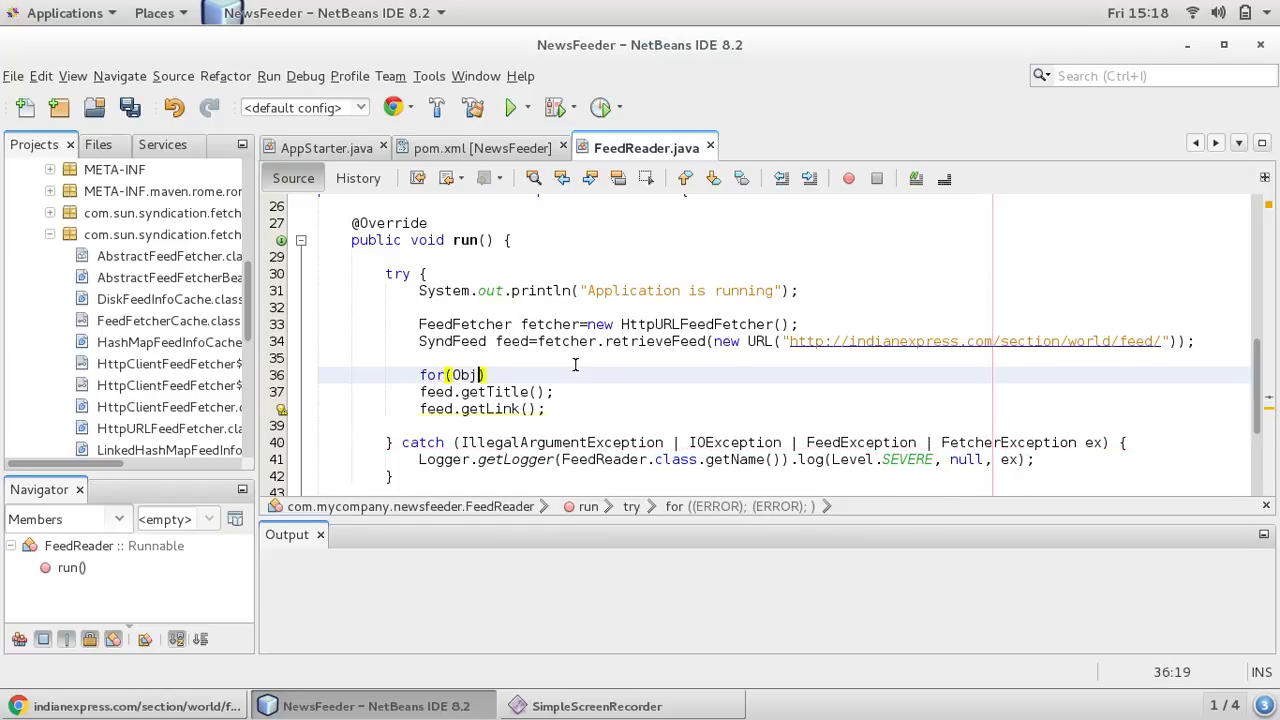
text(ect o)
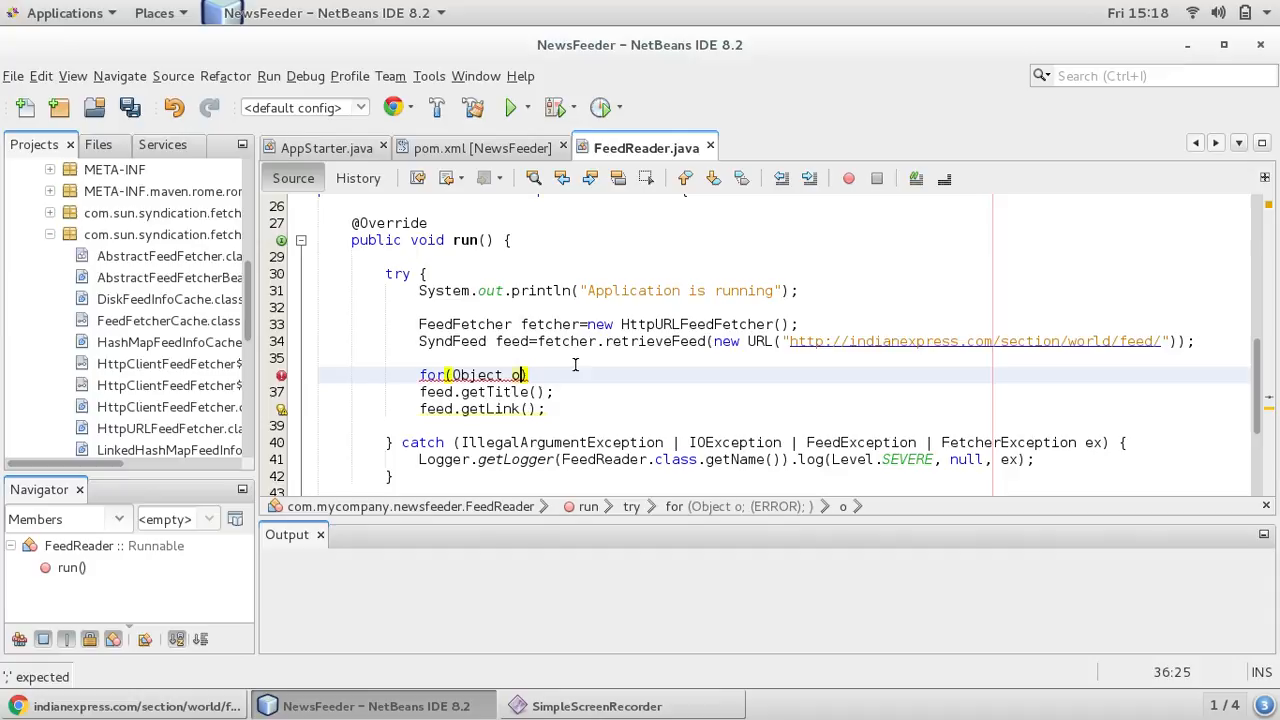
text(:)
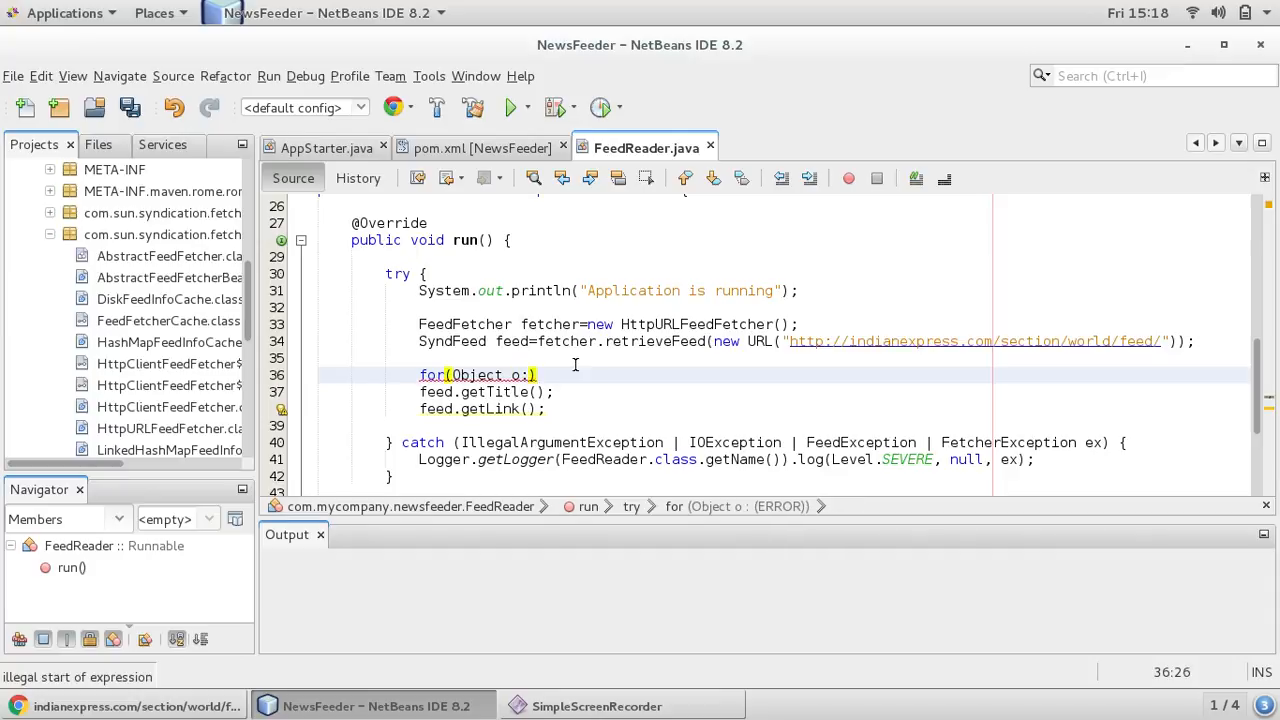
text(feed.)
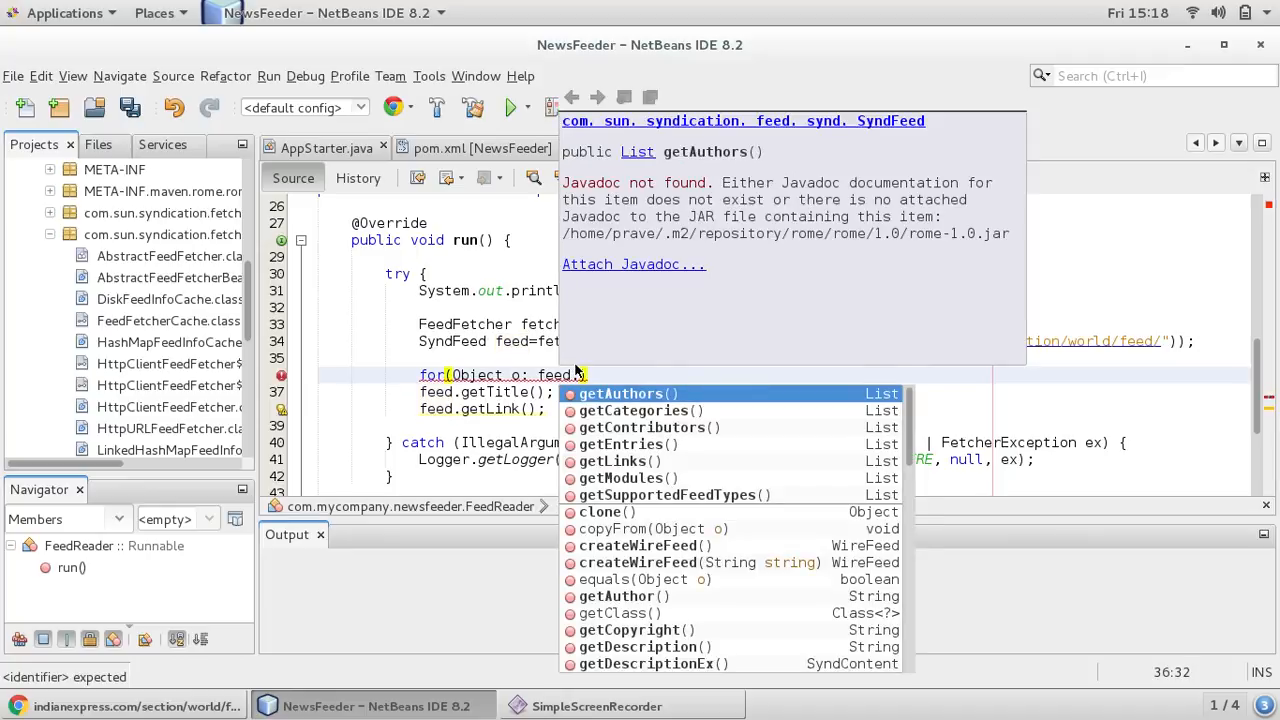
click(620, 444)
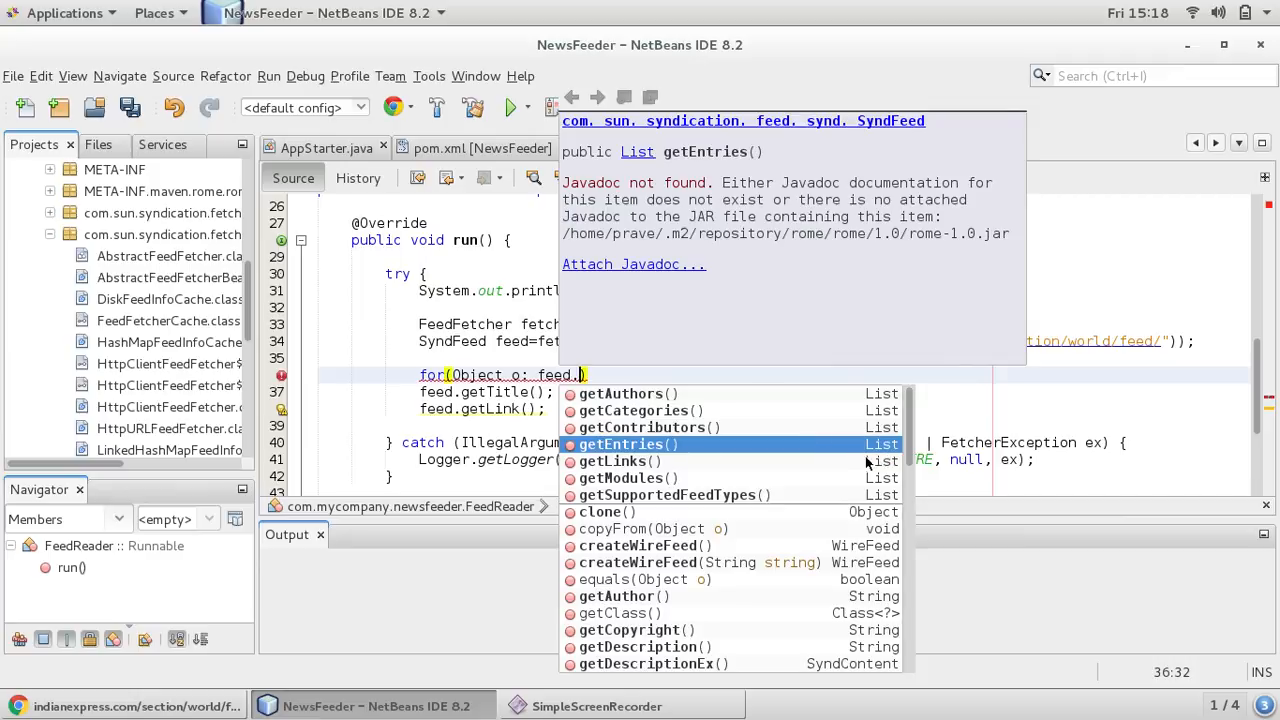
mouse_move(770, 450)
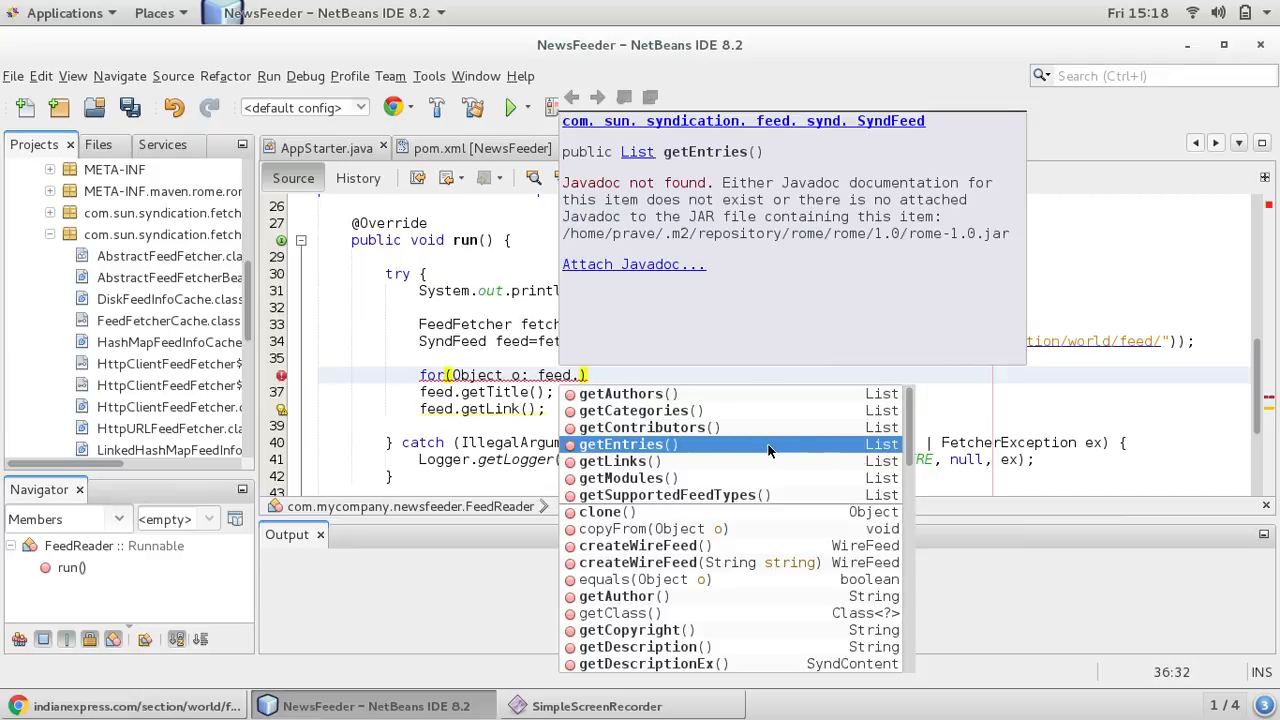
mouse_move(818, 450)
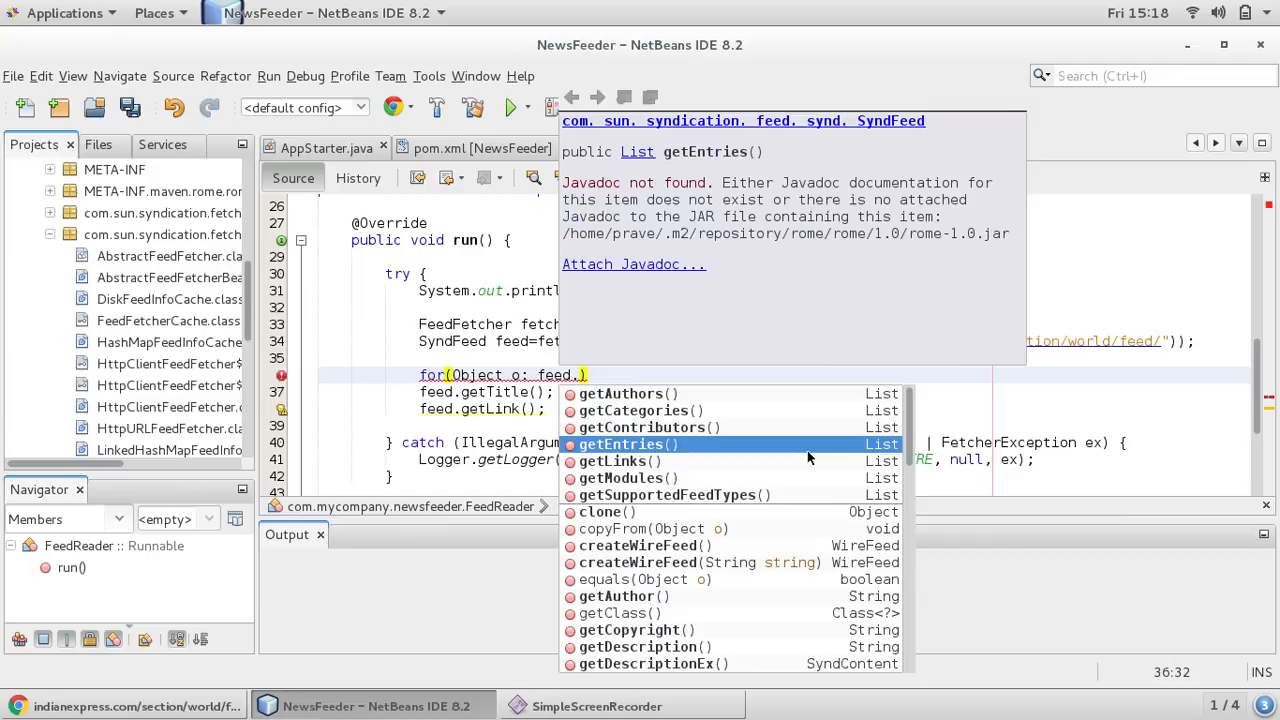
click(620, 444)
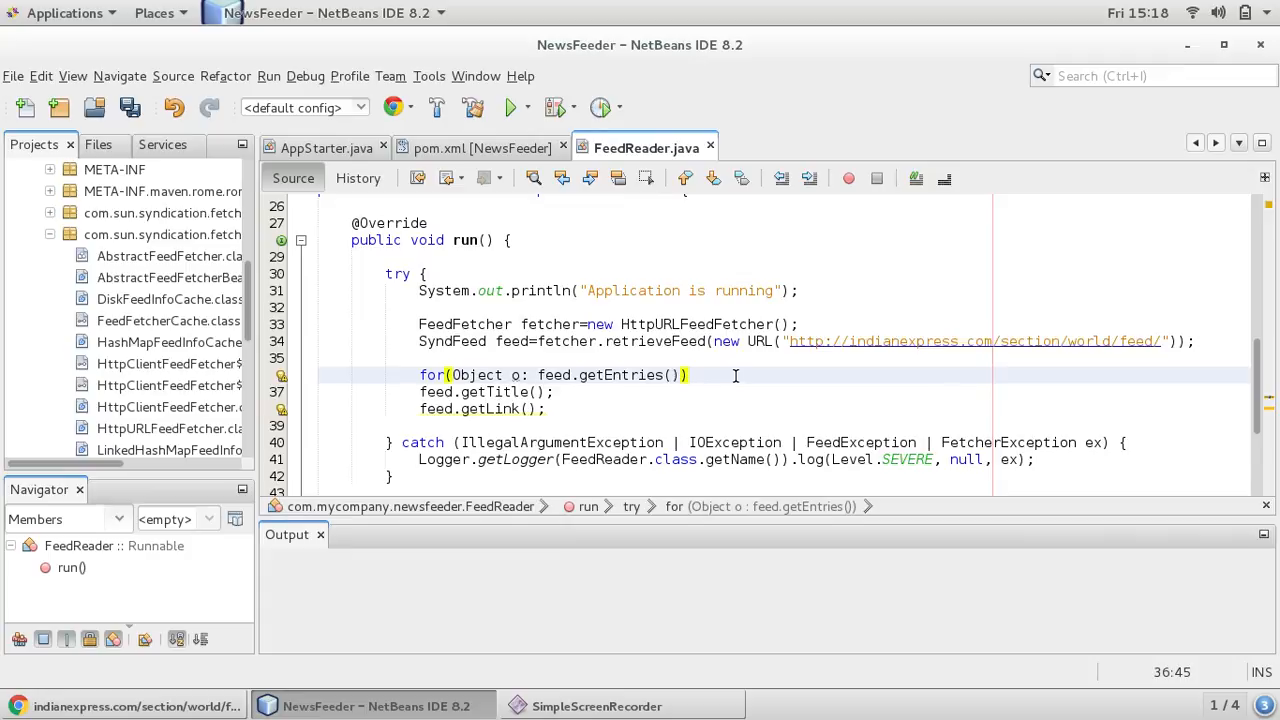
text({)
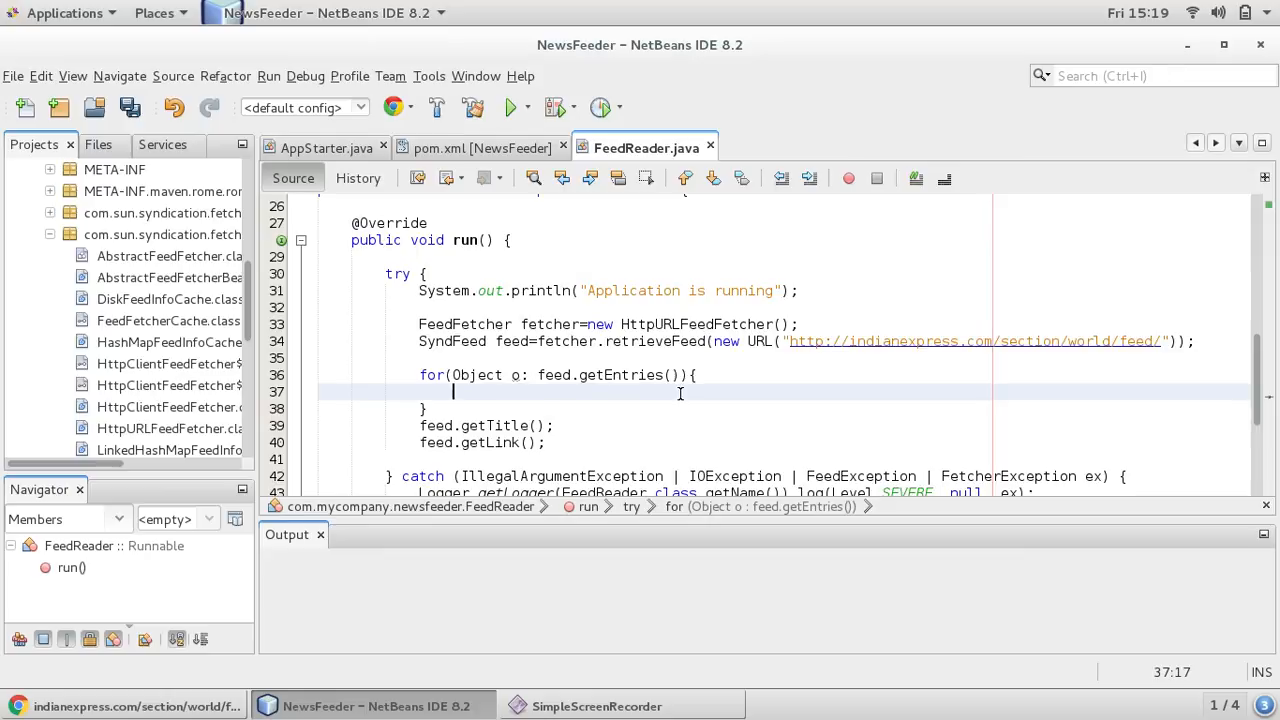
Inside the loop, declare SyndEntry entry = o; assigning the loop object
text(Synd)
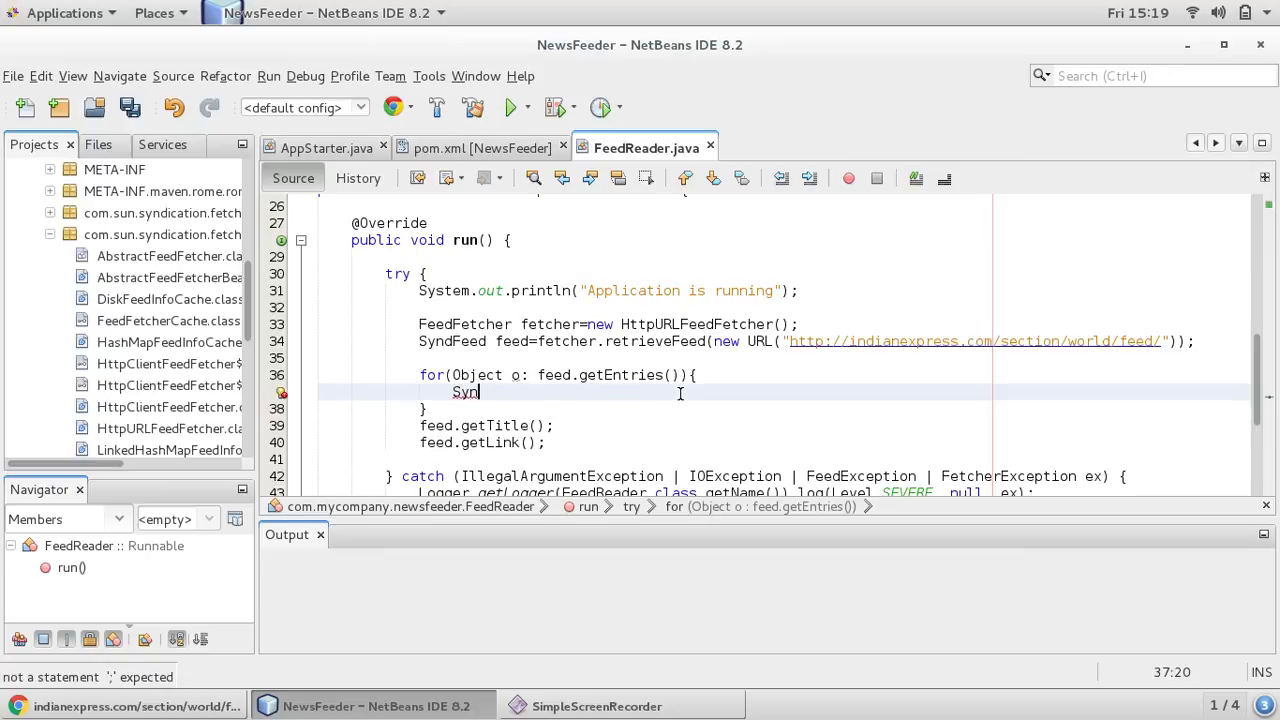
text(d)
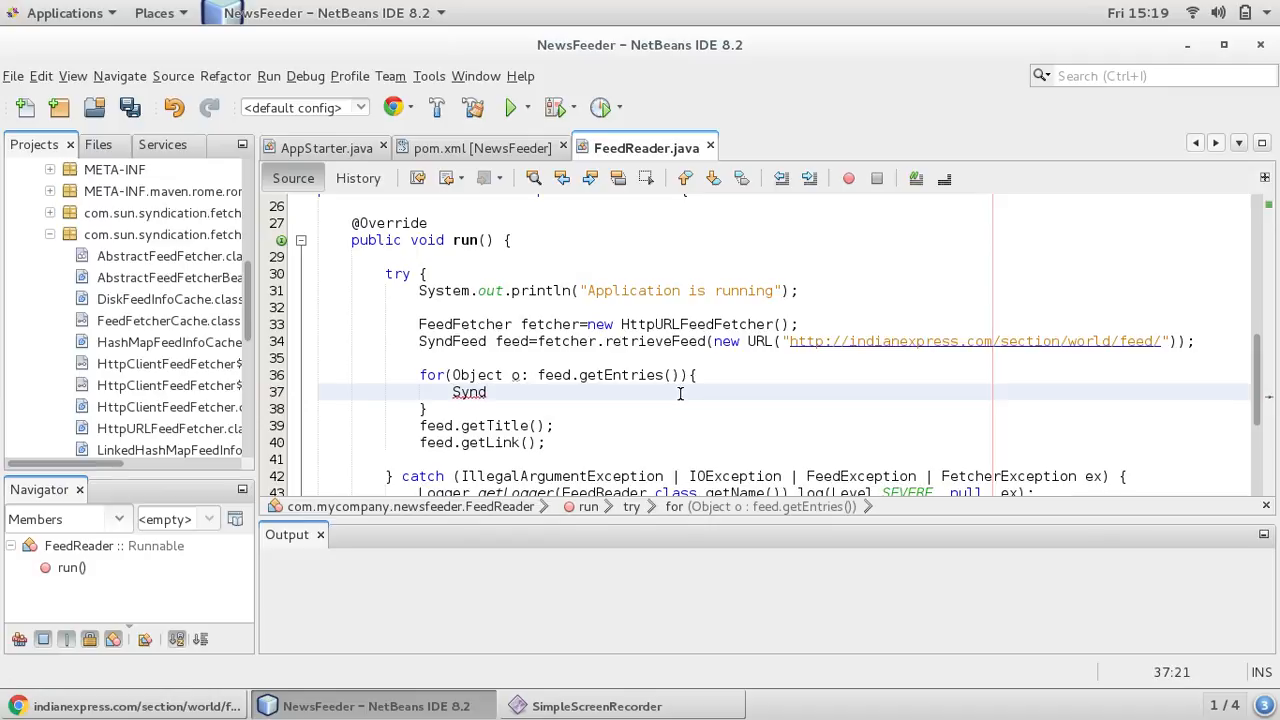
text(Entr)
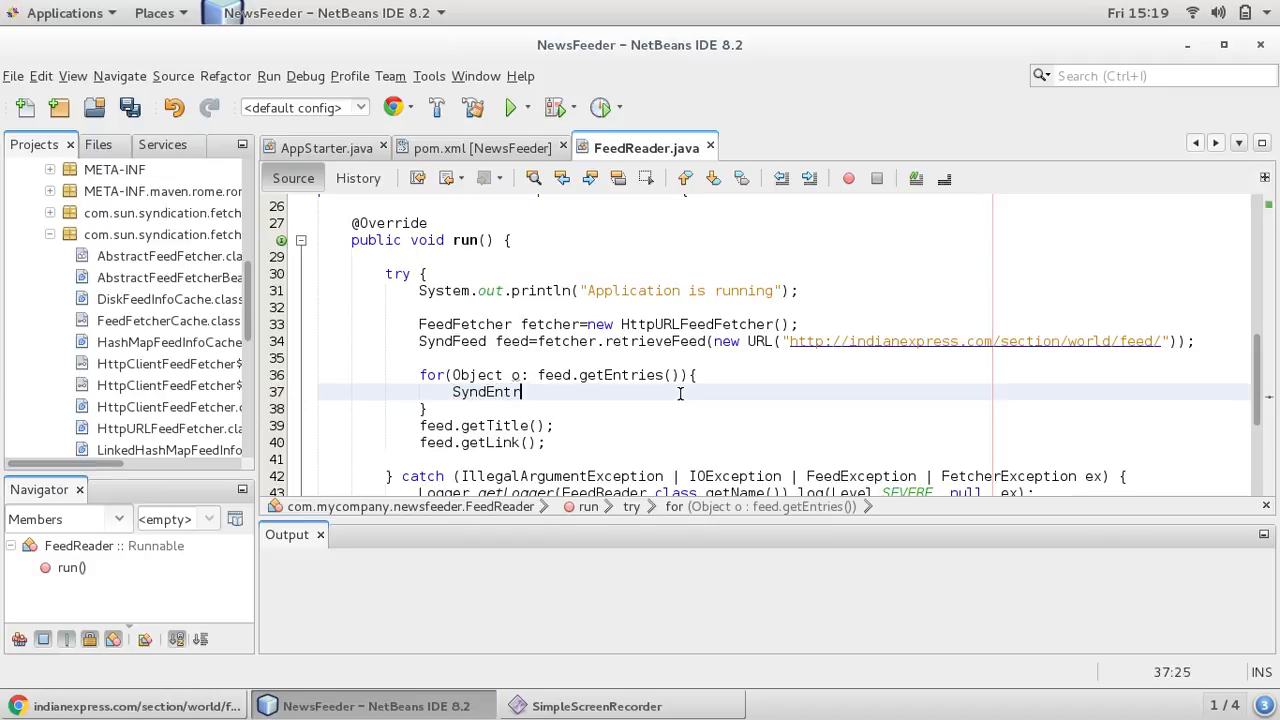
text(y)
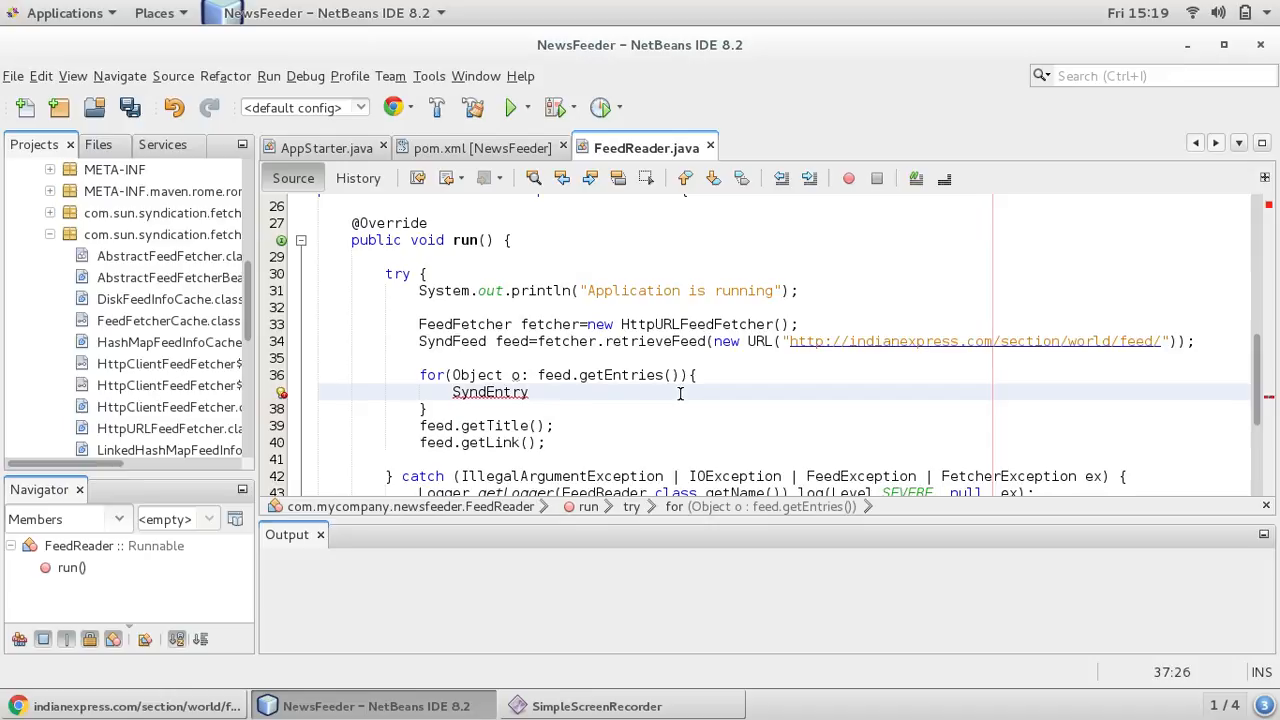
text(entry)
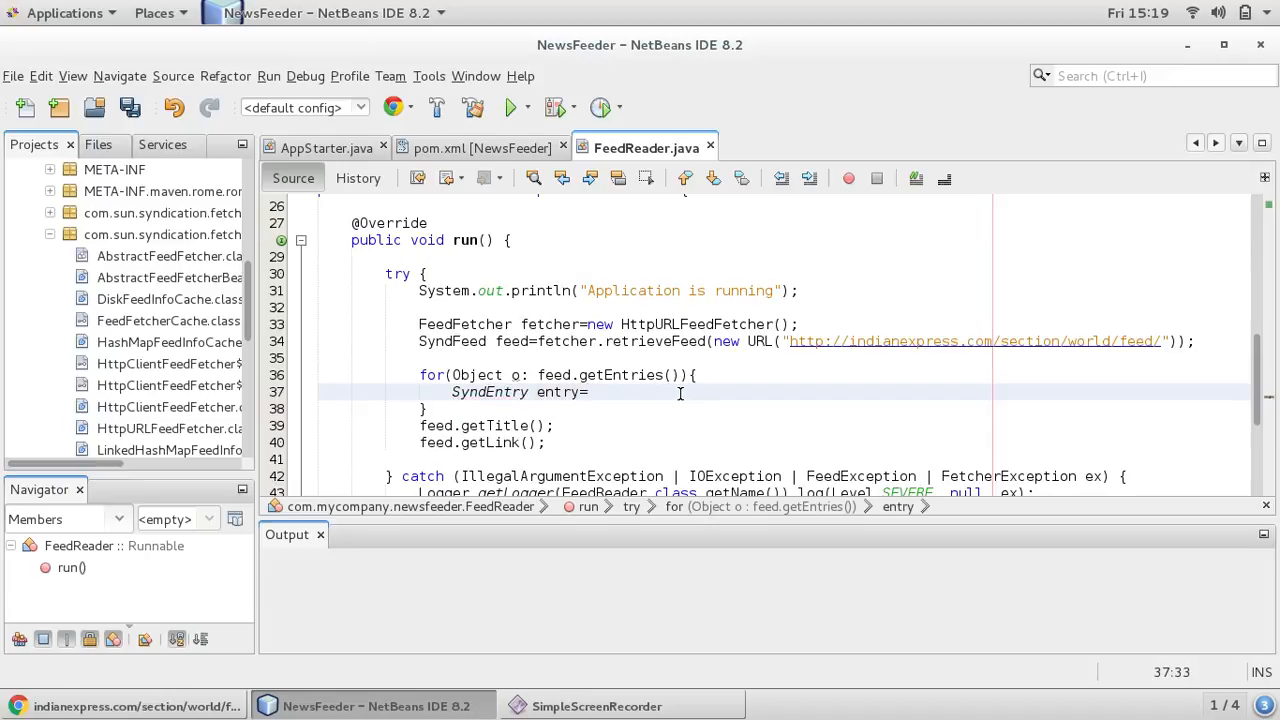
text(=o)
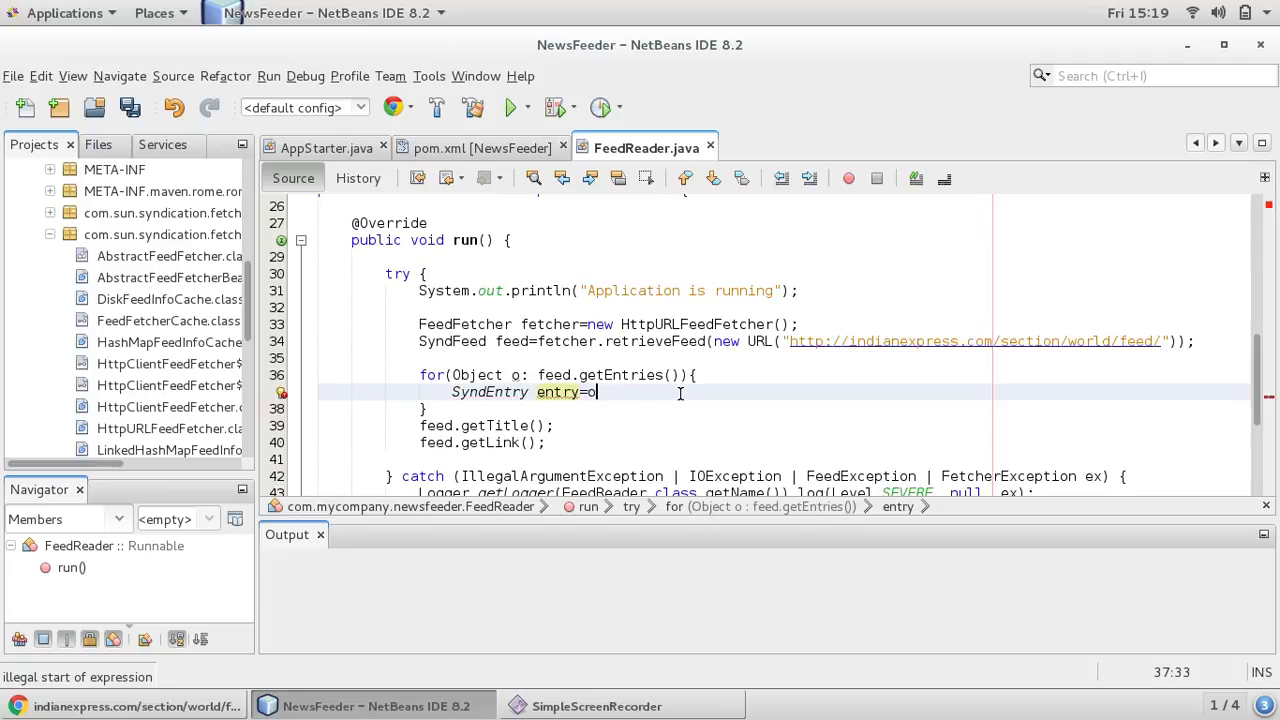
text(;)
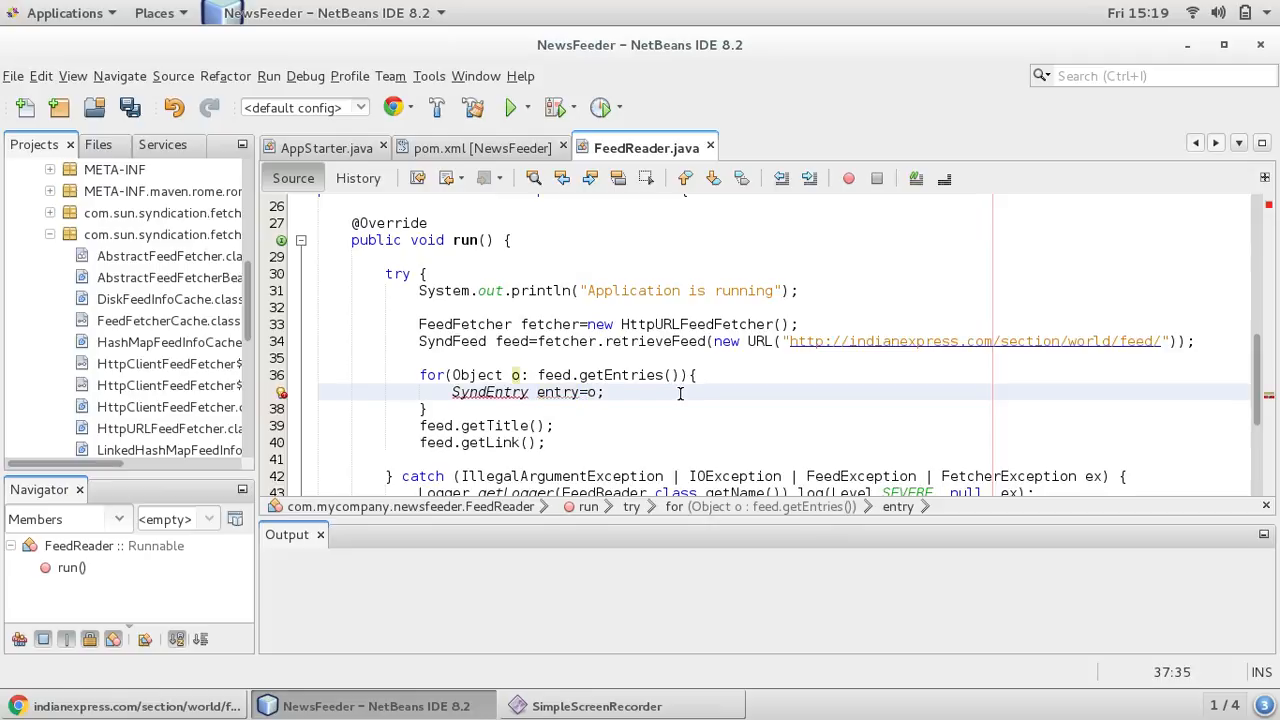
mouse_move(488, 390)
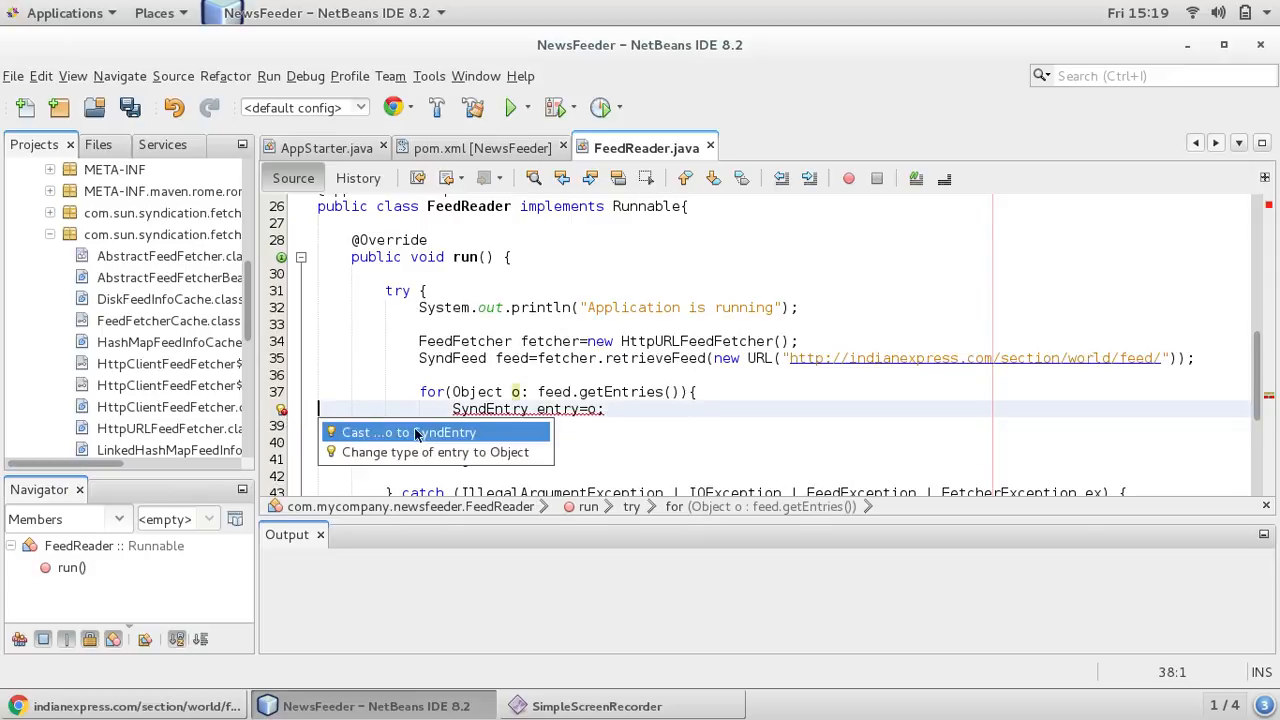
Apply the hint casting o to SyndEntry and position inside the loop for the next statement
click(408, 432)
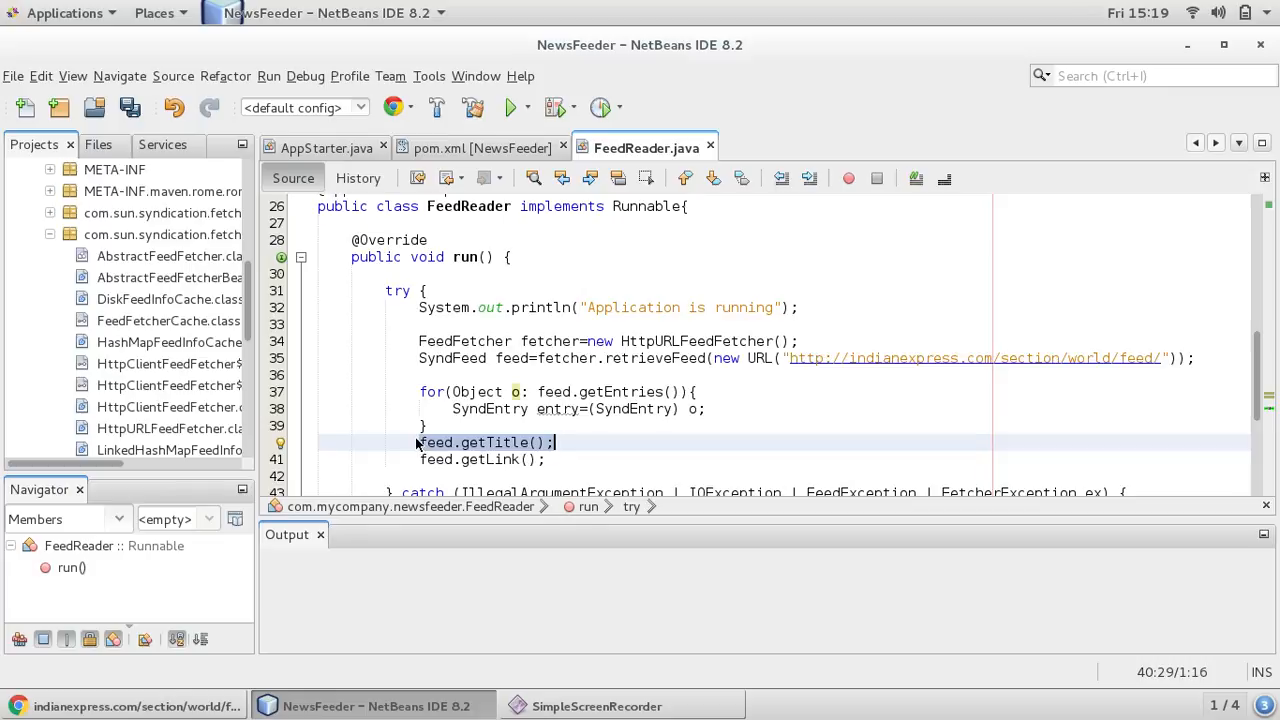
click(710, 408)
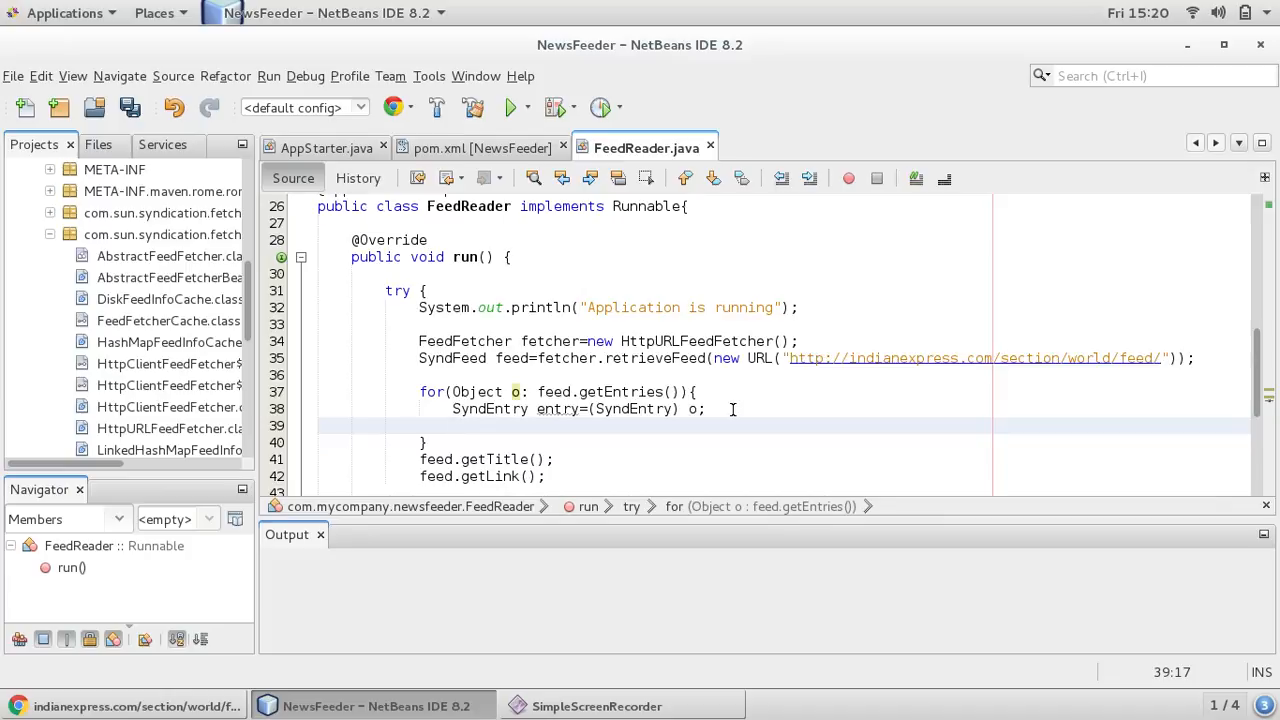
Write System.out.println statements printing each entry's labelled title and link, then save
text(Sys)
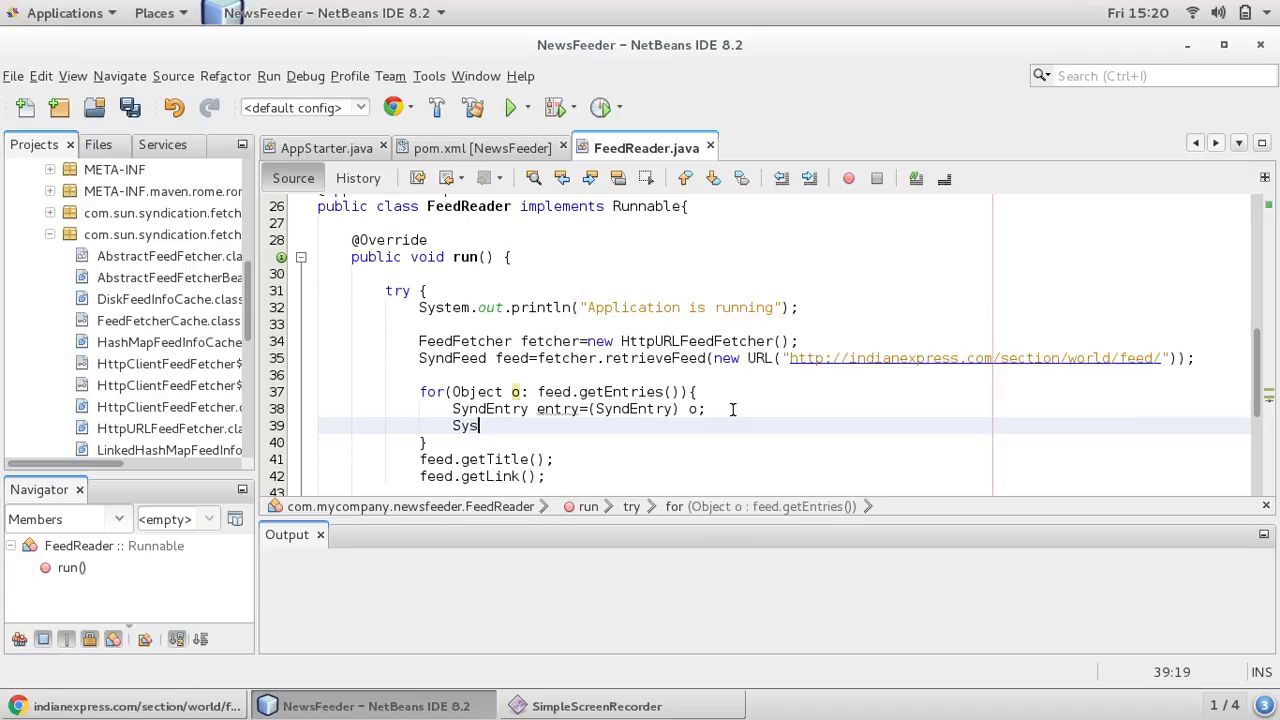
text(tem.)
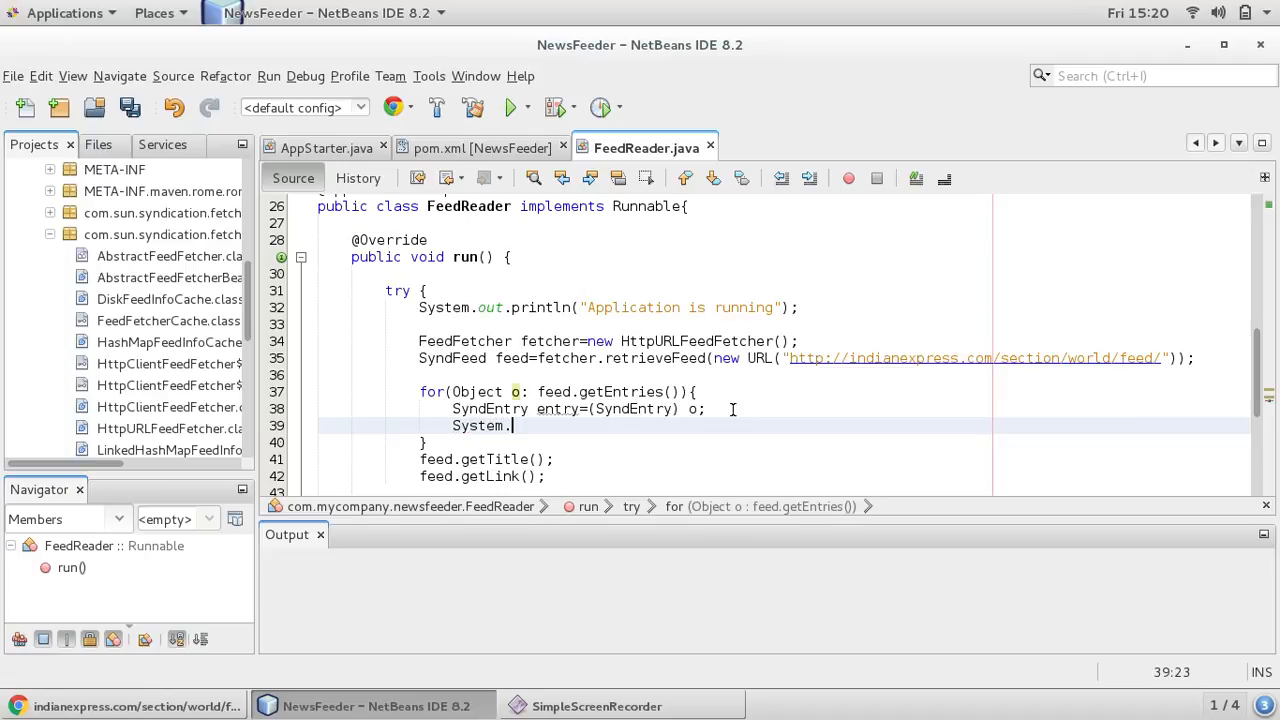
text(out.print)
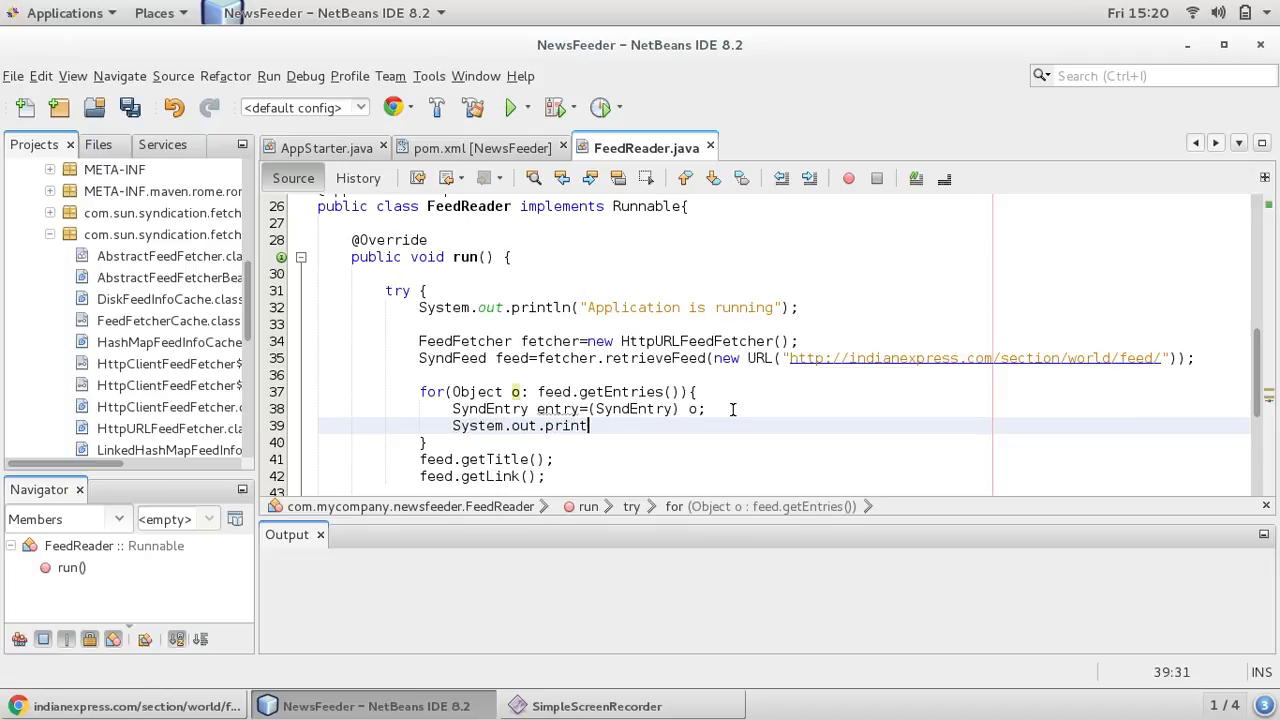
text(ln())
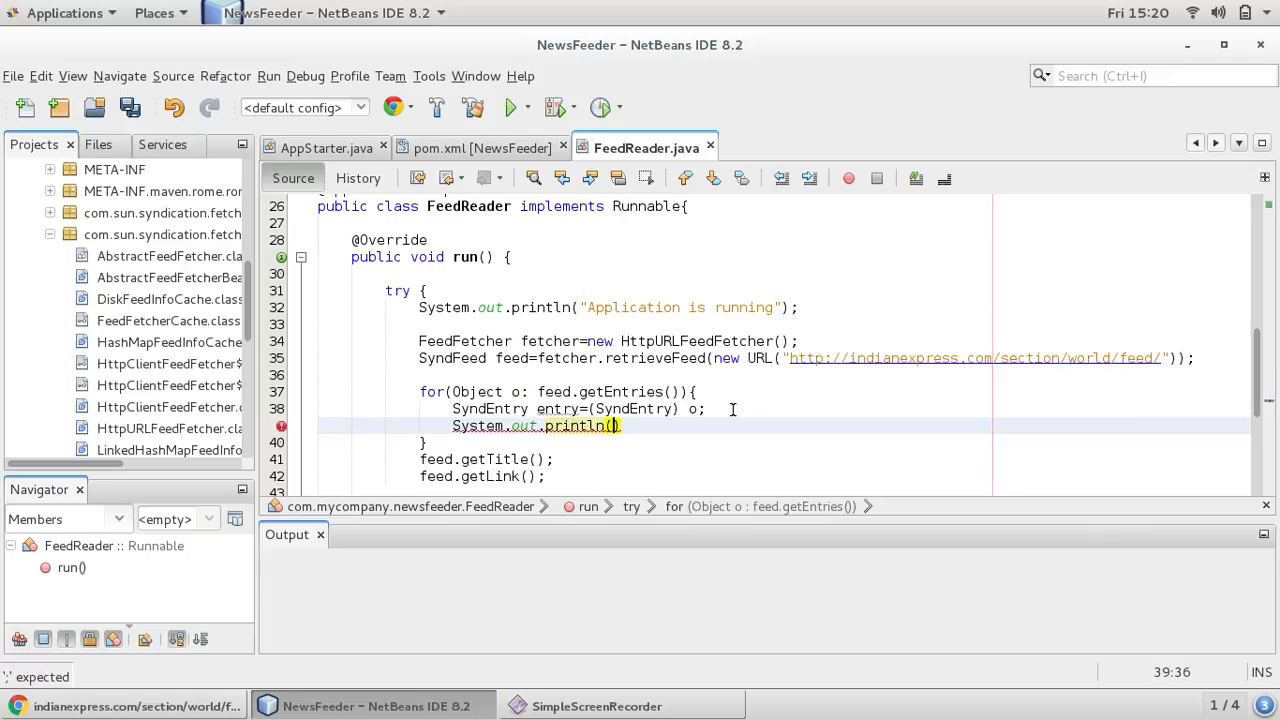
text(---M")
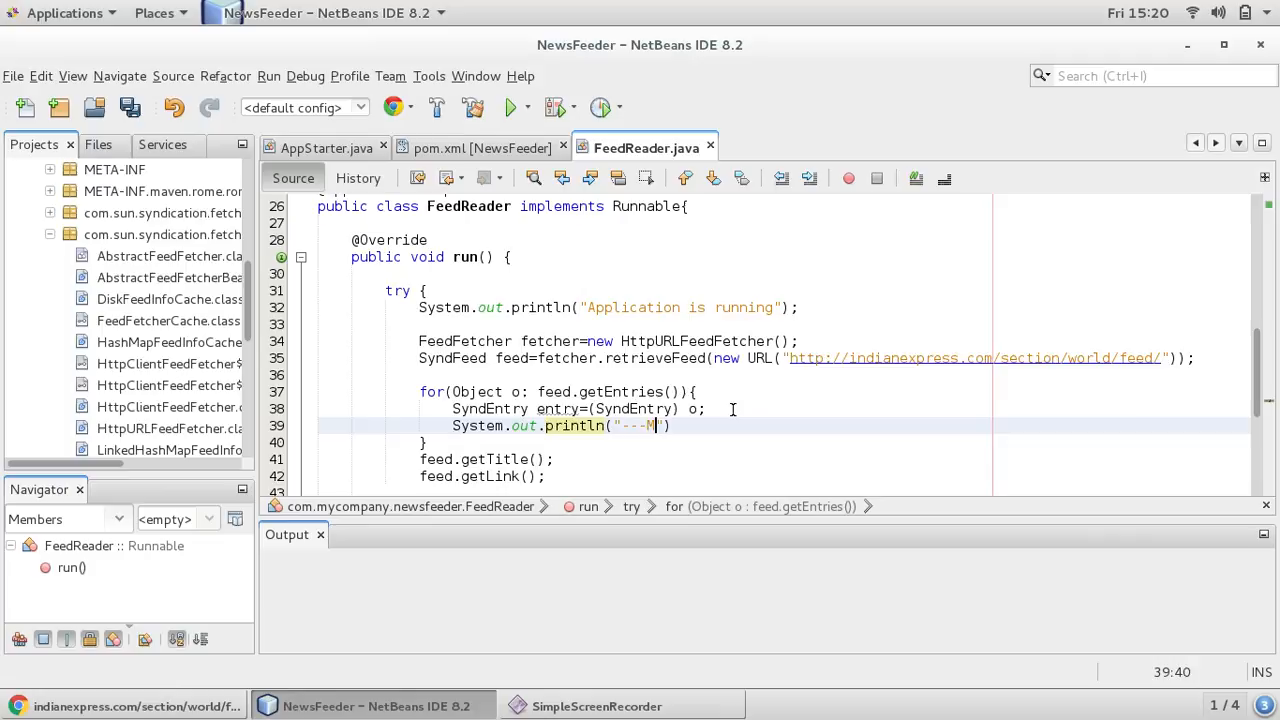
text(y Titl)
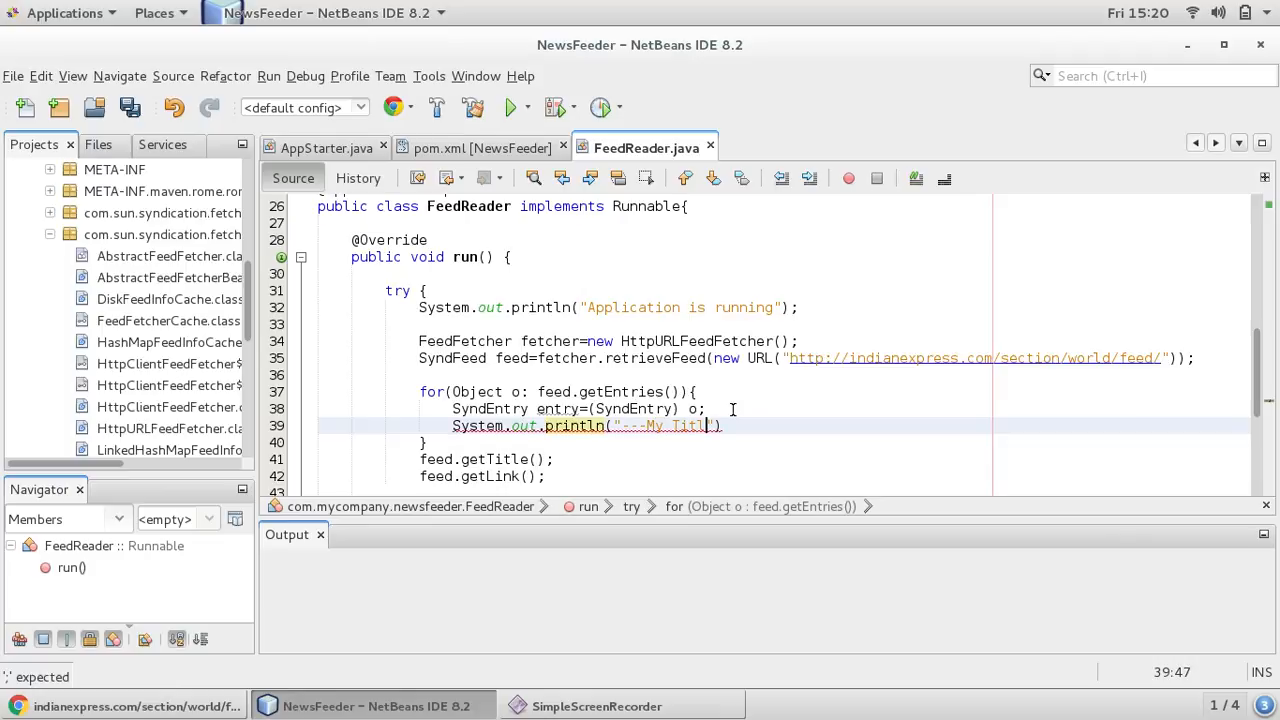
text(e--->")
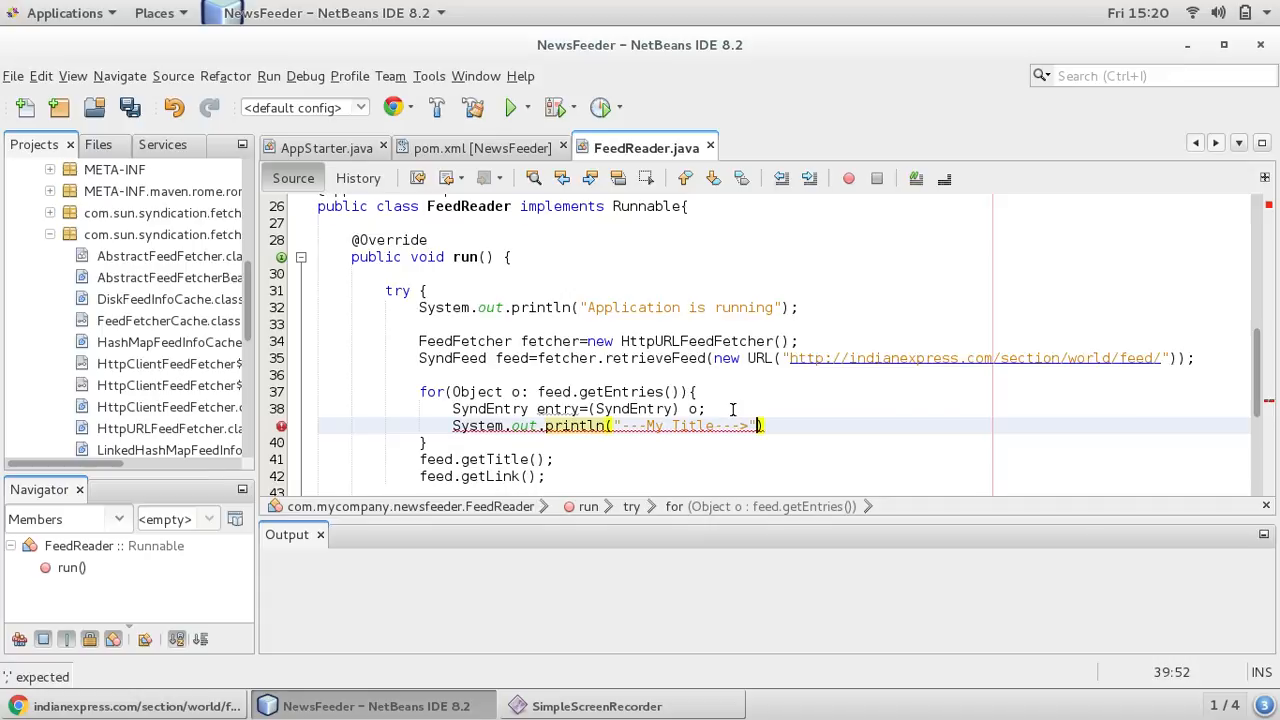
text(+e)
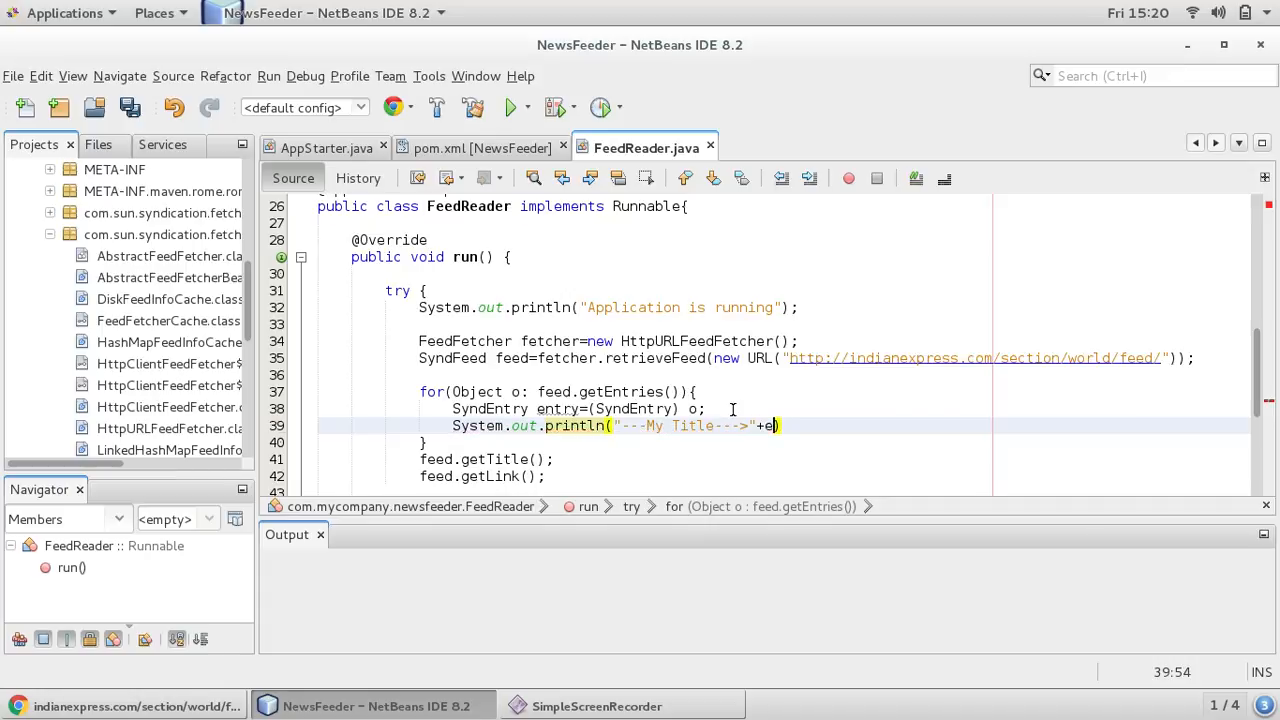
text(ntry.getTitle()
text(System.out.println("---My Link--->"+entry.getLink());)
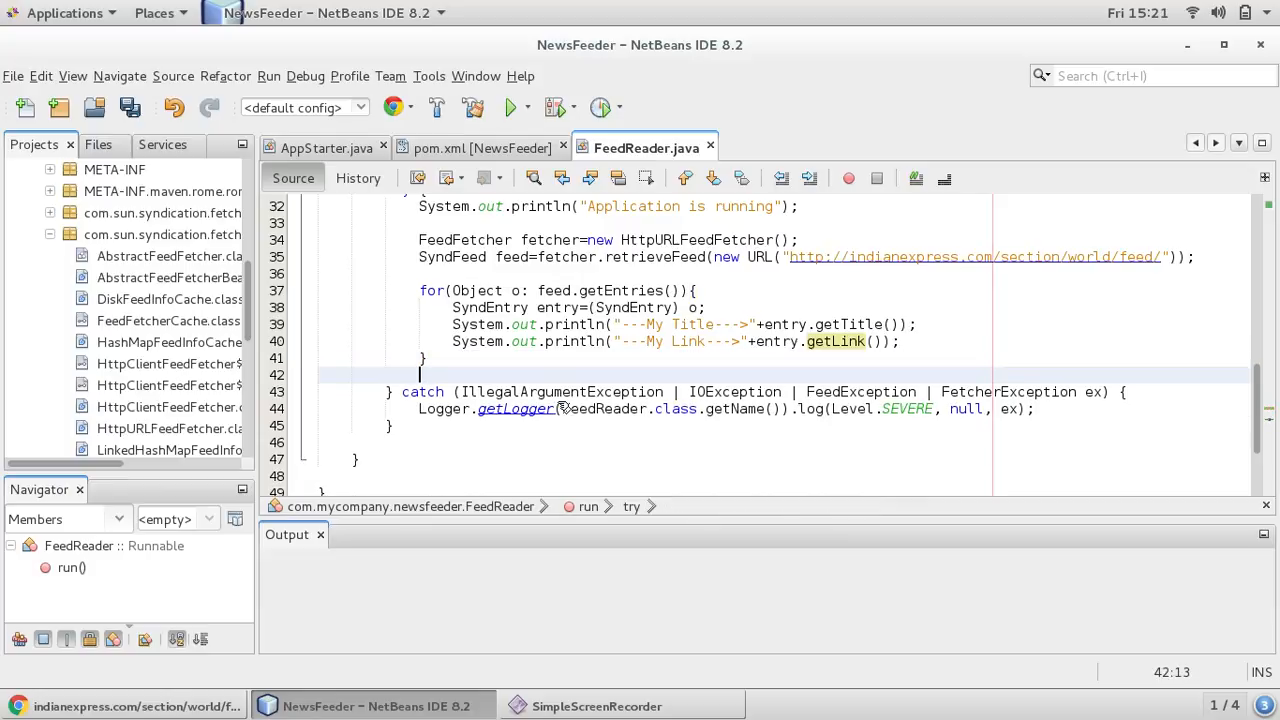
key(ctrl+s)
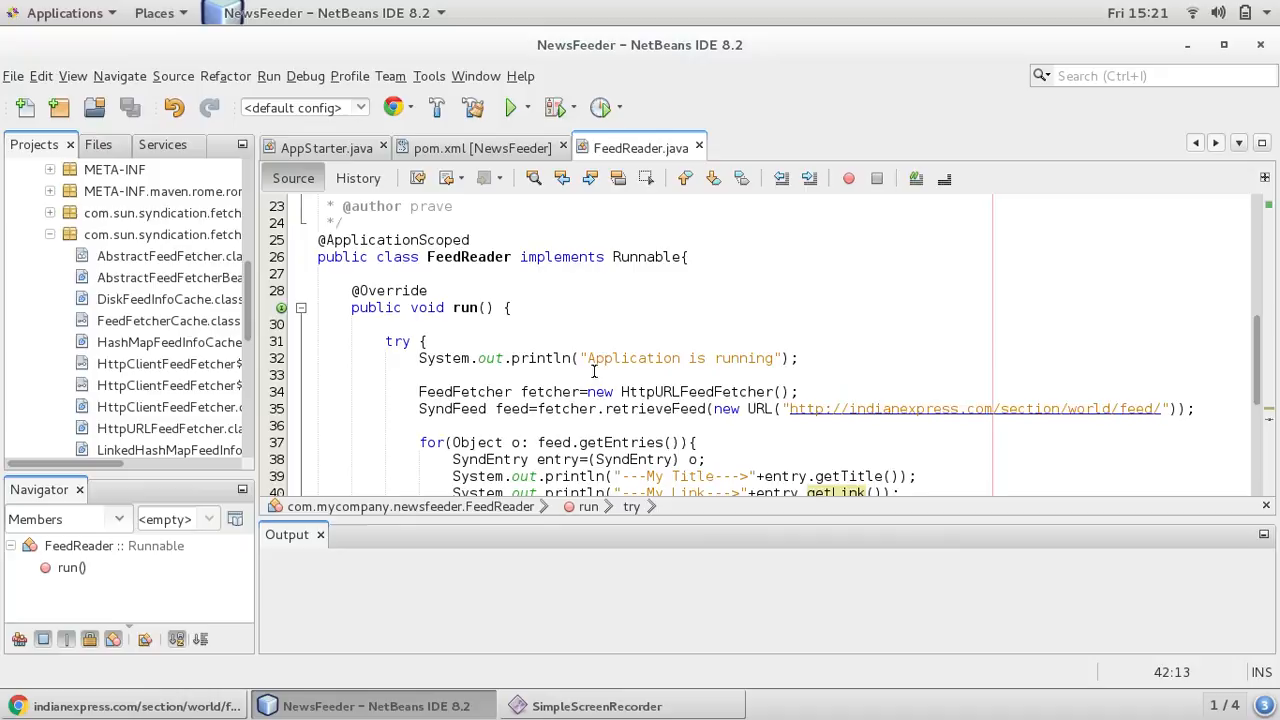
mouse_move(458, 336)
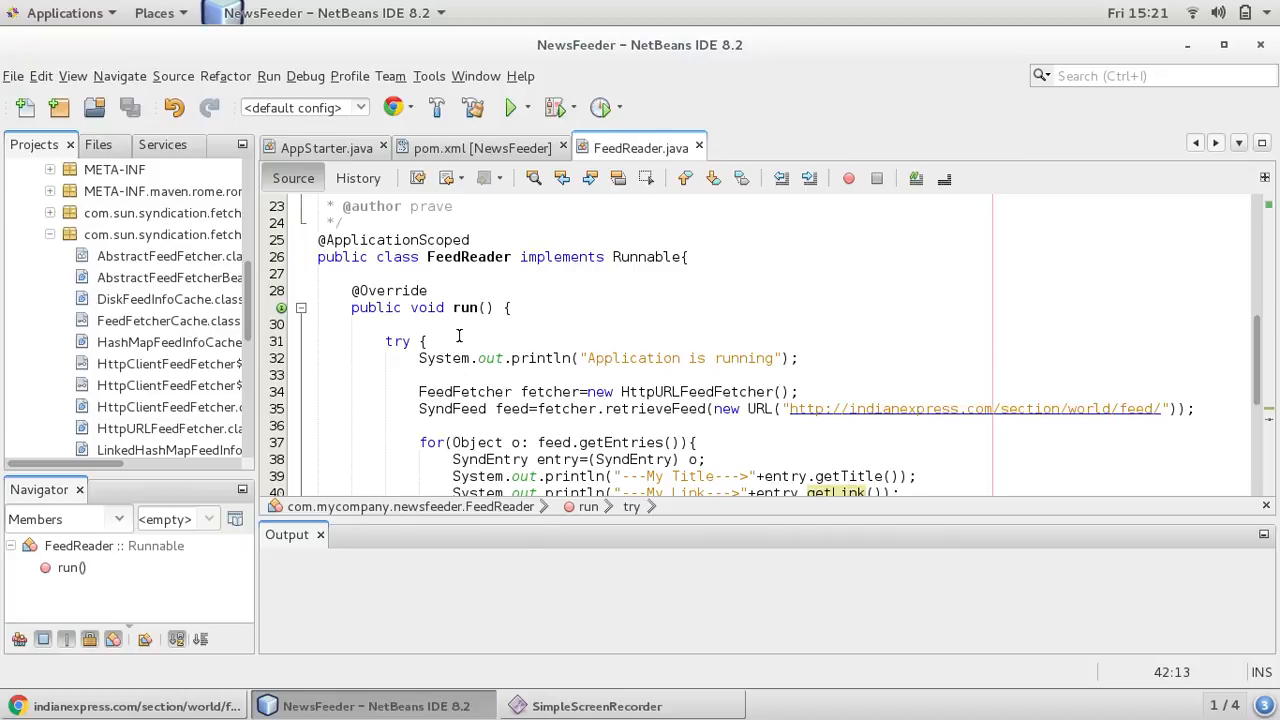
mouse_move(432, 252)
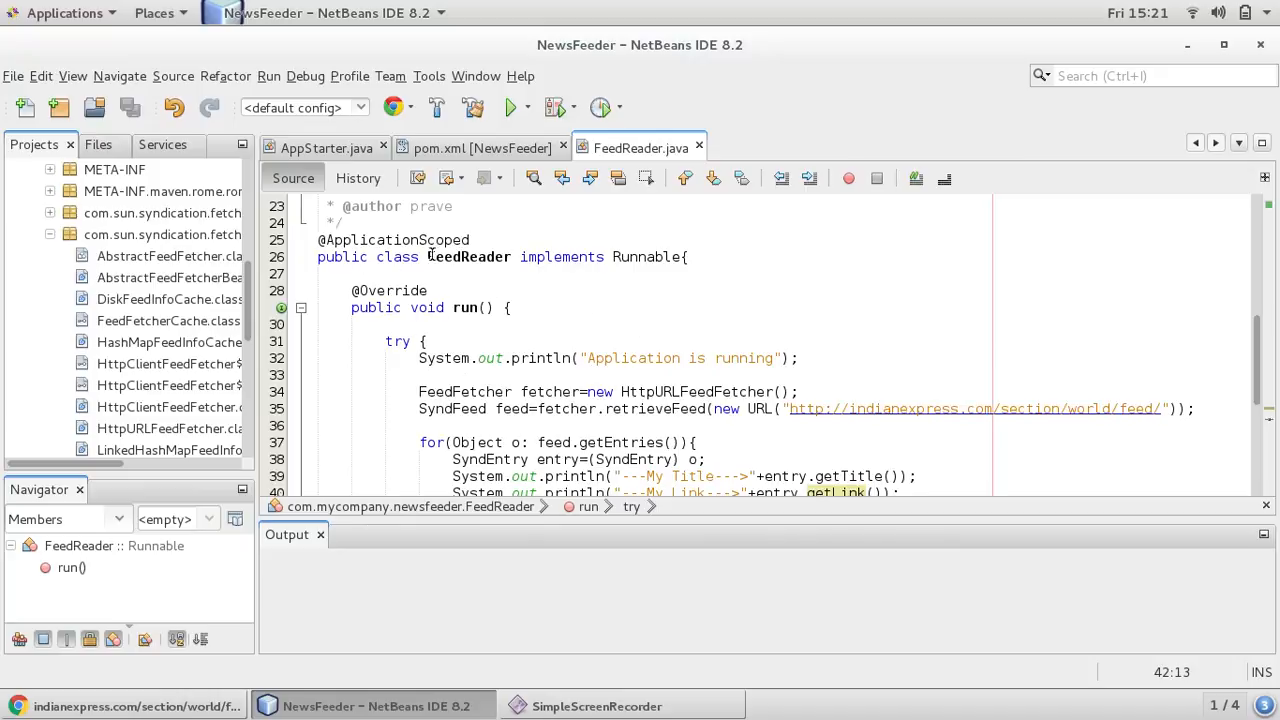
scroll(down, 3)
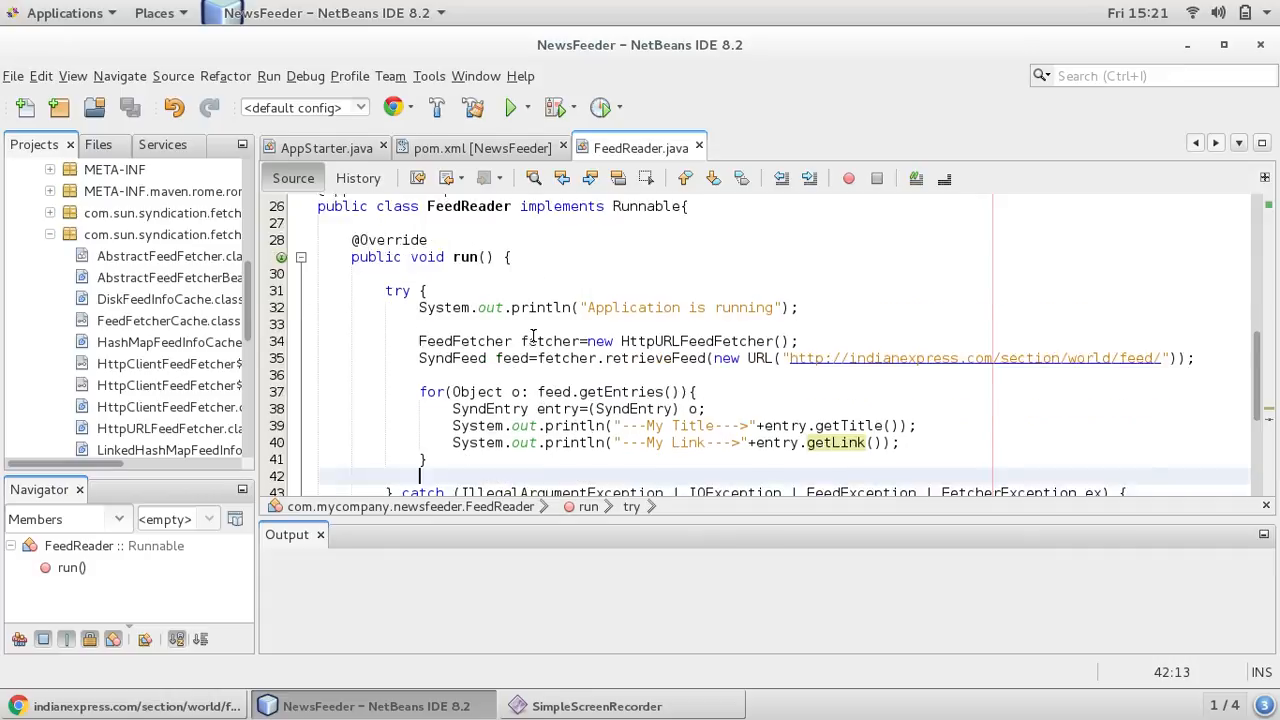
scroll(down, 3)
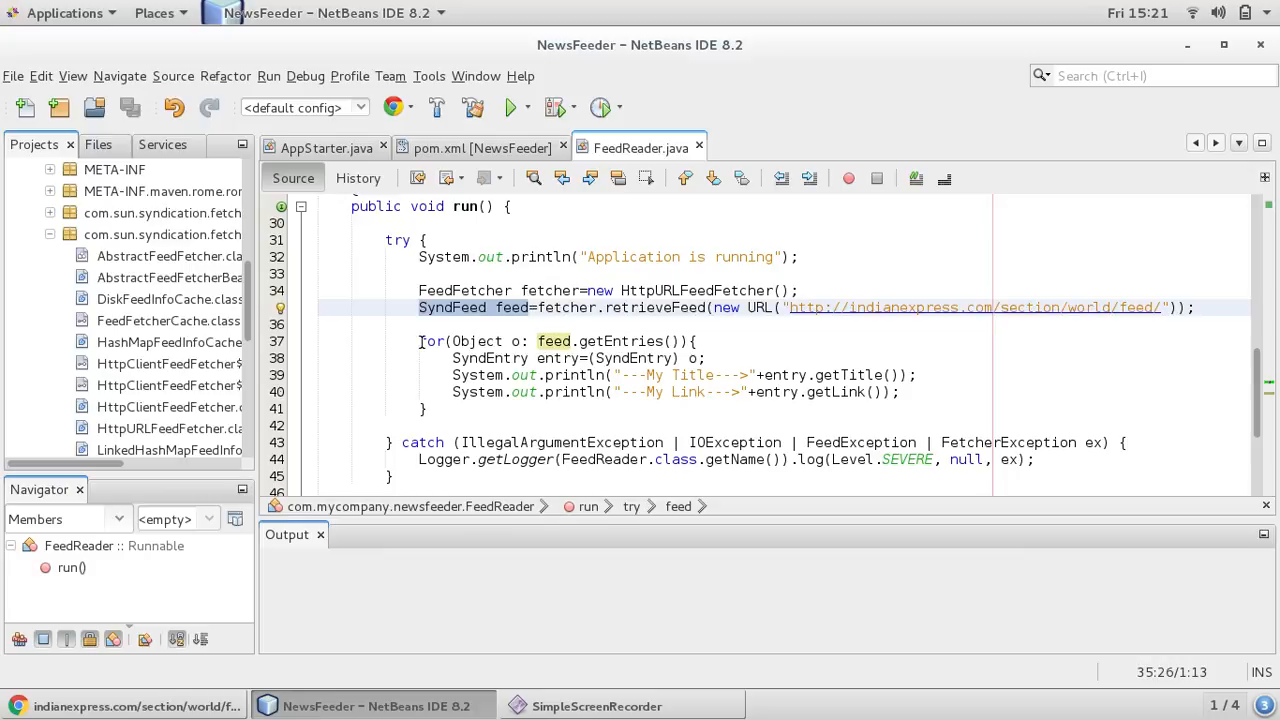
click(624, 424)
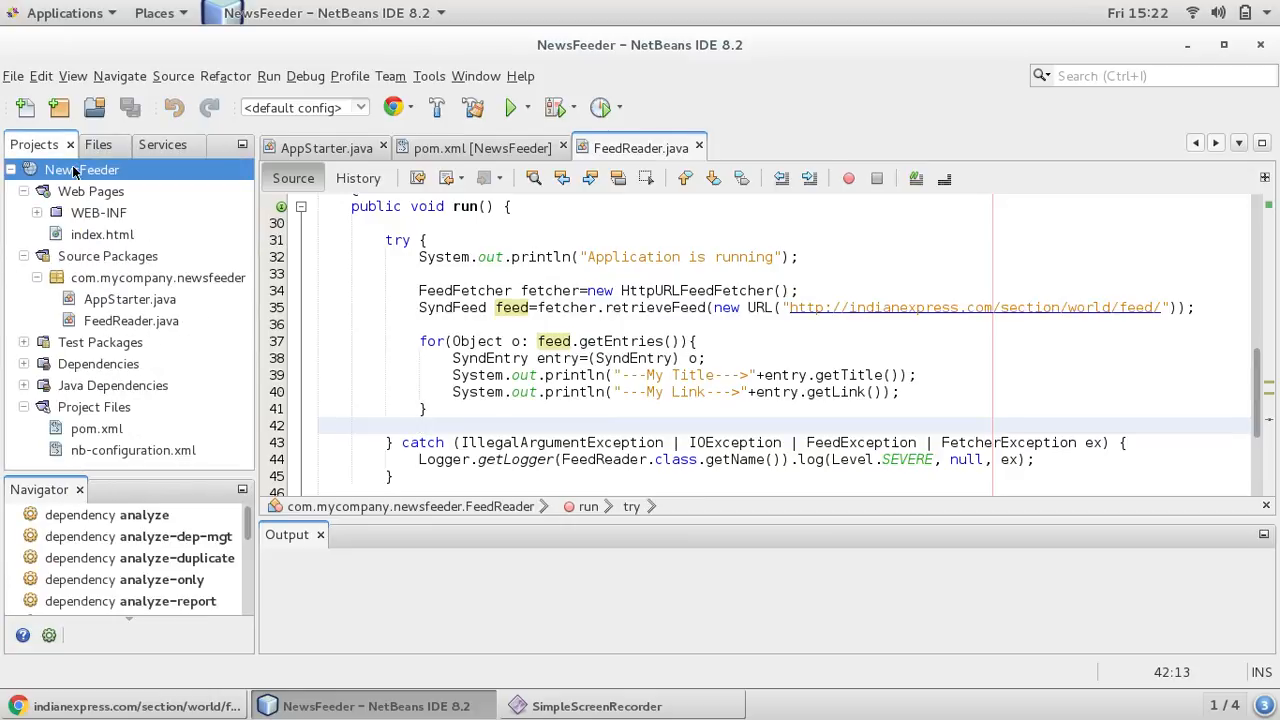
Clean and Build the NewsFeeder project to BUILD SUCCESS, then start running it
right_click(80, 168)
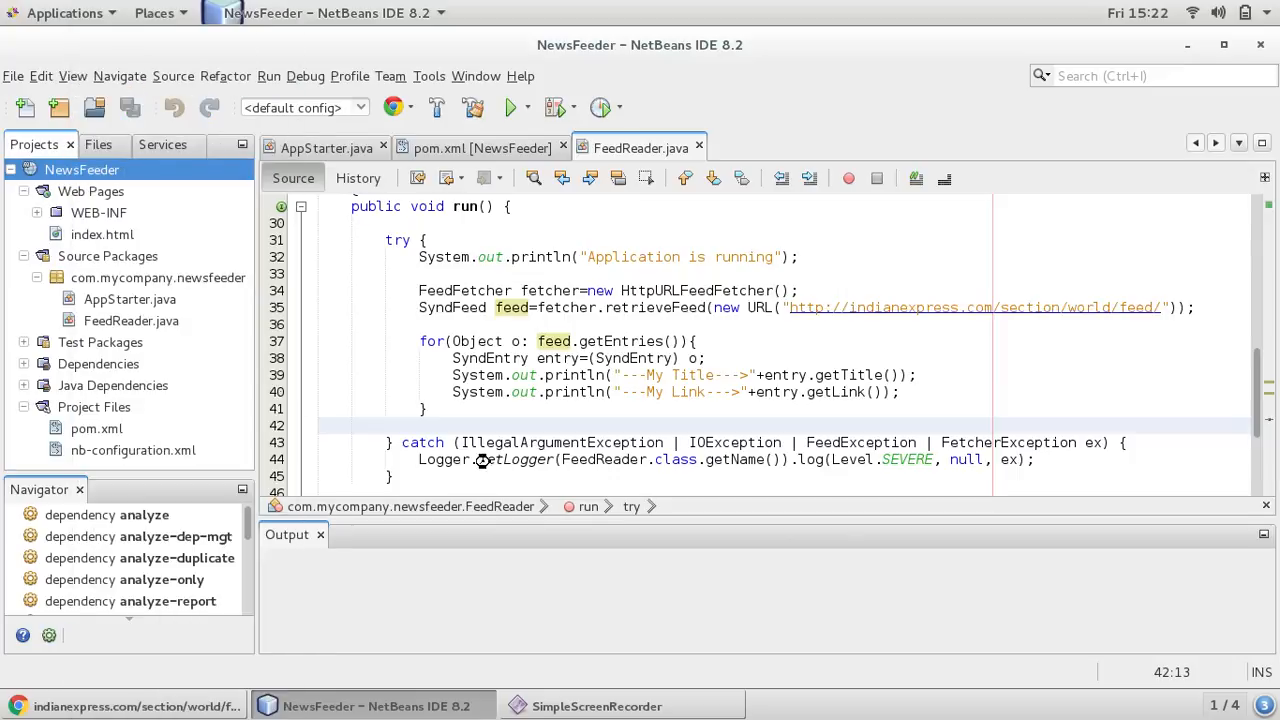
click(512, 108)
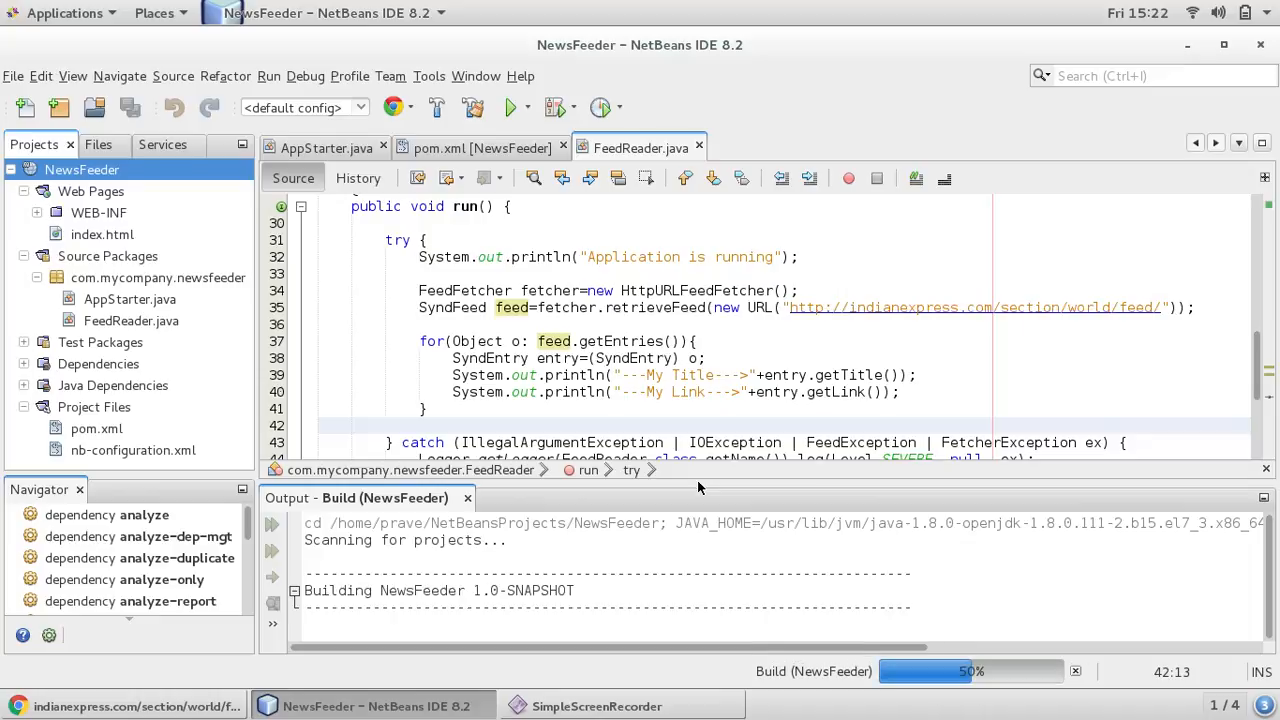
scroll(down, 3)
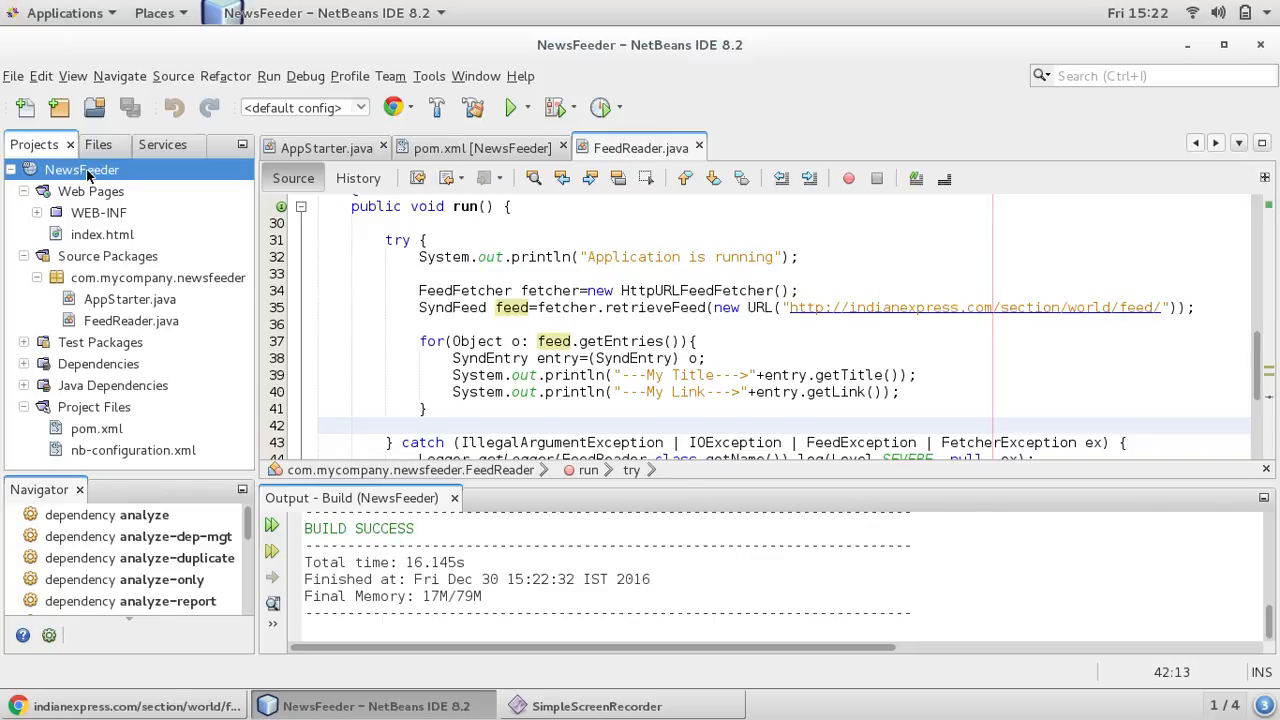
click(512, 108)
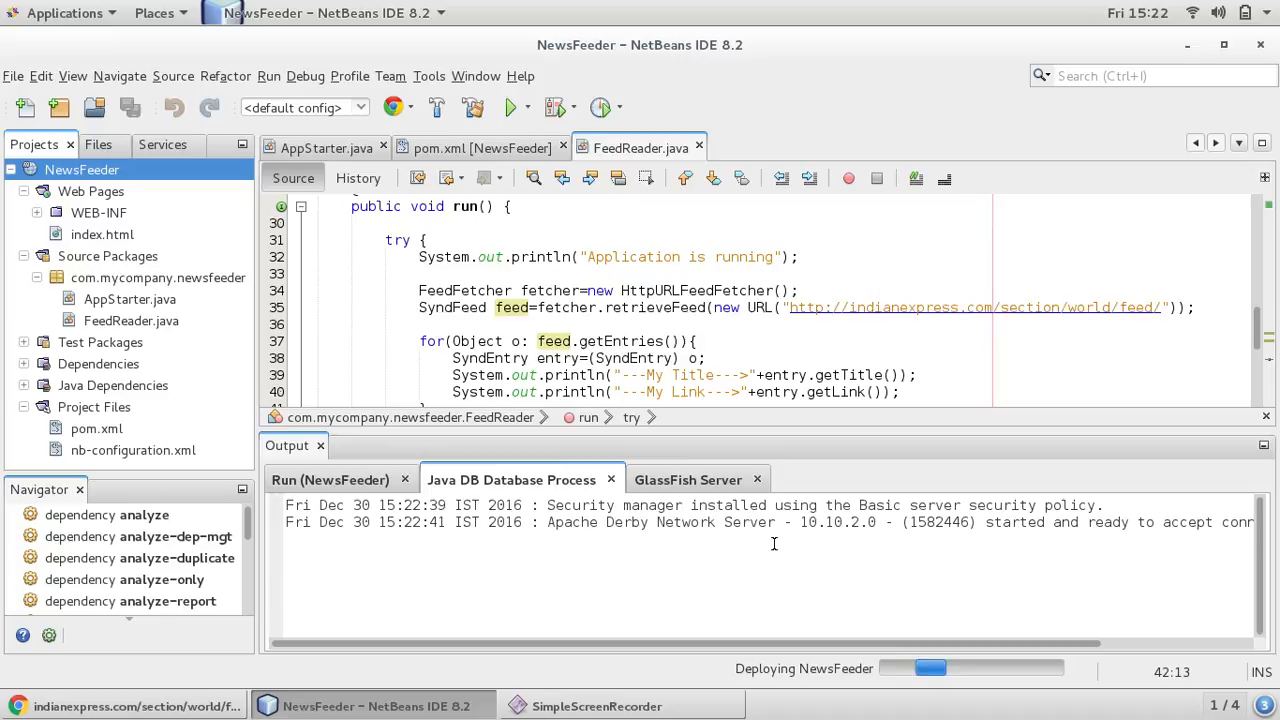
Follow the Run (NewsFeeder) deployment log, then view the GlassFish Server log listing headlines and links
click(330, 480)
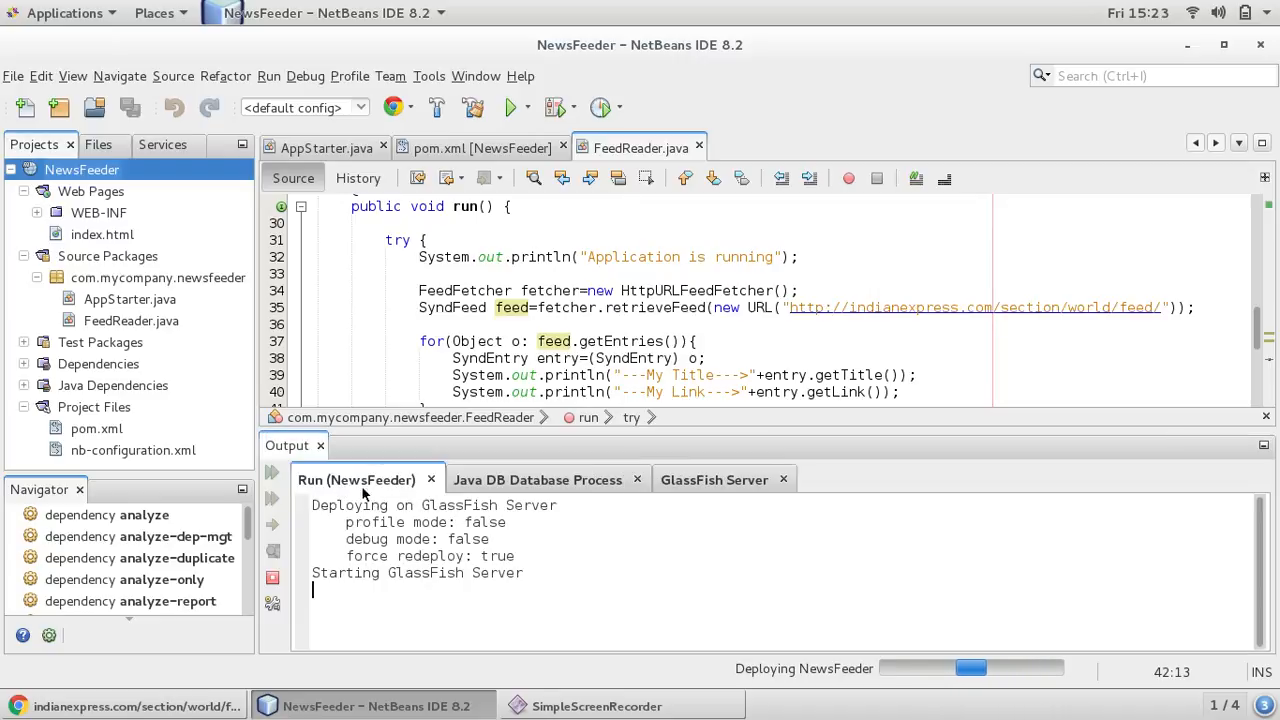
click(714, 480)
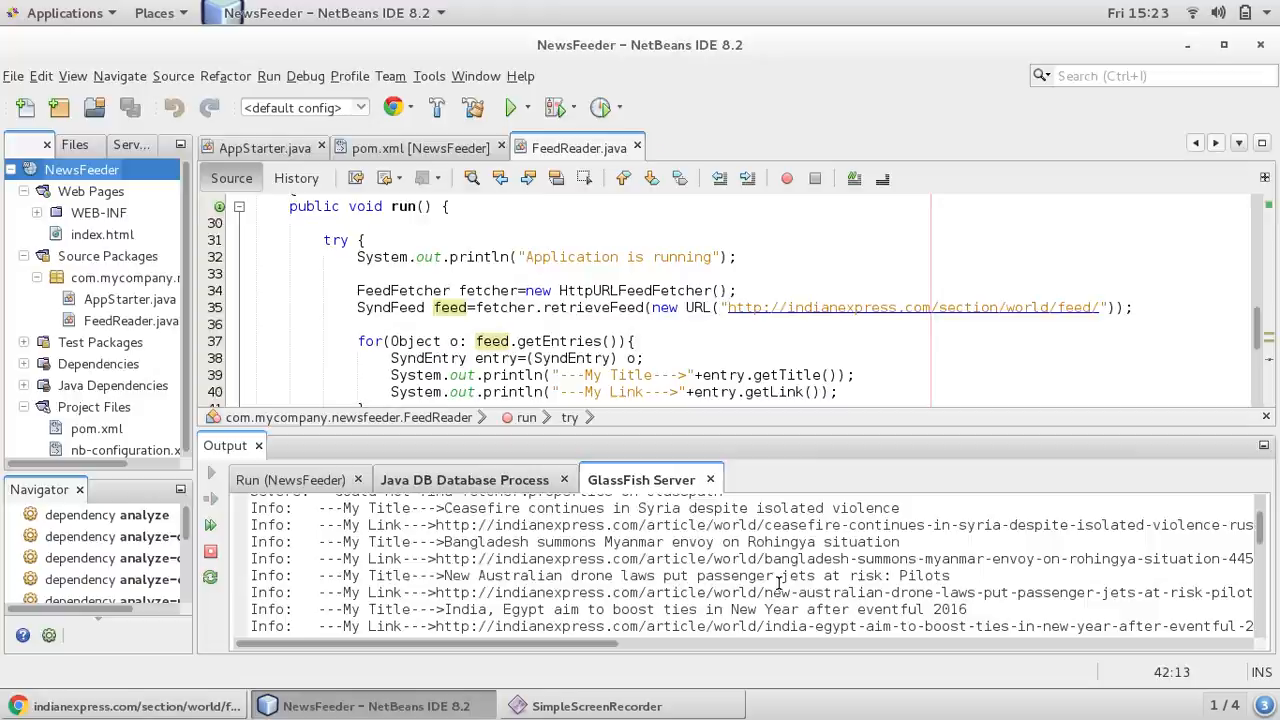
click(116, 706)
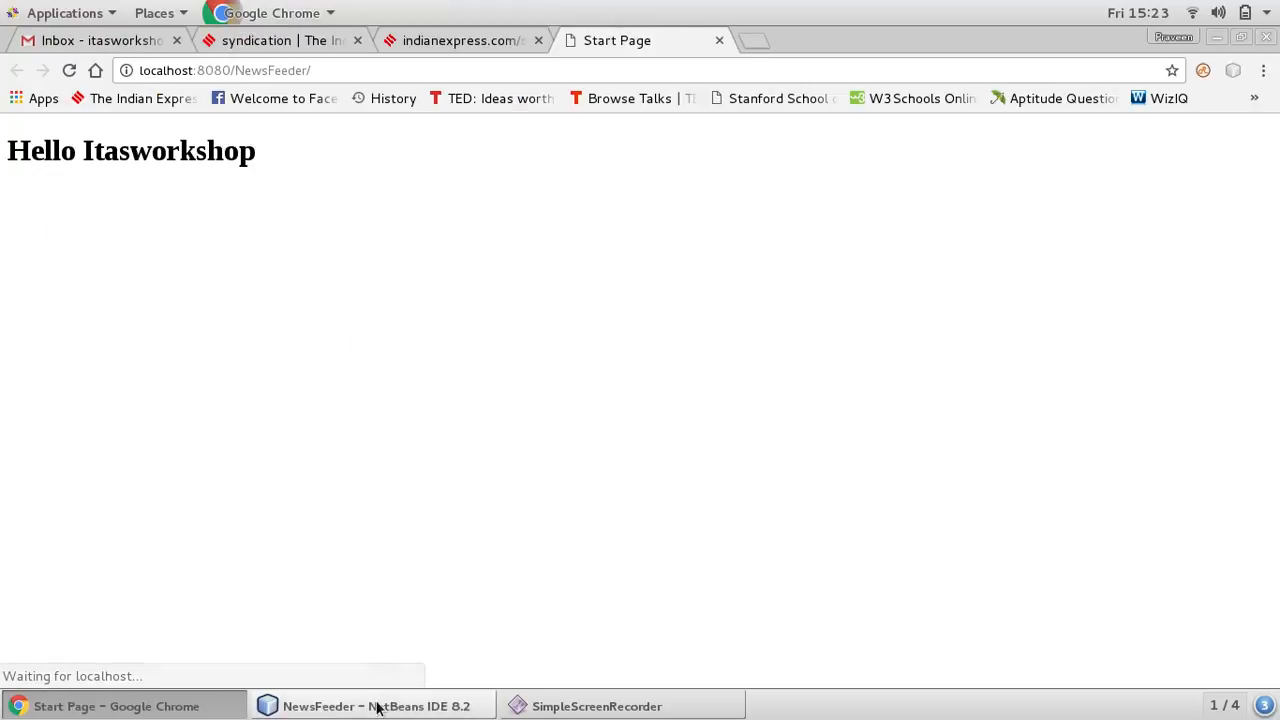
click(372, 706)
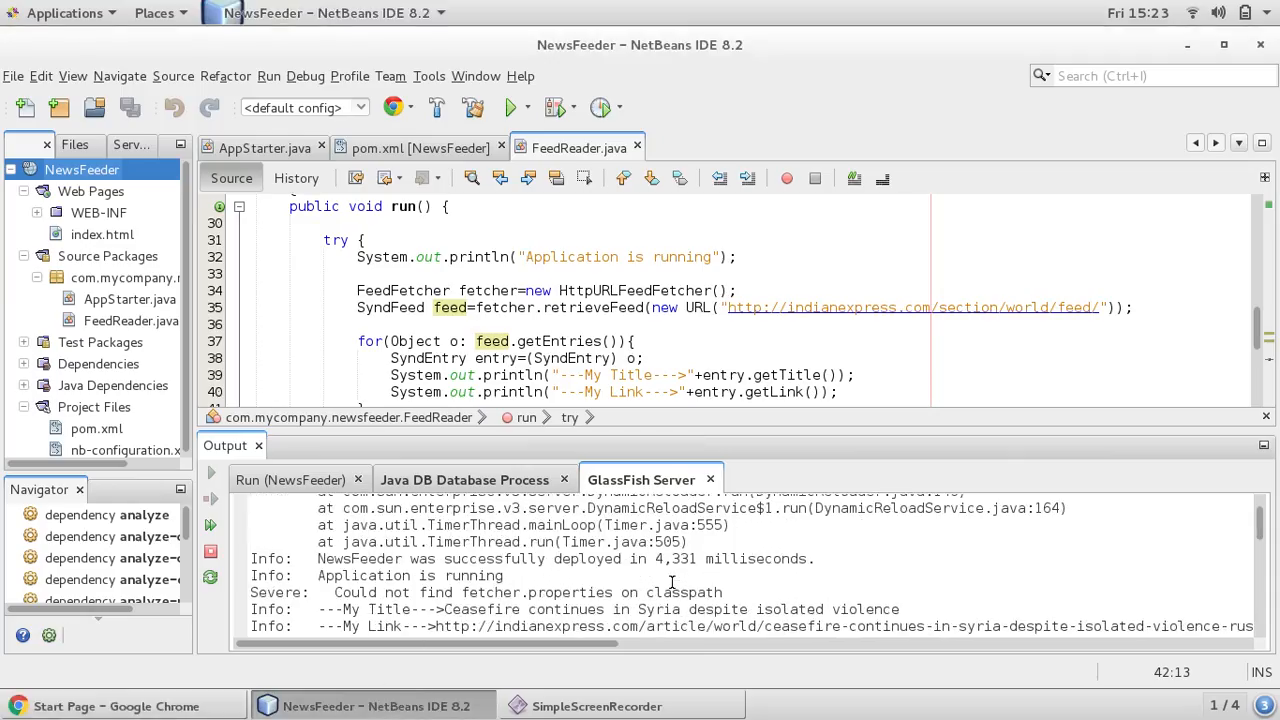
scroll(down, 3)
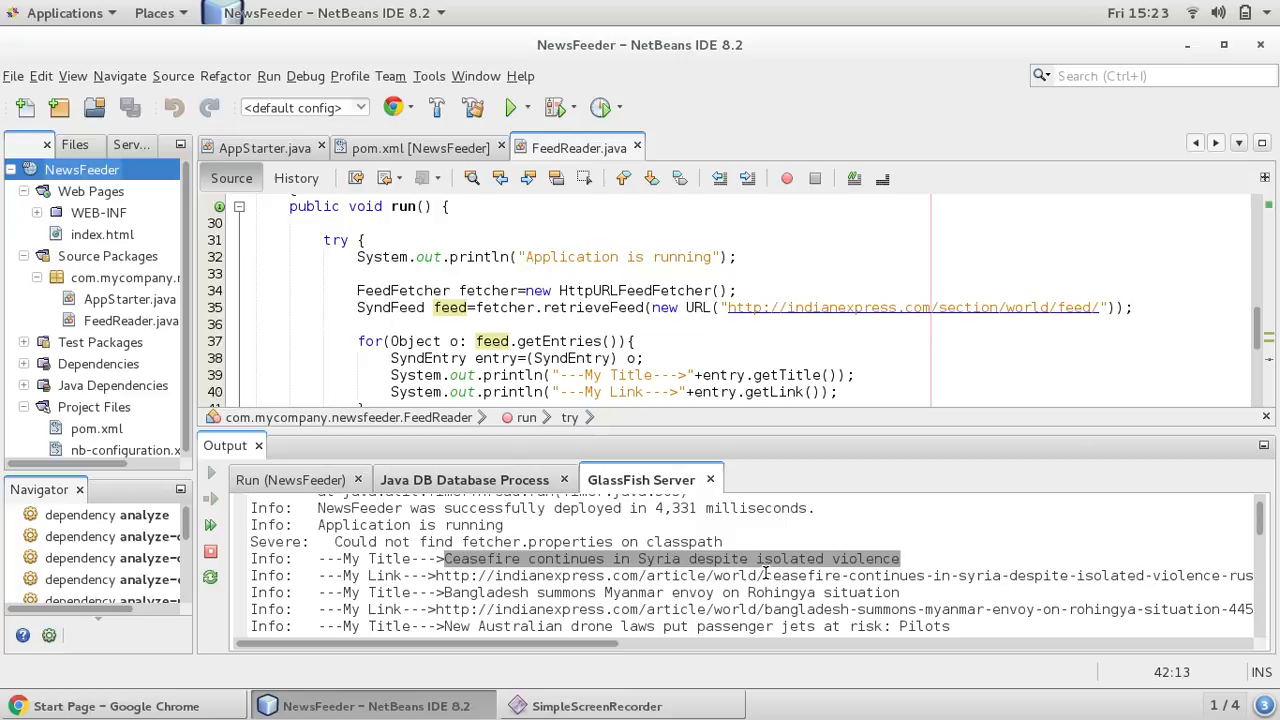
scroll(down, 3)
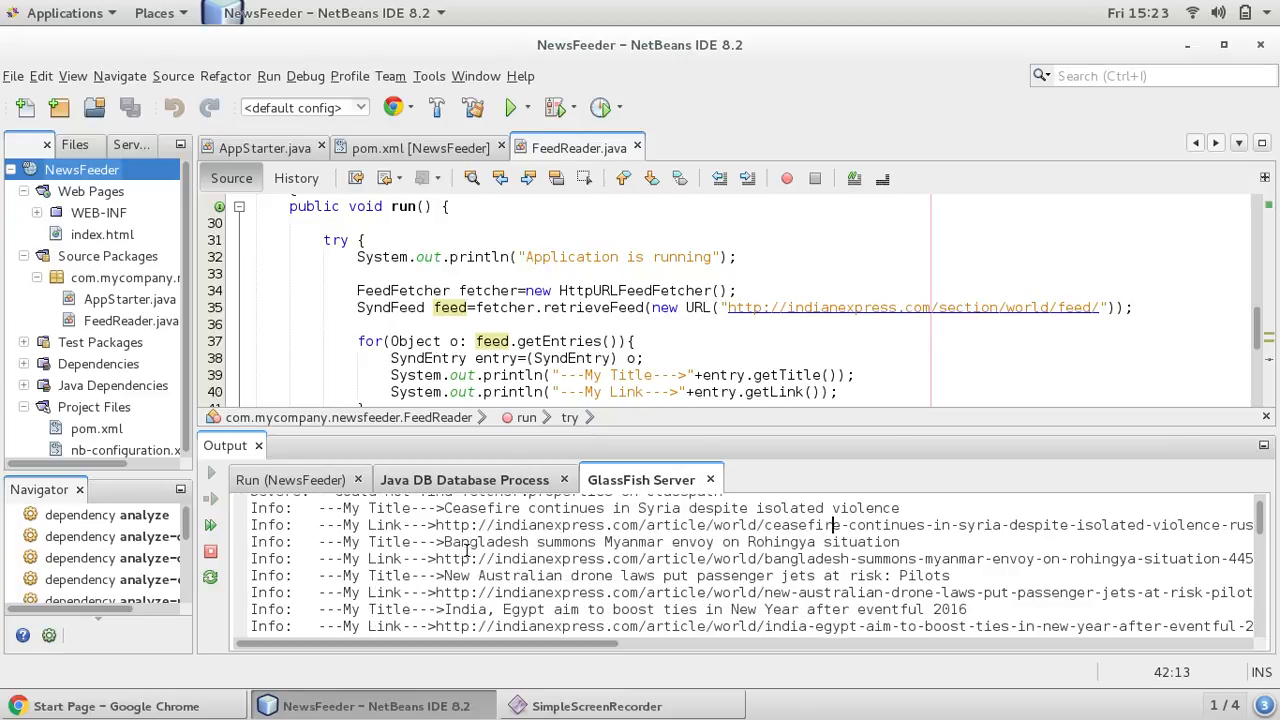
scroll(down, 3)
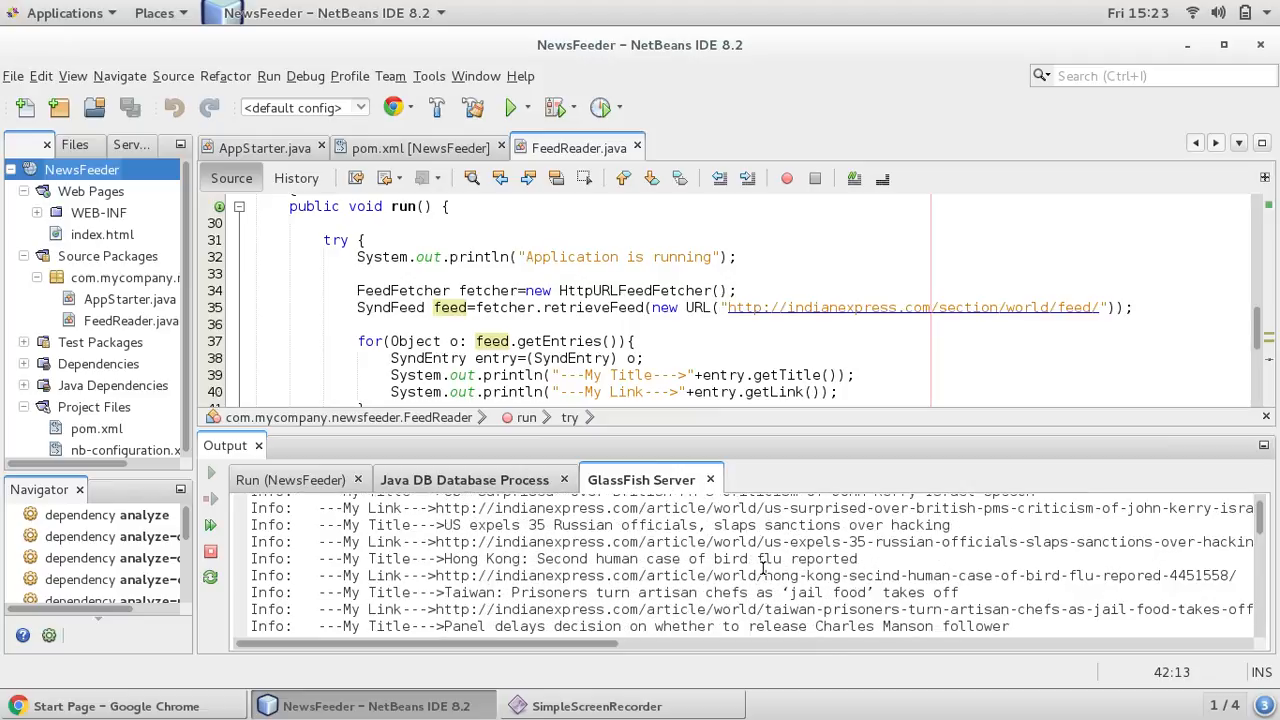
scroll(down, 3)
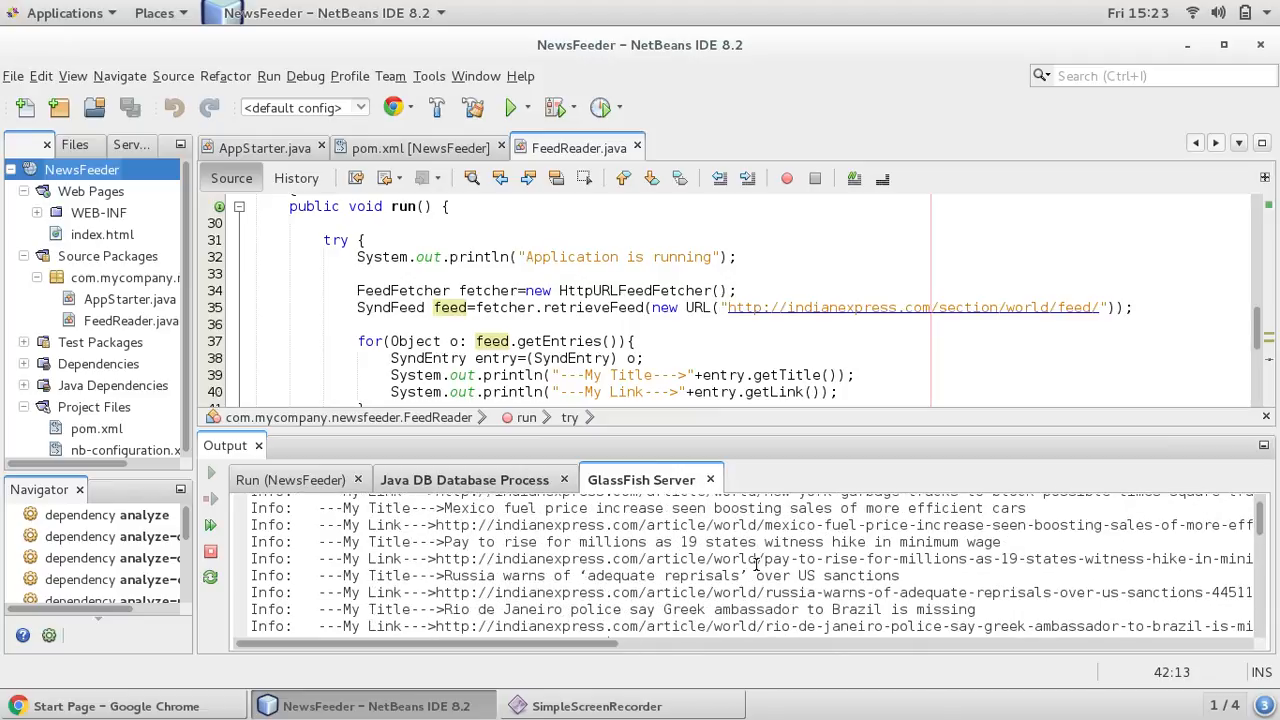
scroll(down, 3)
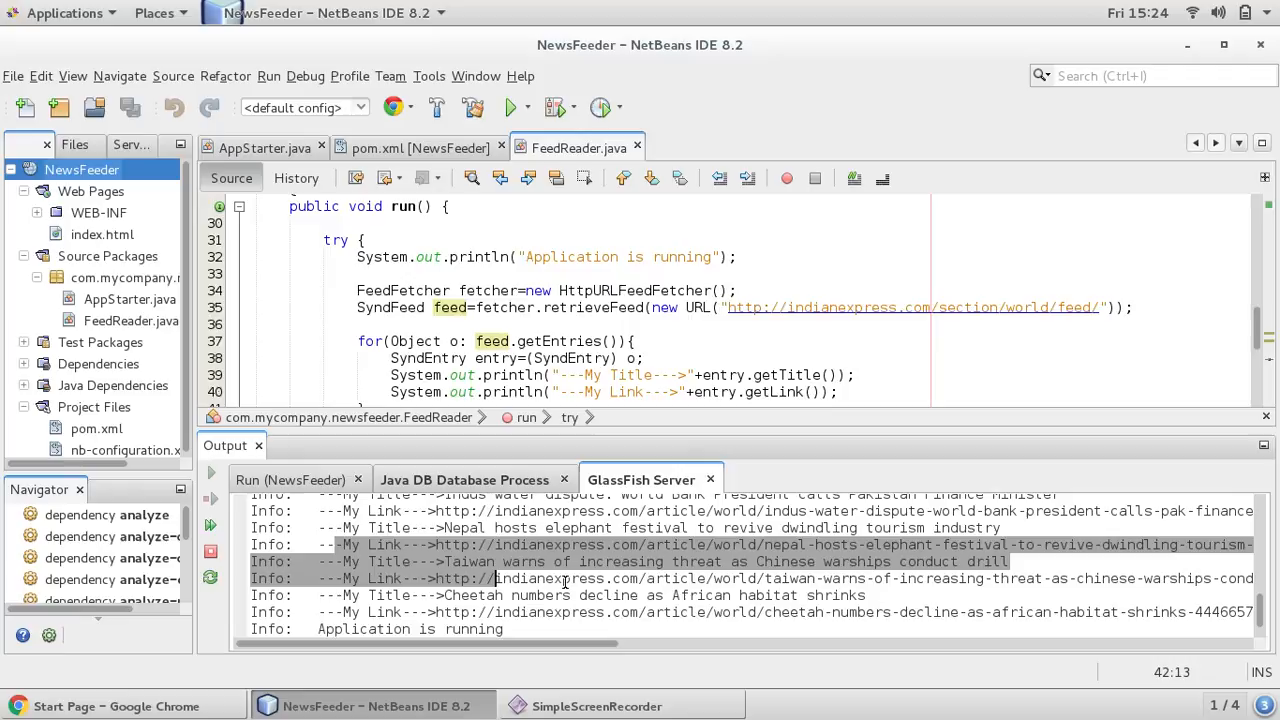
scroll(down, 3)
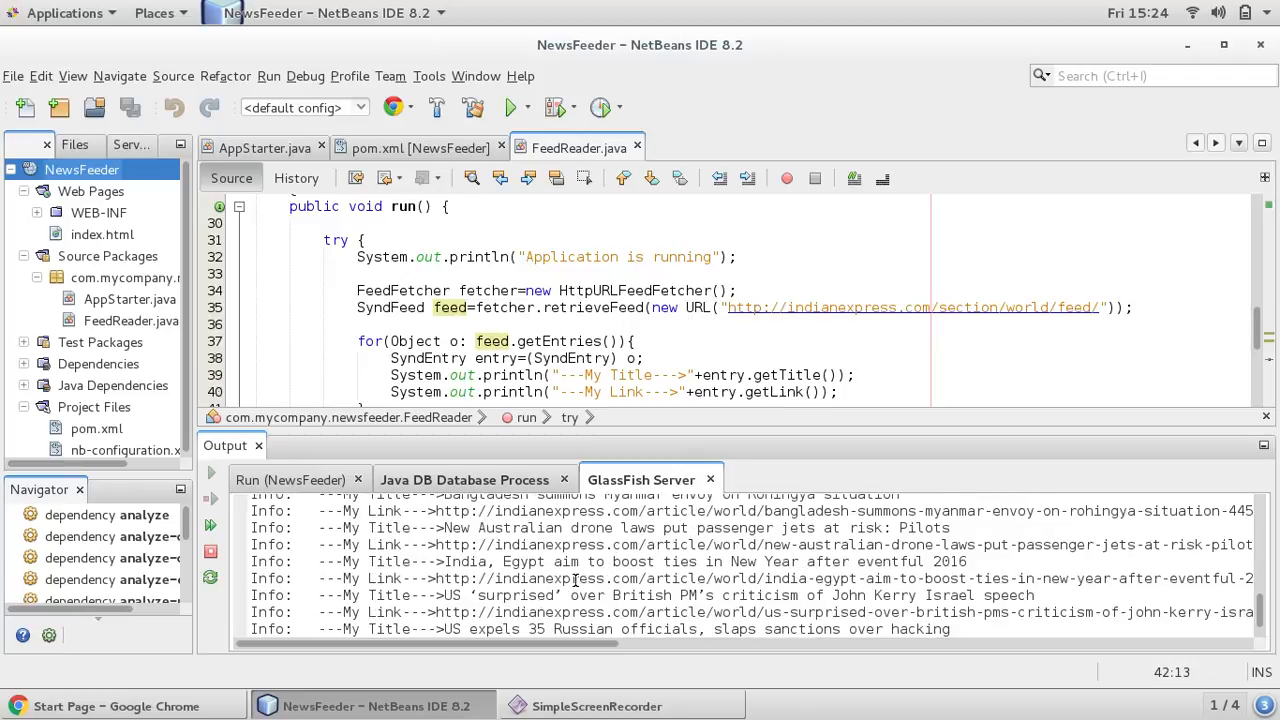
scroll(down, 3)
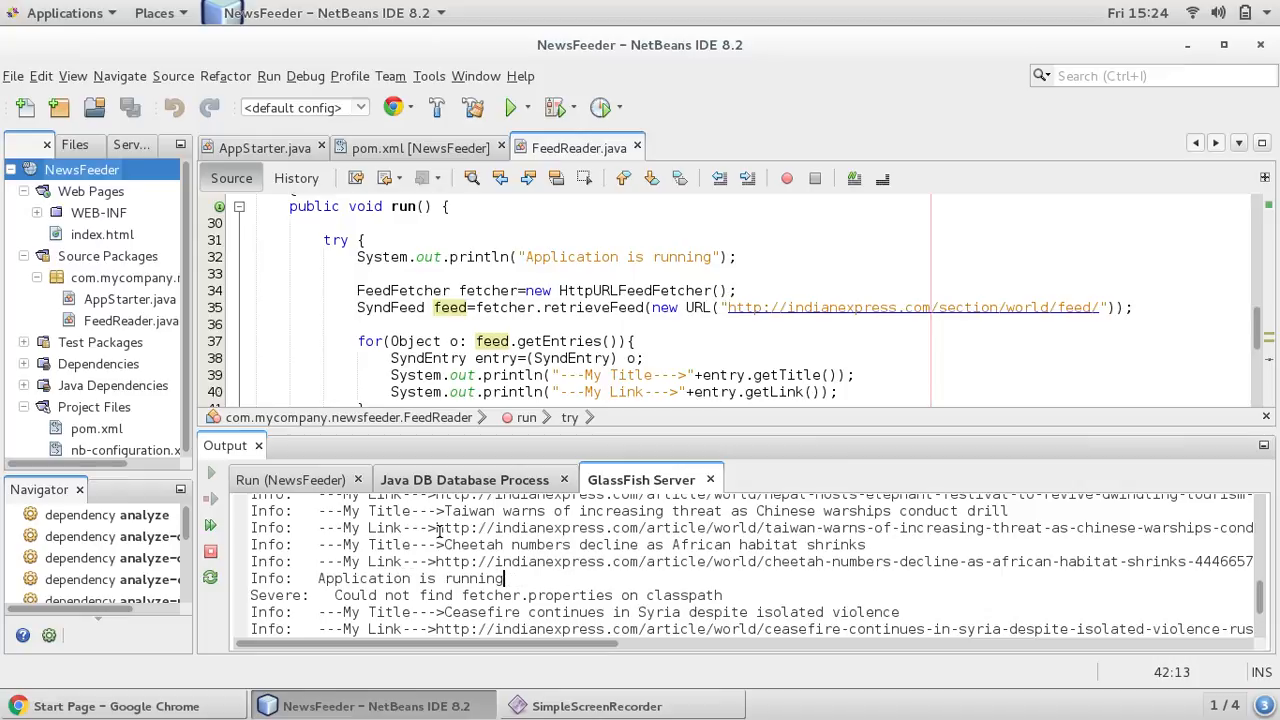
click(264, 148)
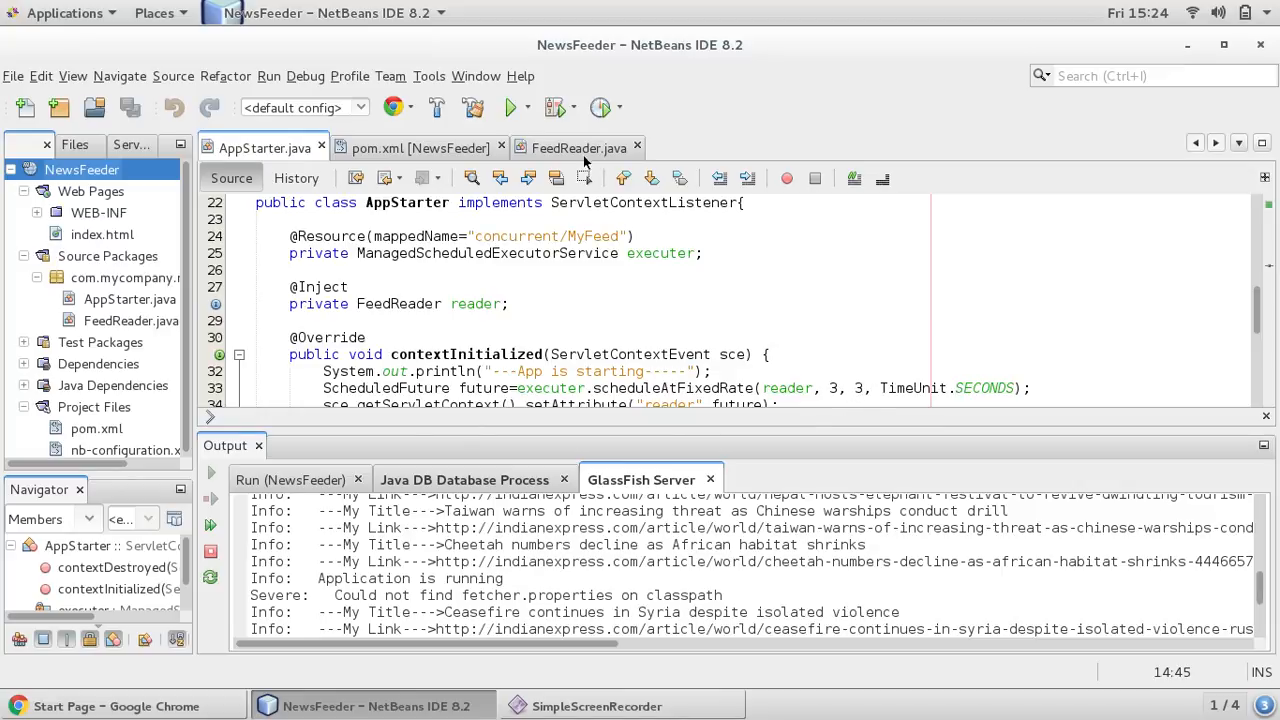
click(580, 148)
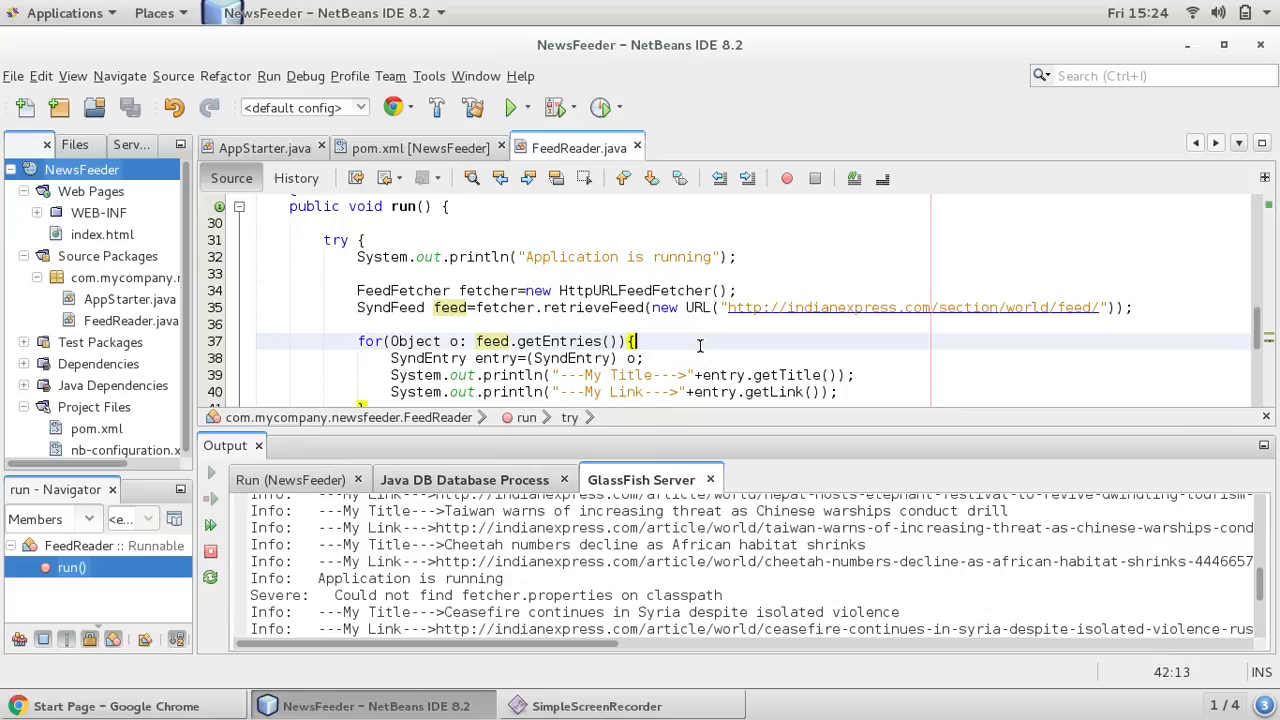
scroll(down, 3)
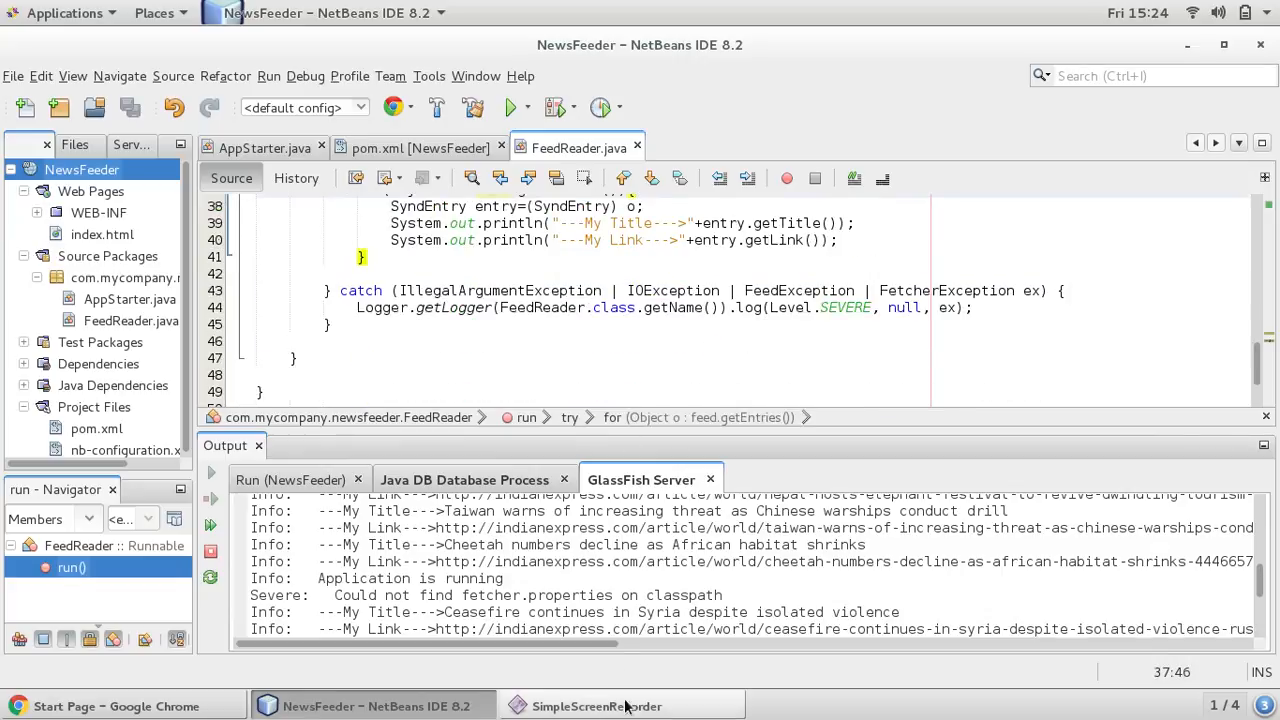
scroll(down, 3)
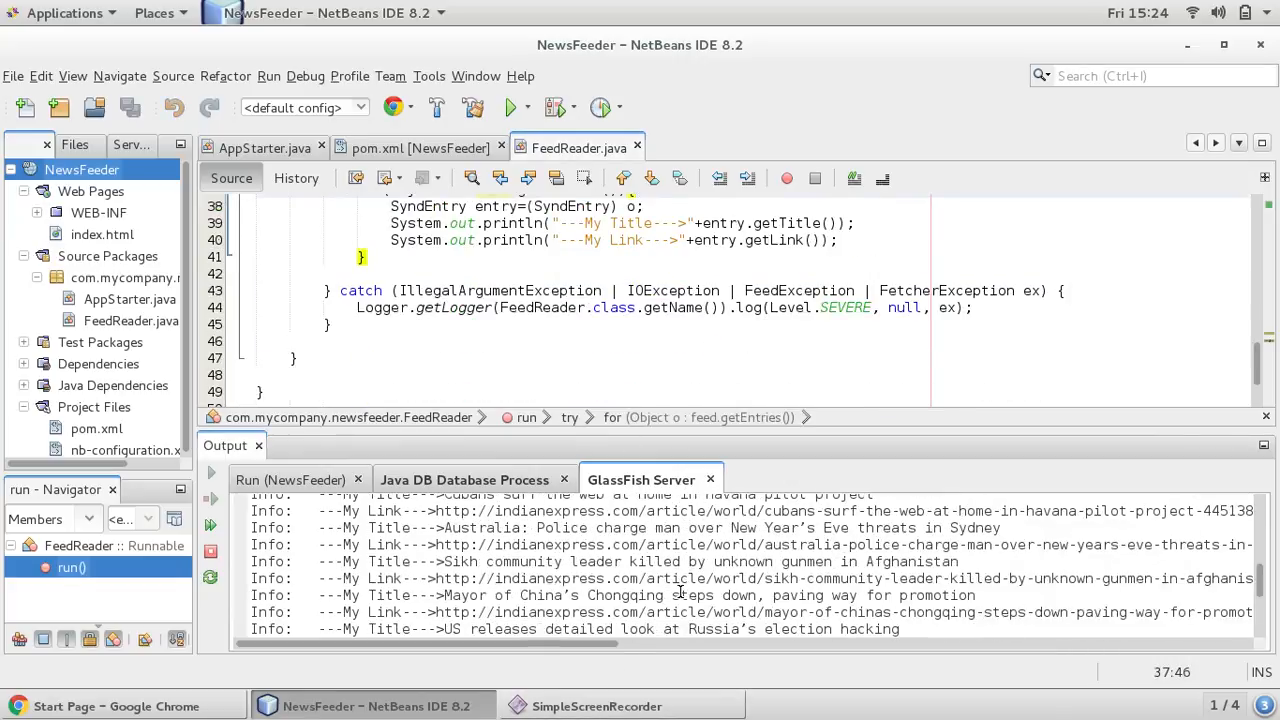
click(596, 706)
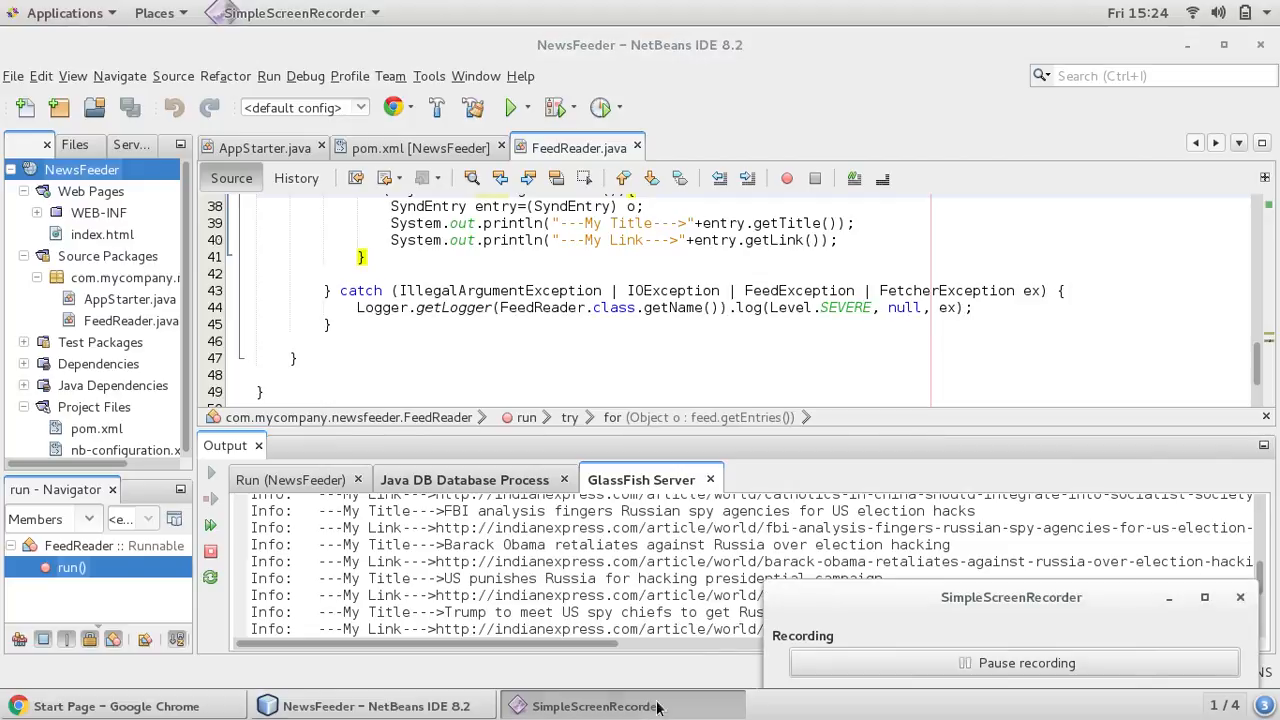